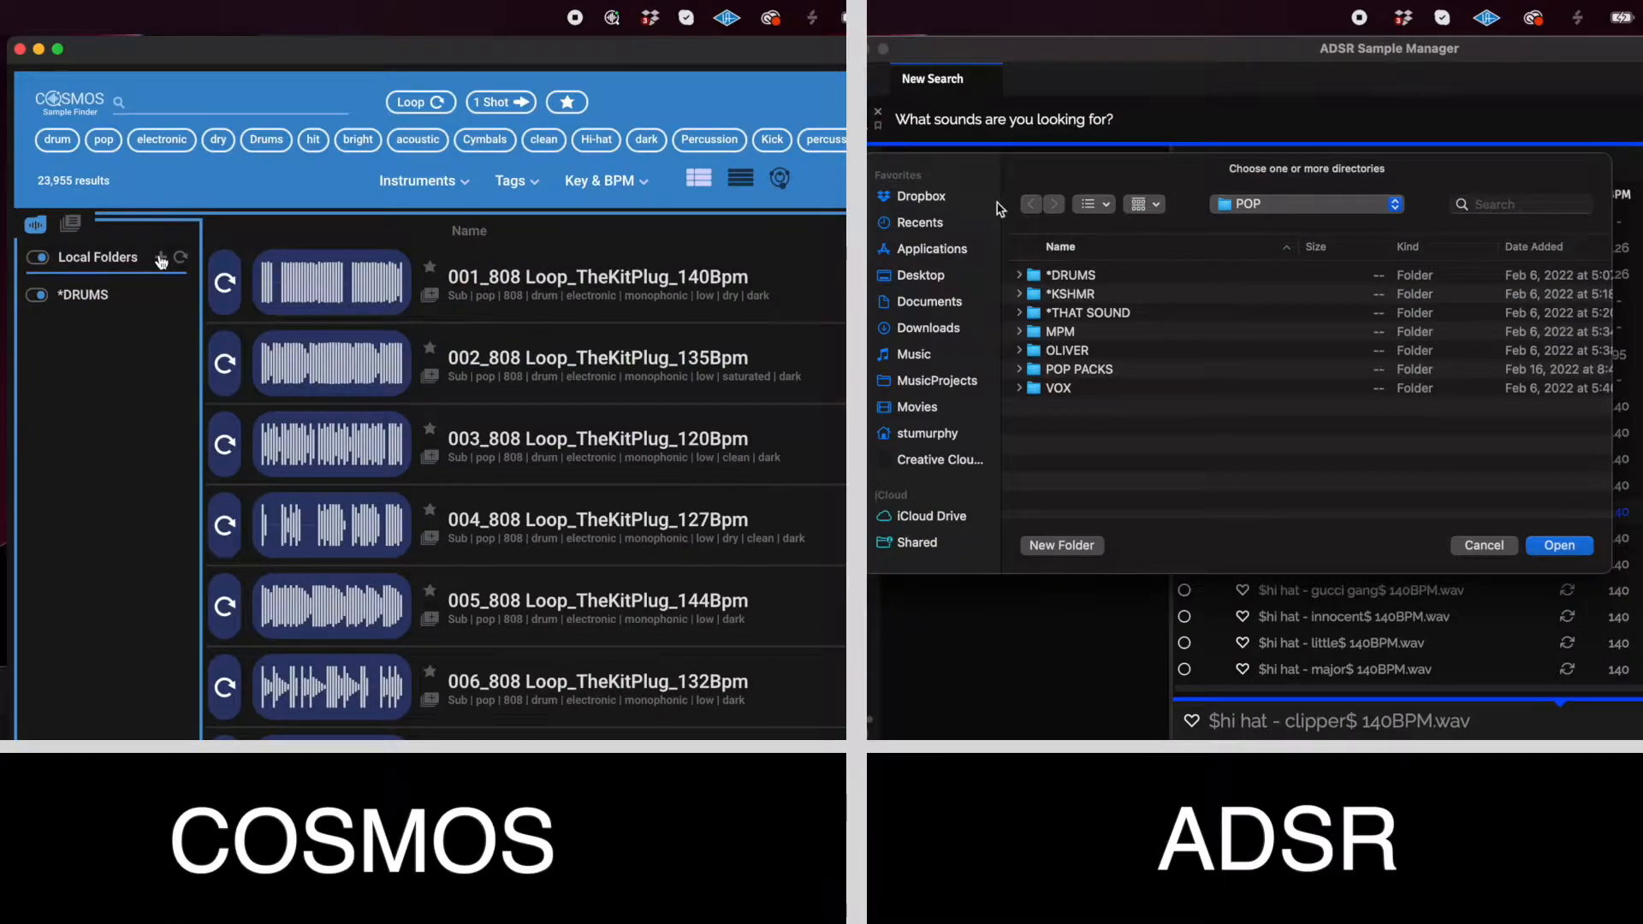
- Import the TEST IMPORT folder from Downloads as a new sample library
click(926, 328)
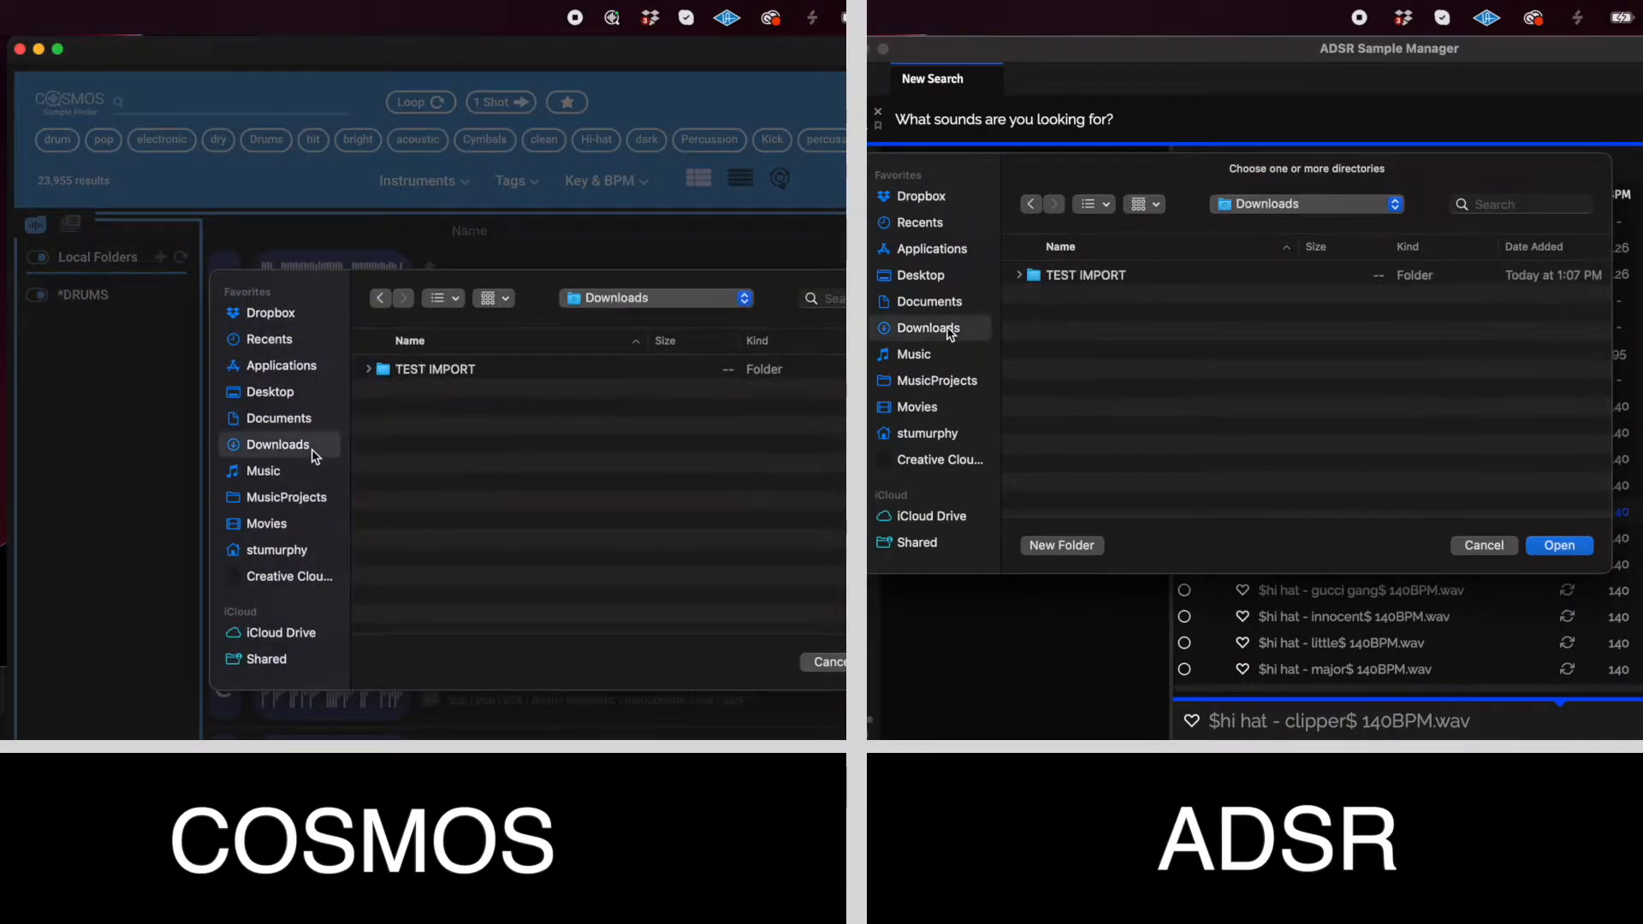
click(1089, 274)
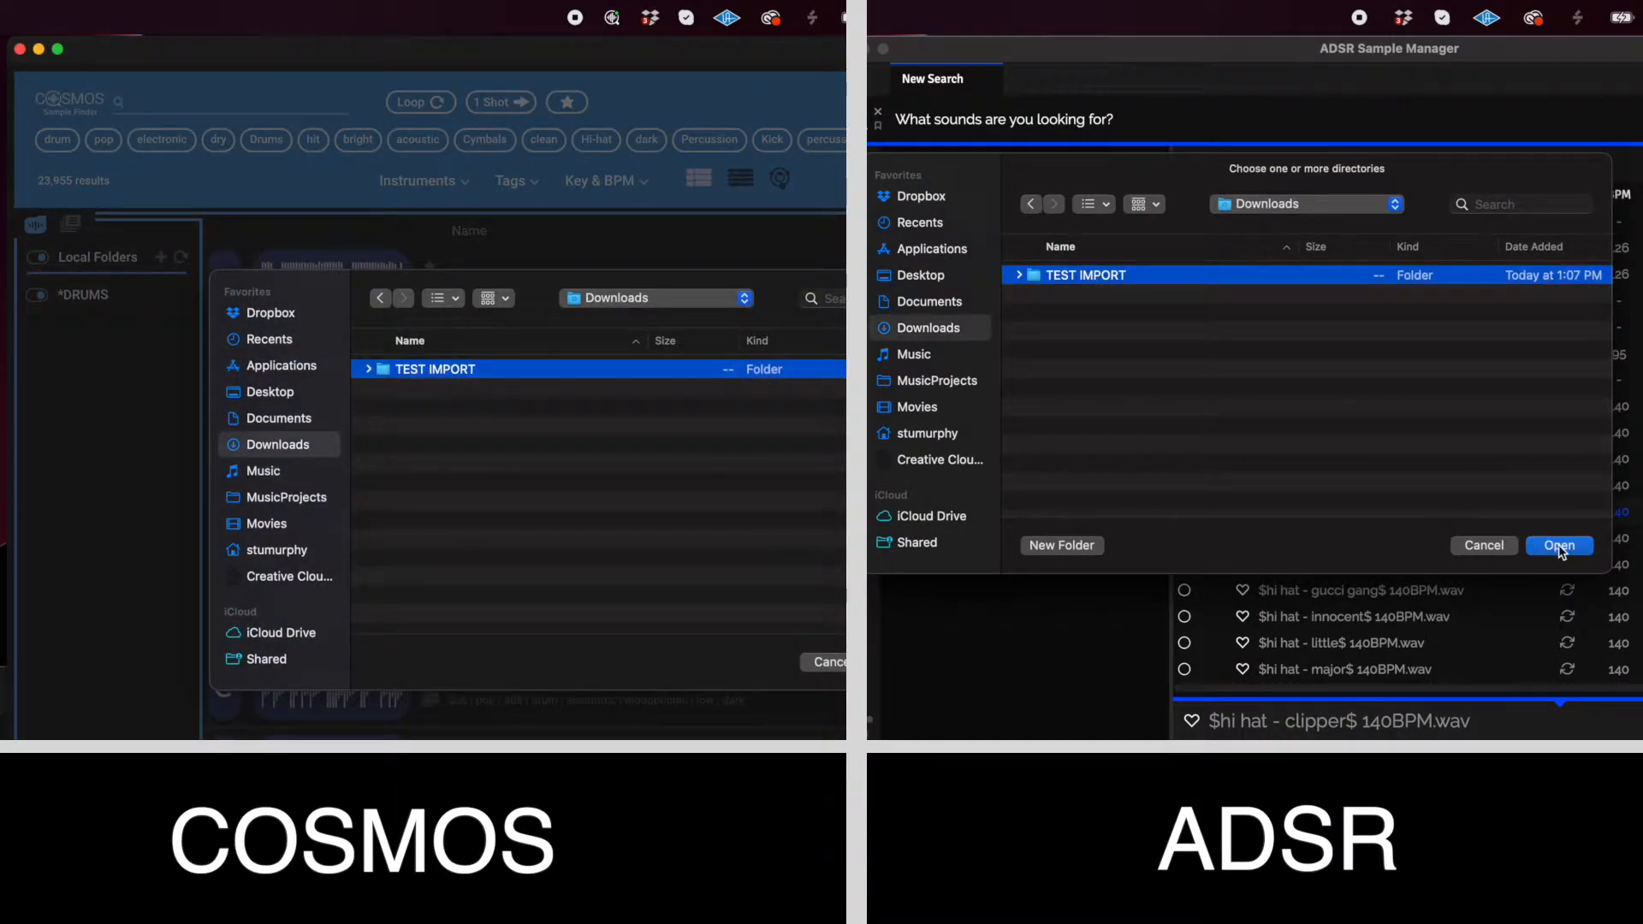
click(1558, 545)
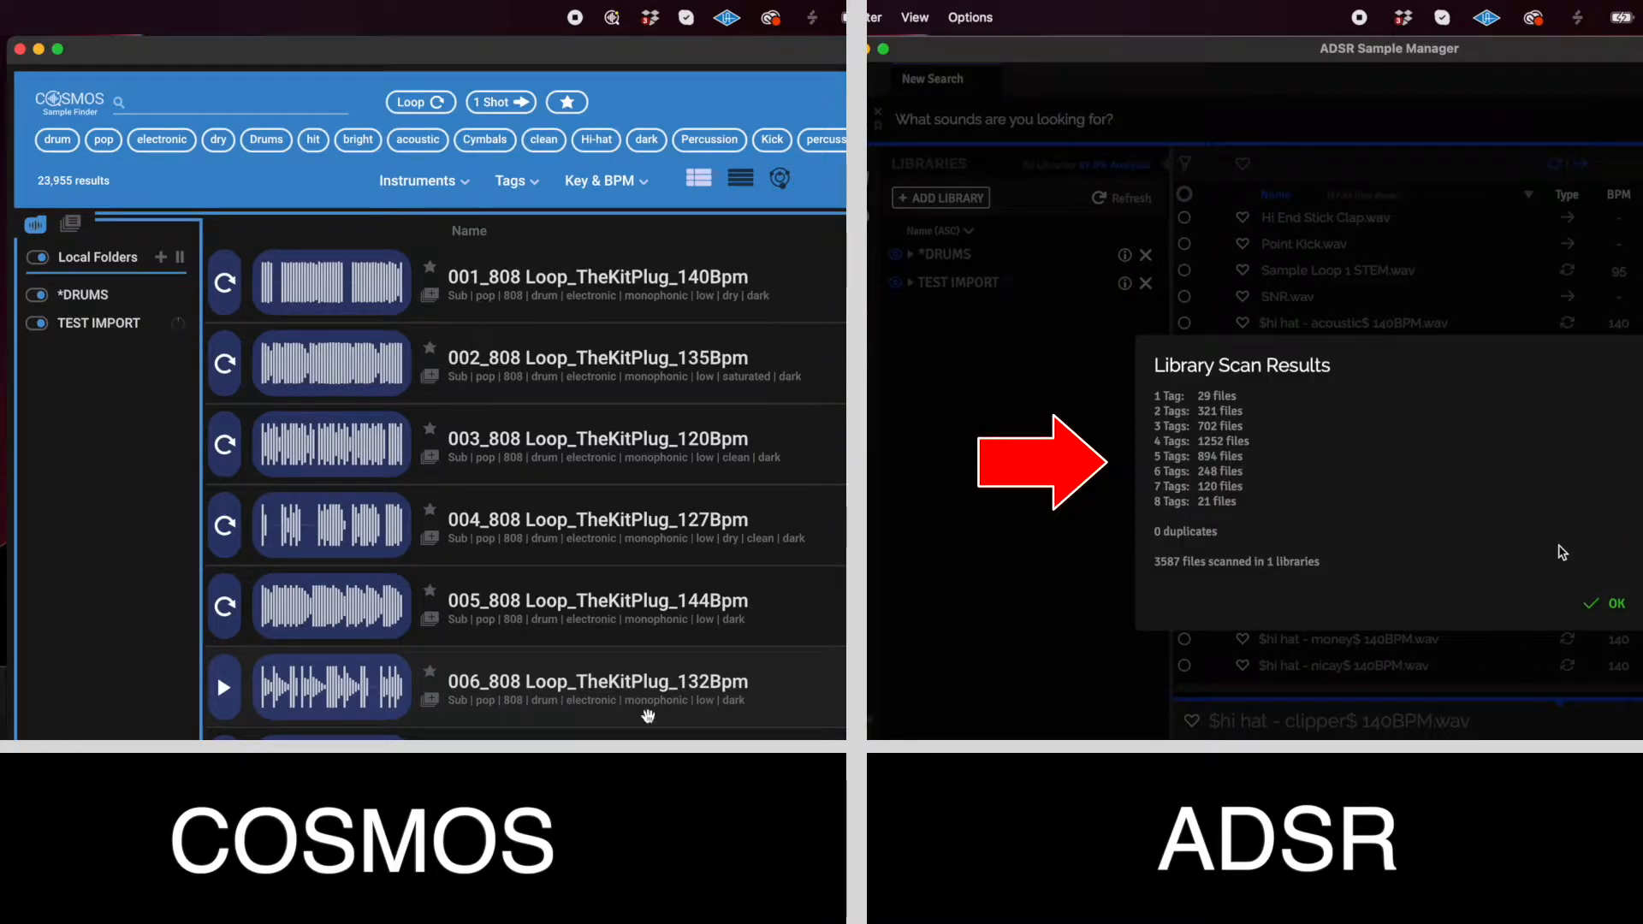
- Close the Library Scan Results popup with OK while TEST IMPORT keeps scanning
click(1612, 603)
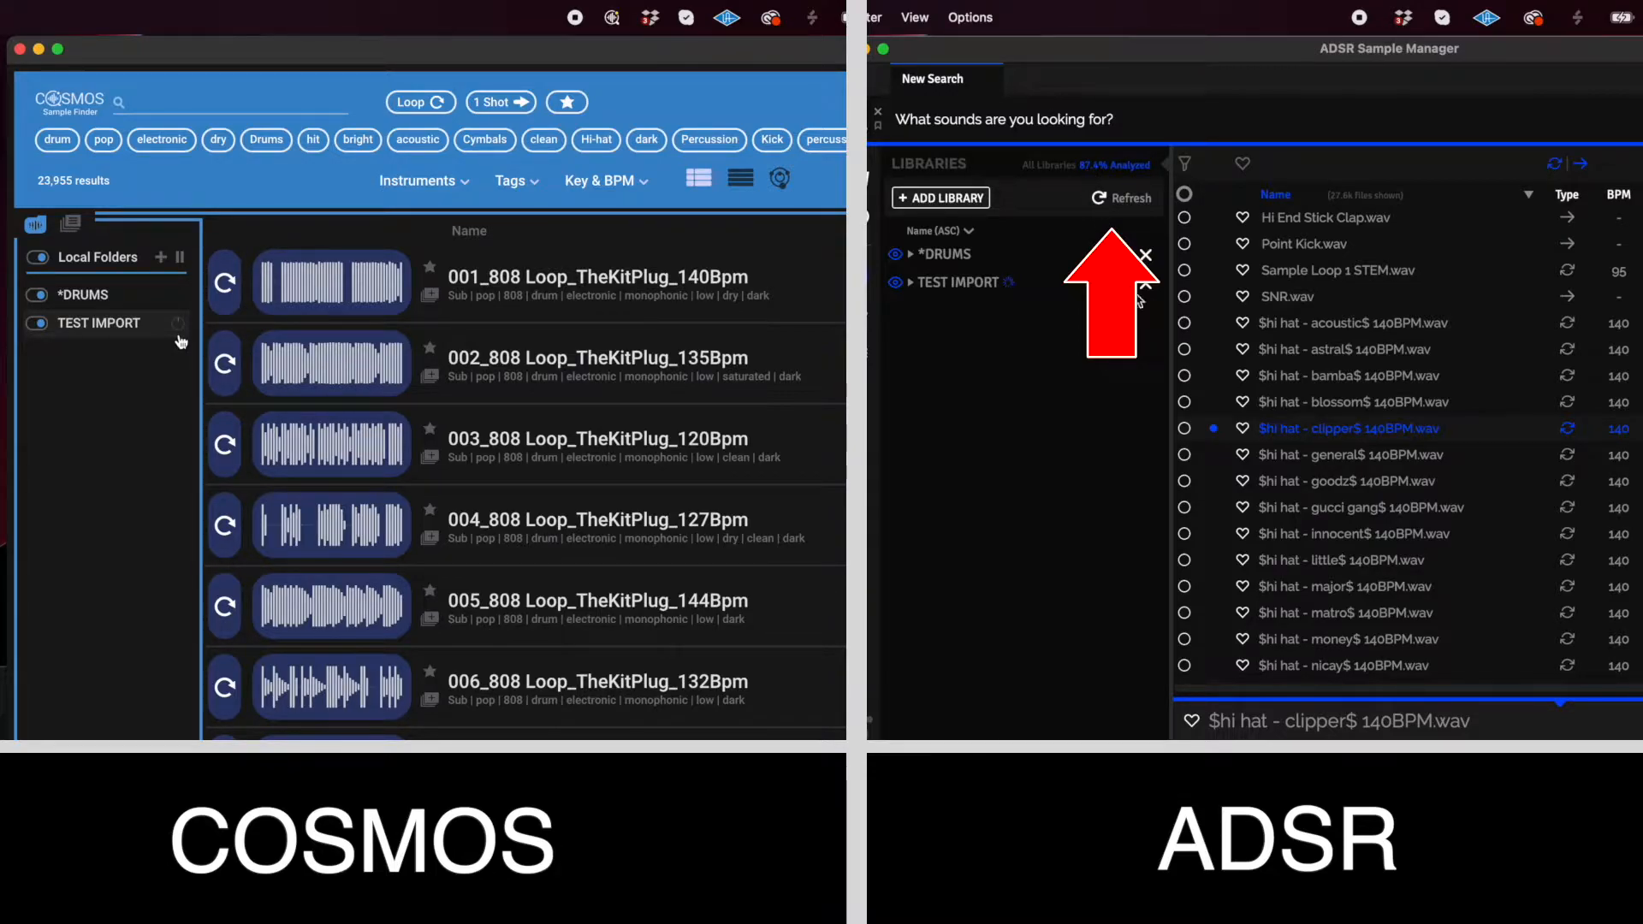
mouse_move(1143, 380)
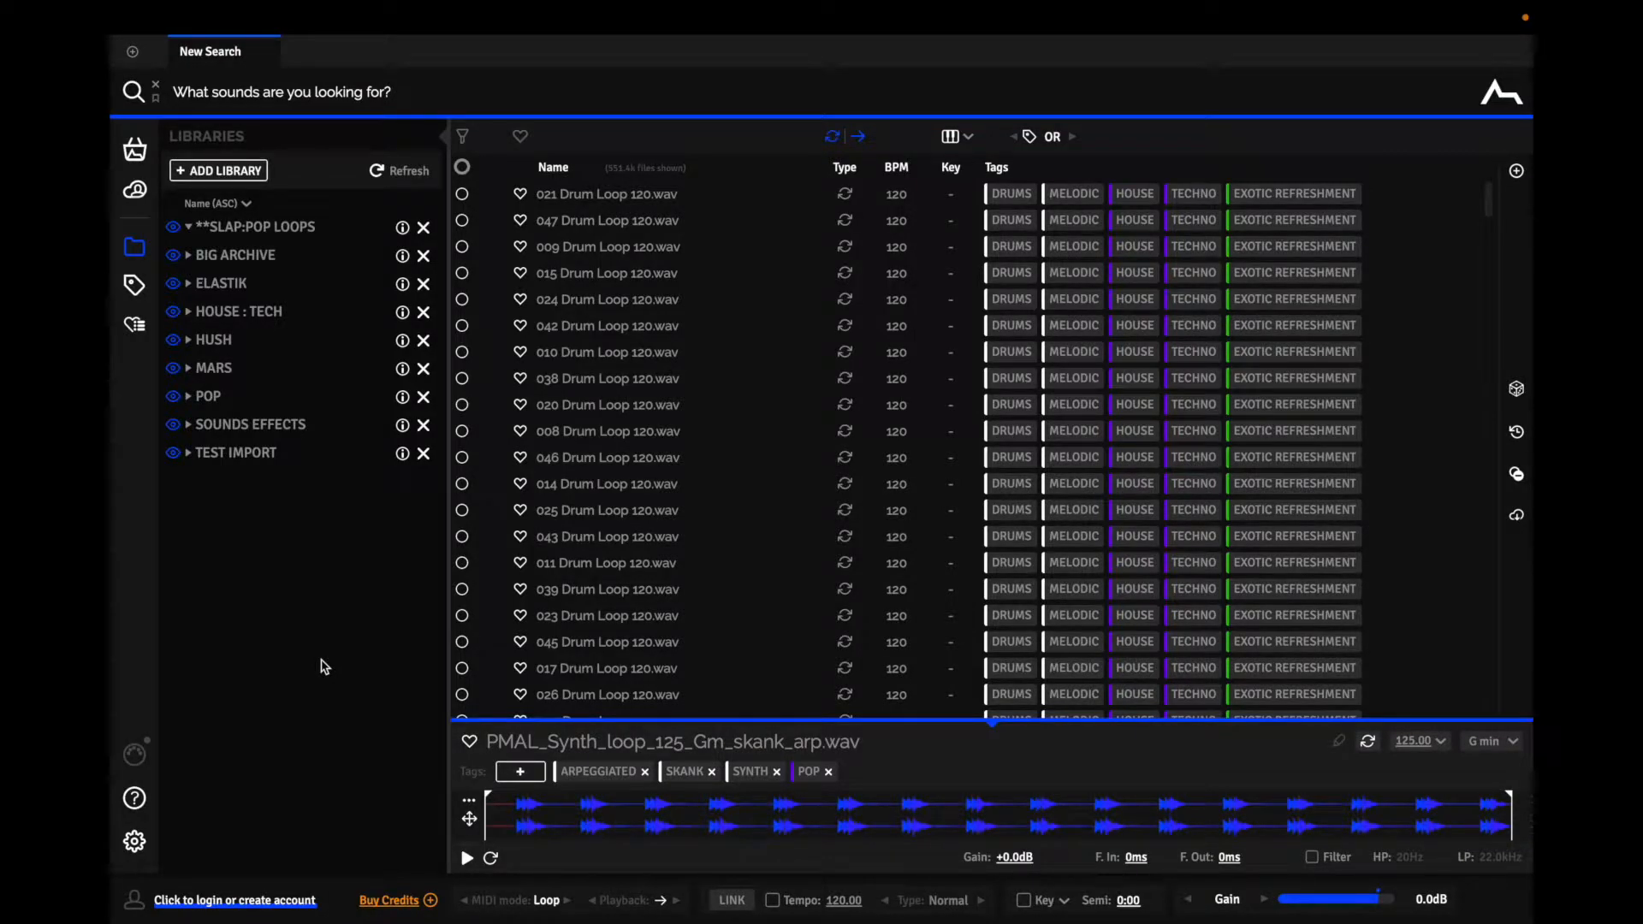
mouse_move(359, 372)
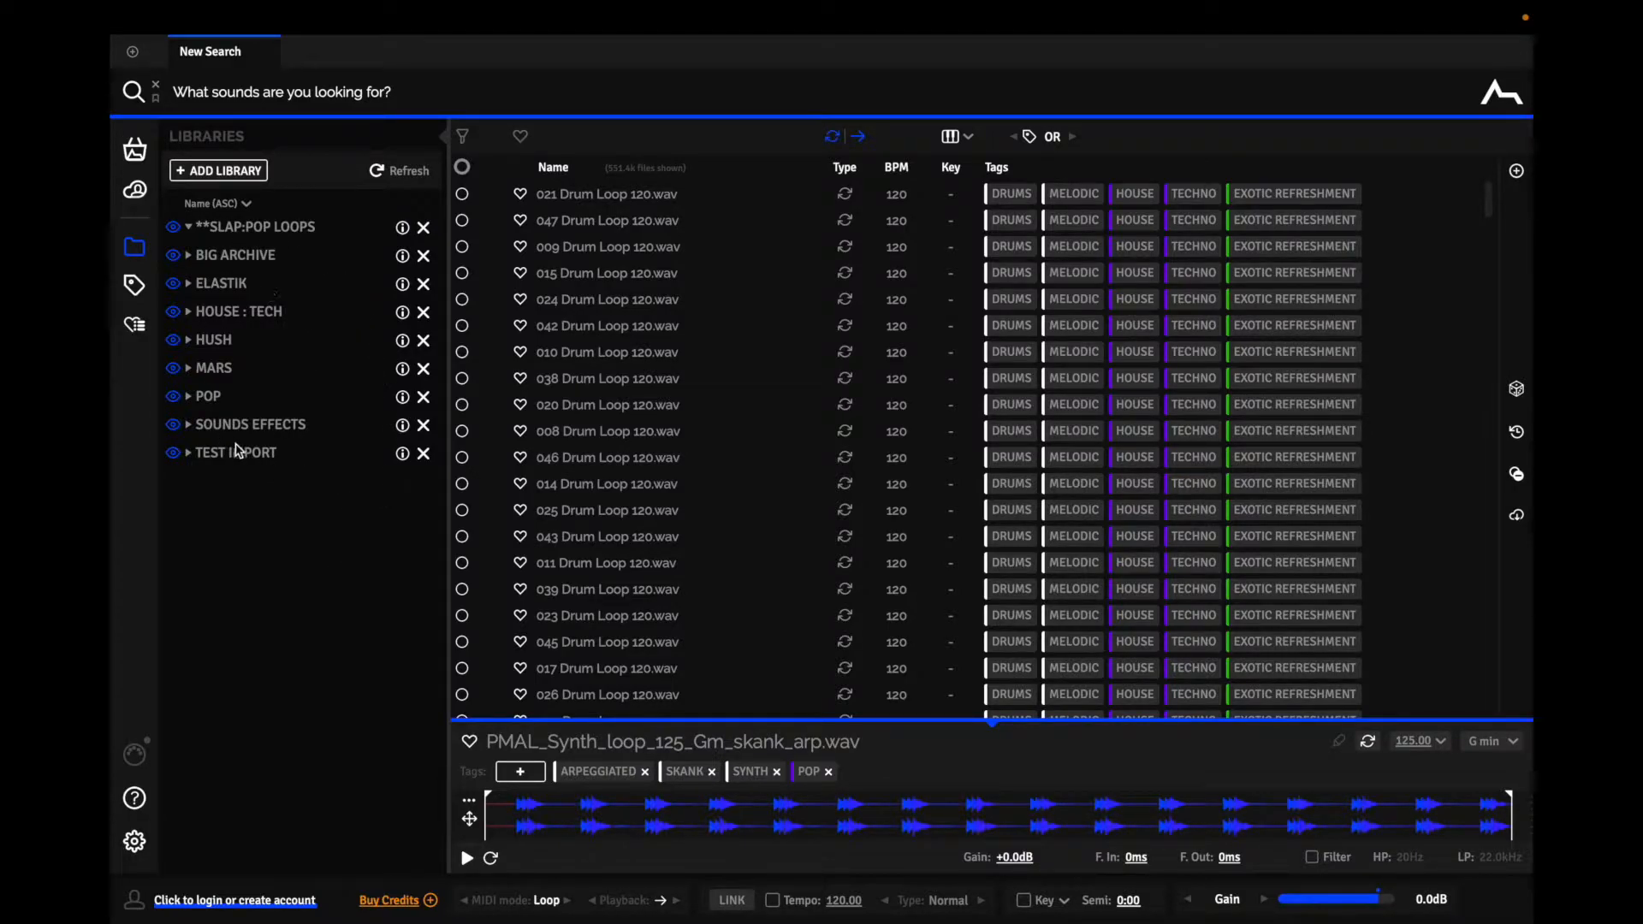
mouse_move(225, 467)
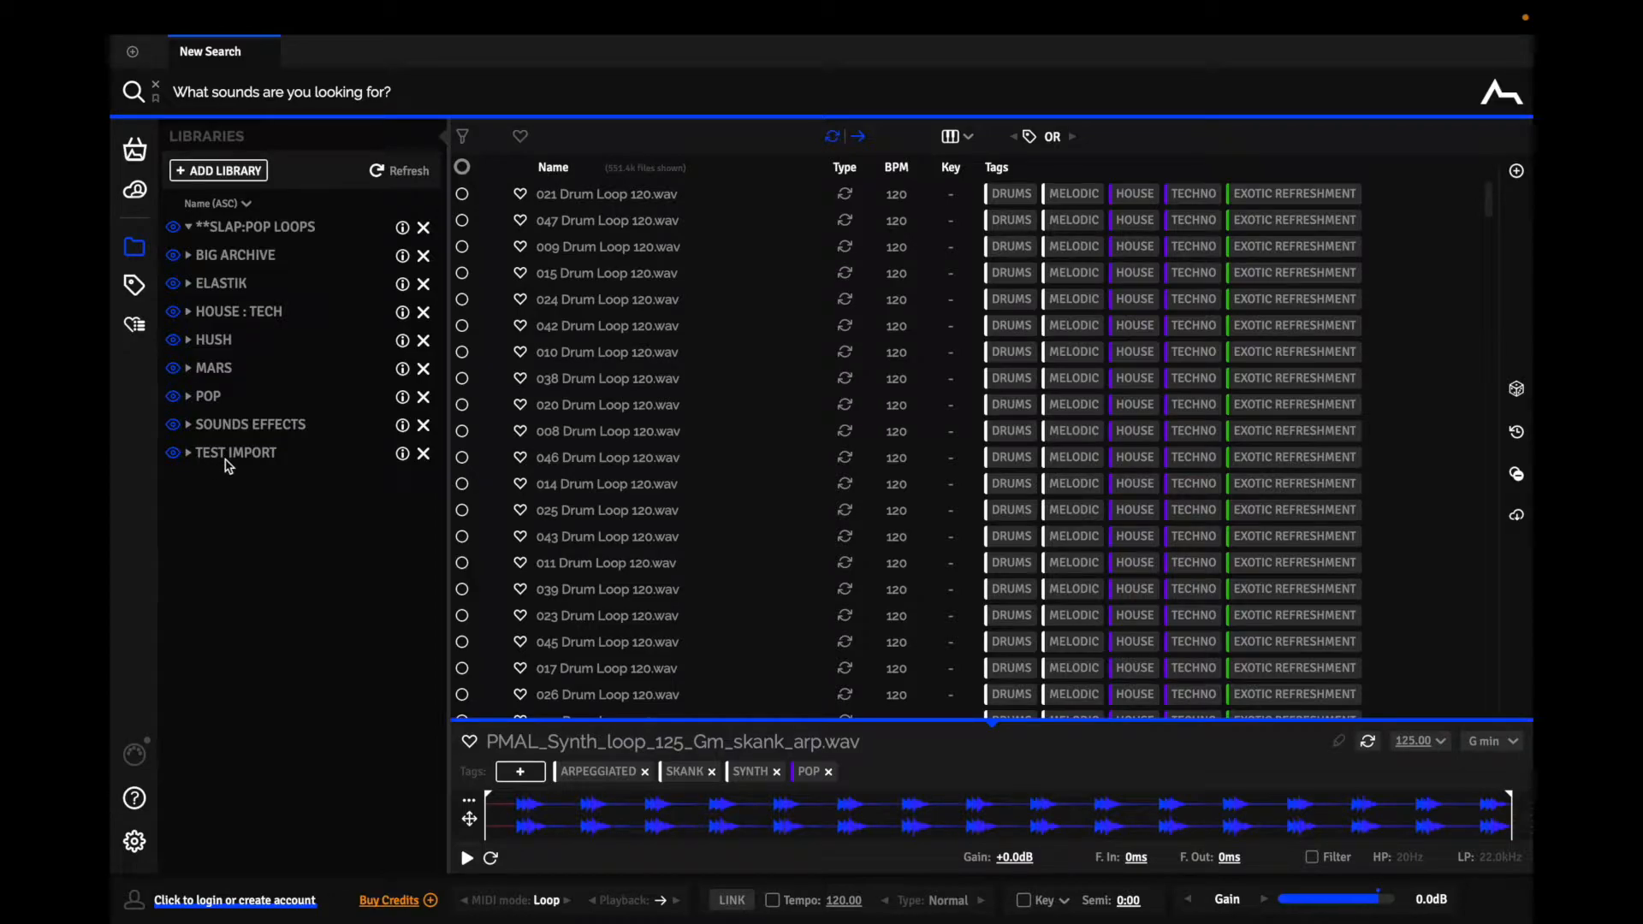
mouse_move(260, 565)
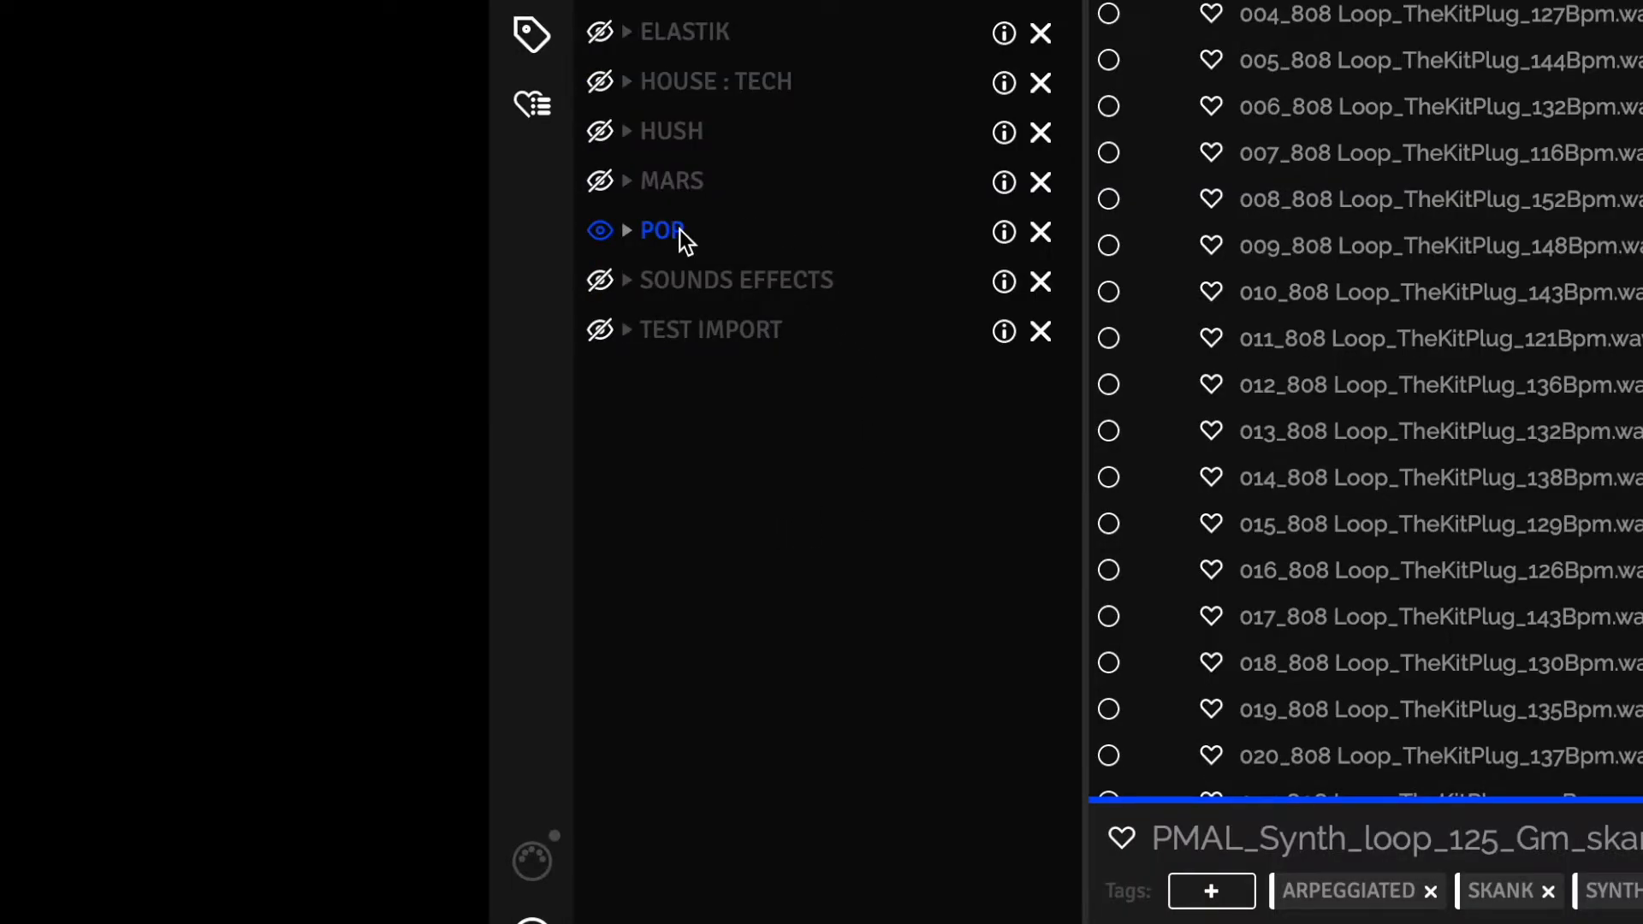
mouse_move(644, 248)
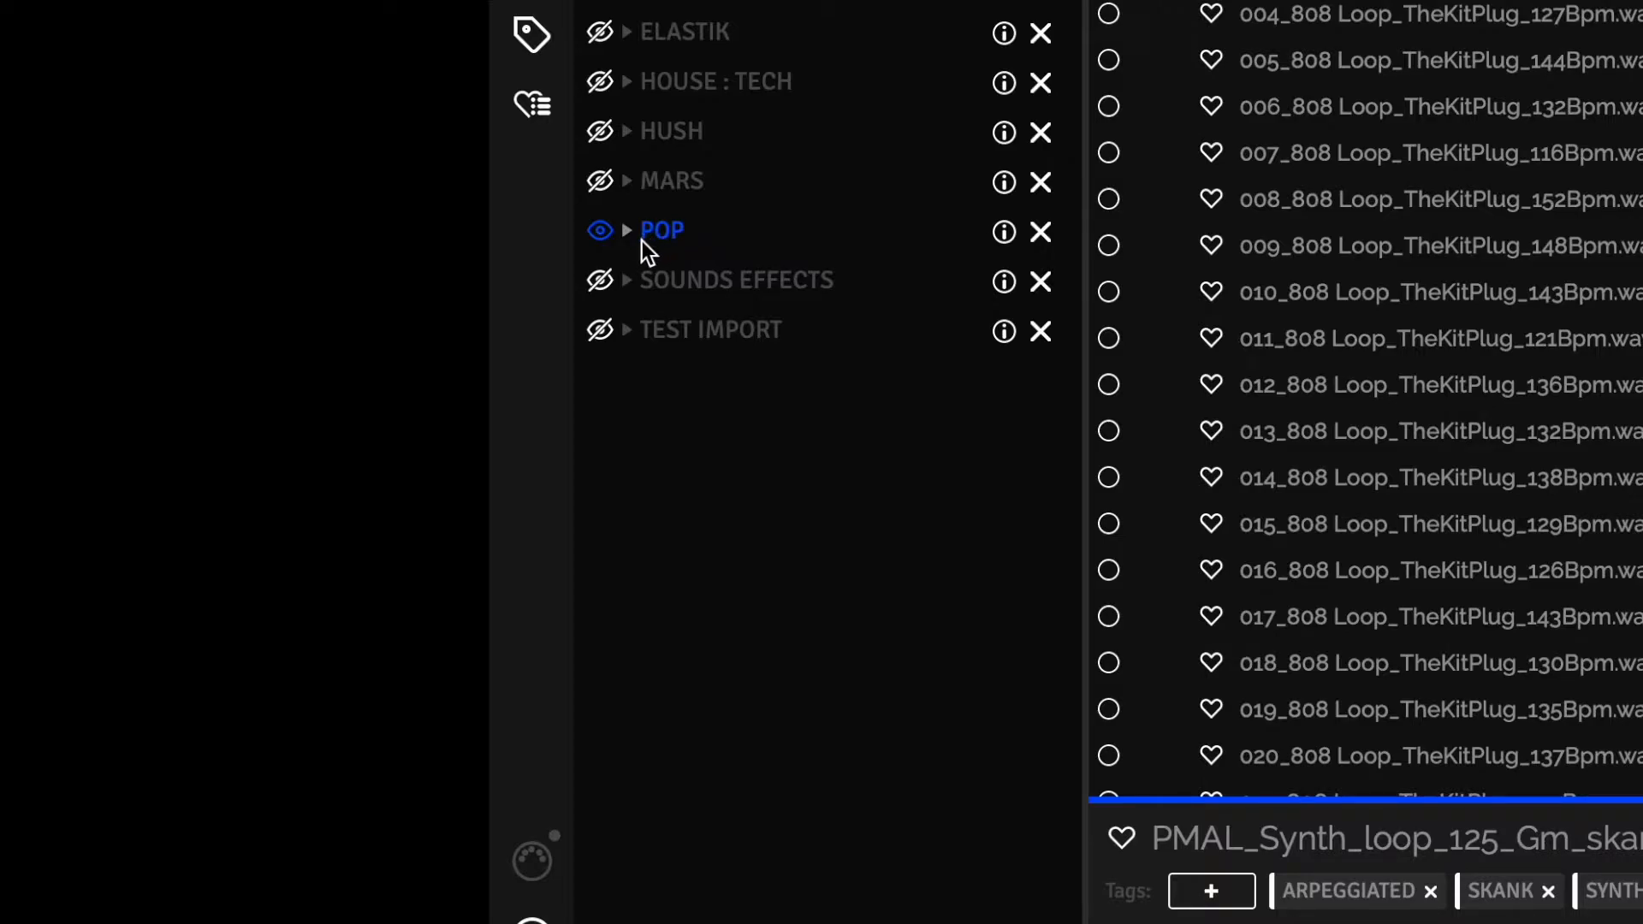
- Expand POP and its *DRUMS folder, then filter the sample list to KICKS
click(626, 230)
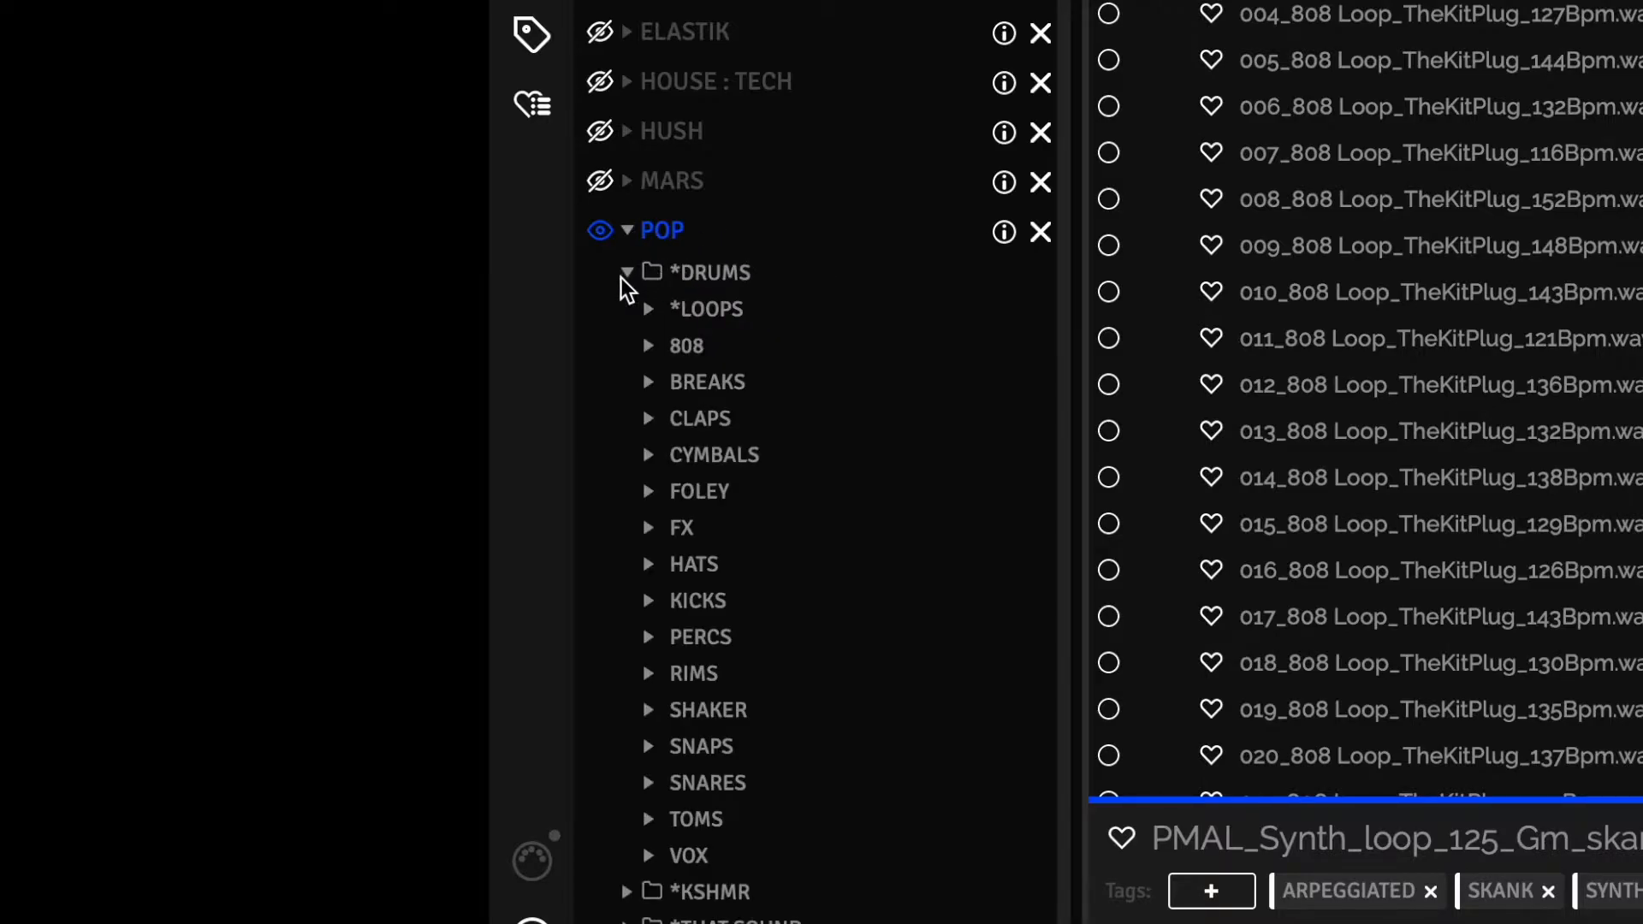
click(626, 272)
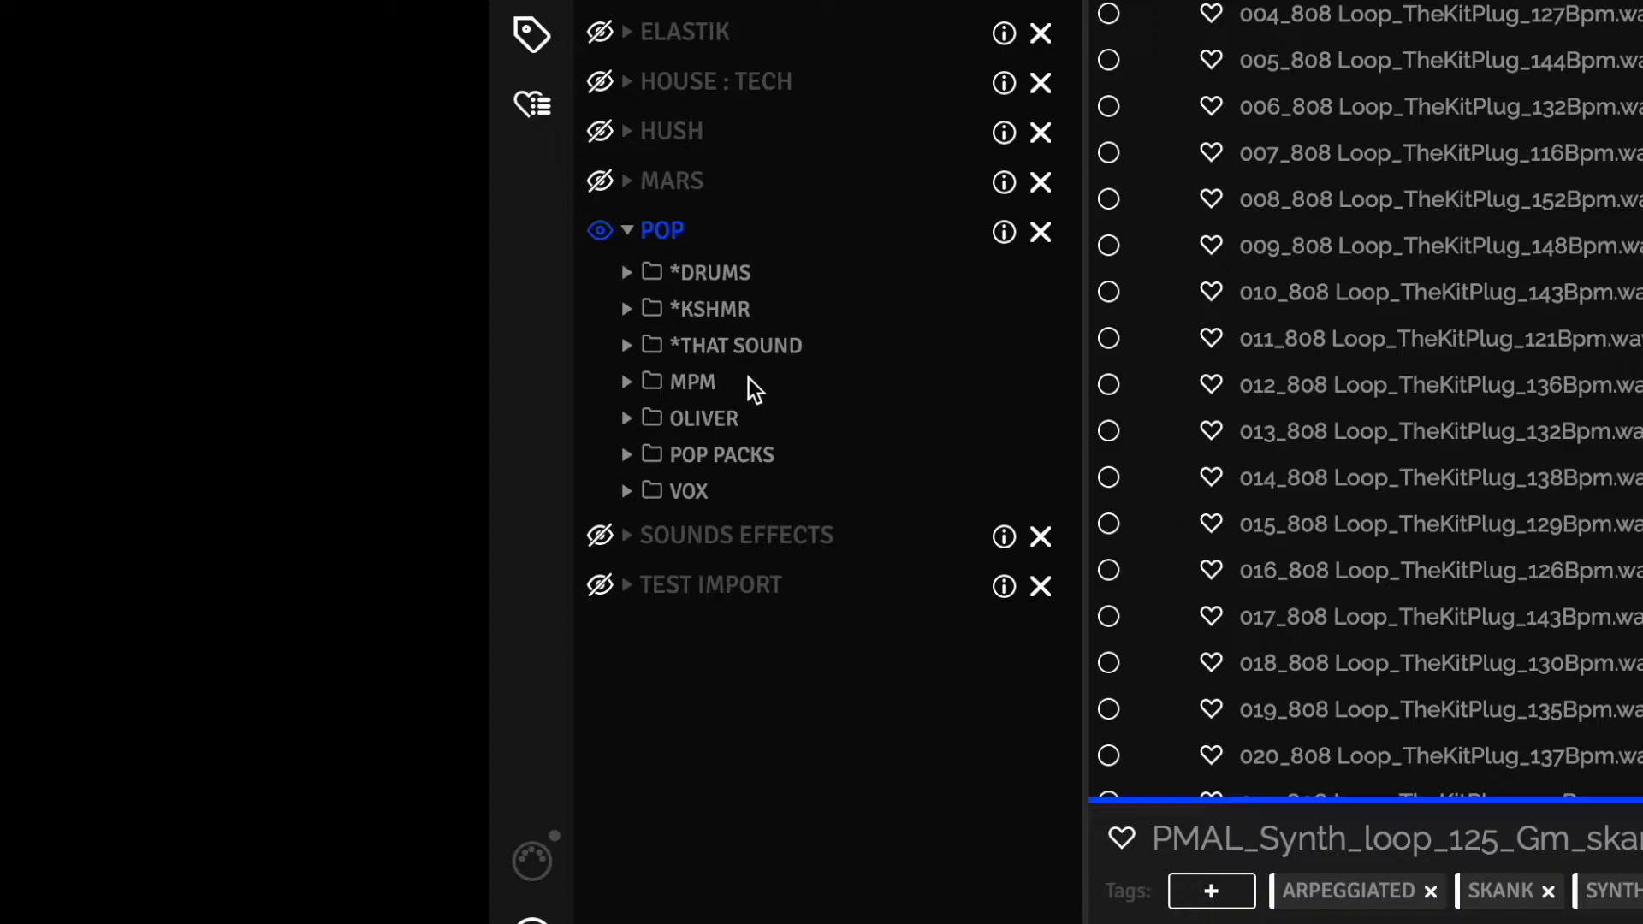
click(709, 272)
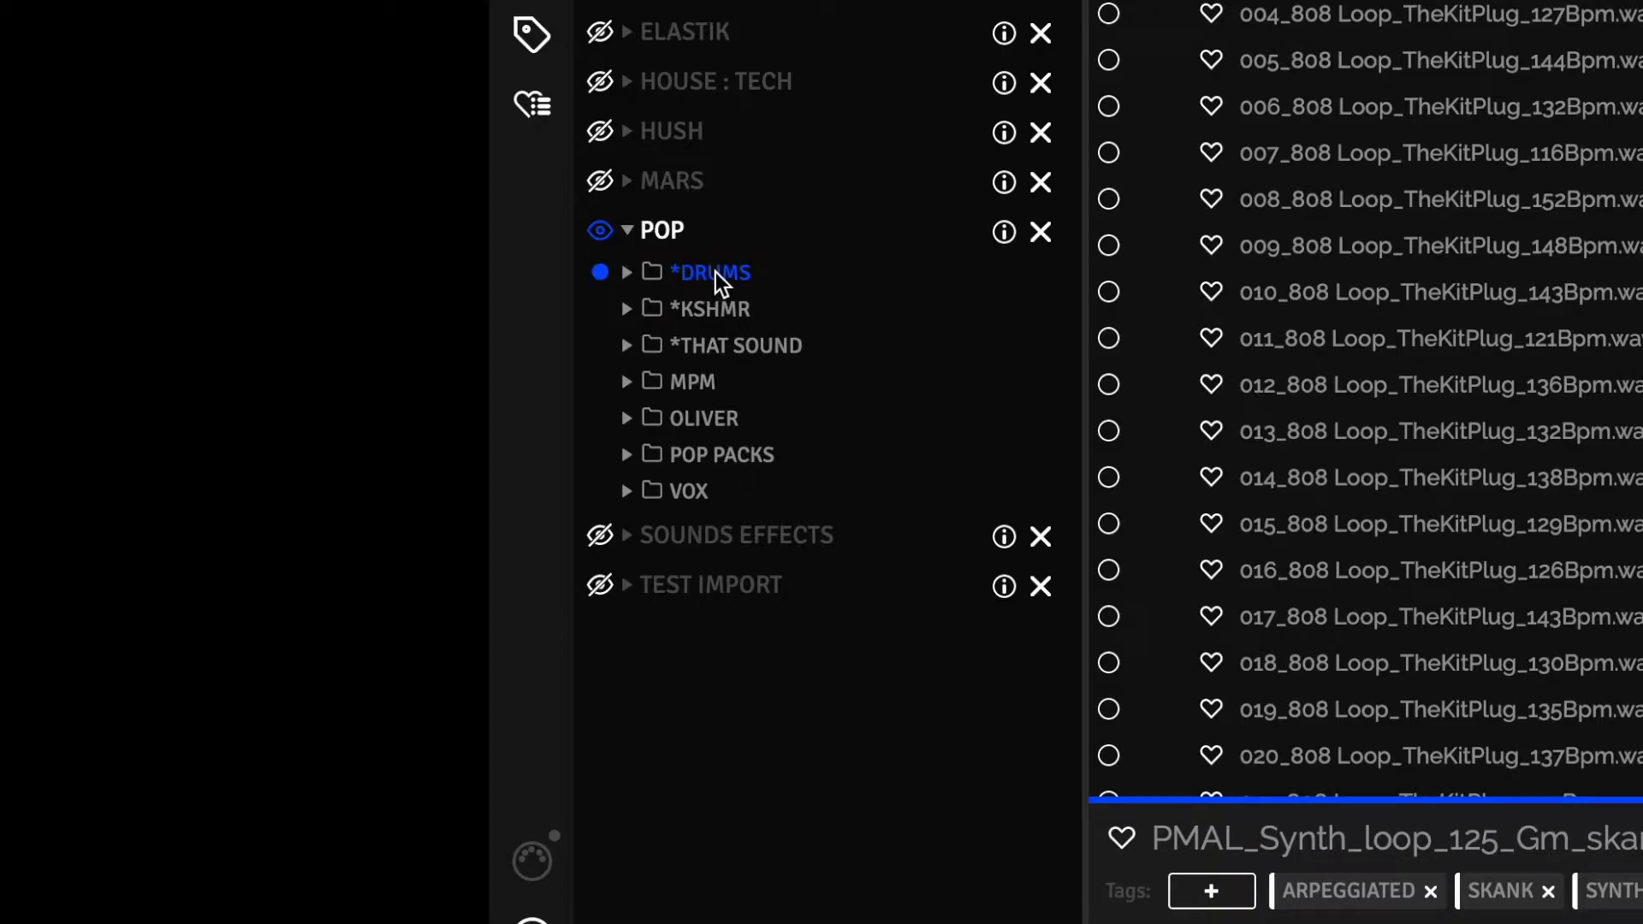
mouse_move(634, 291)
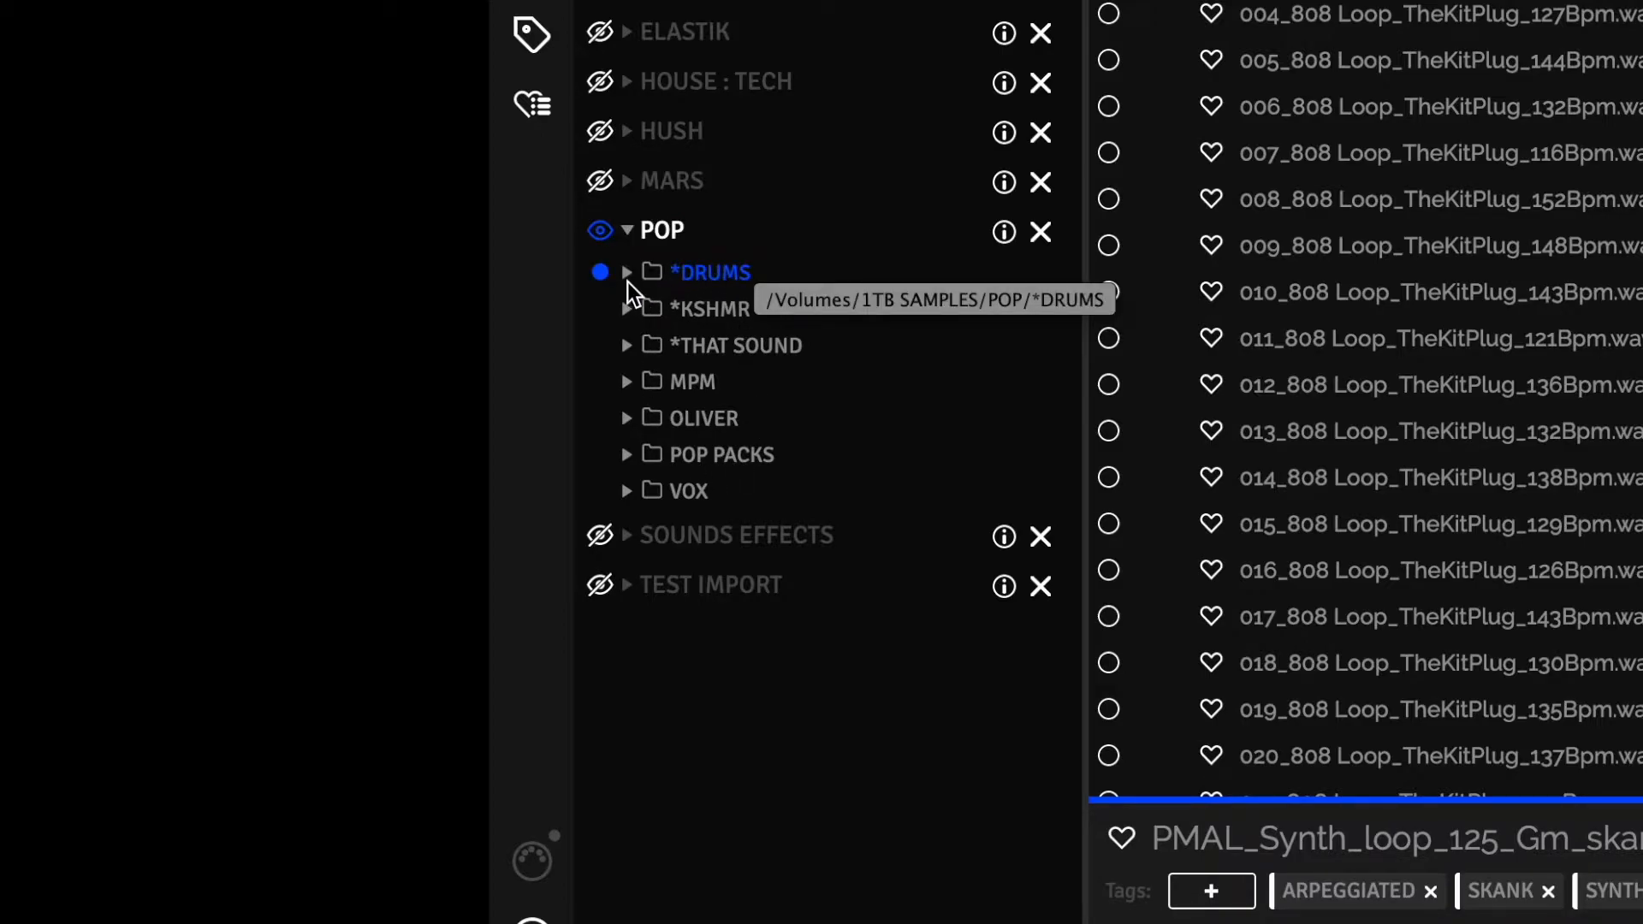
click(625, 271)
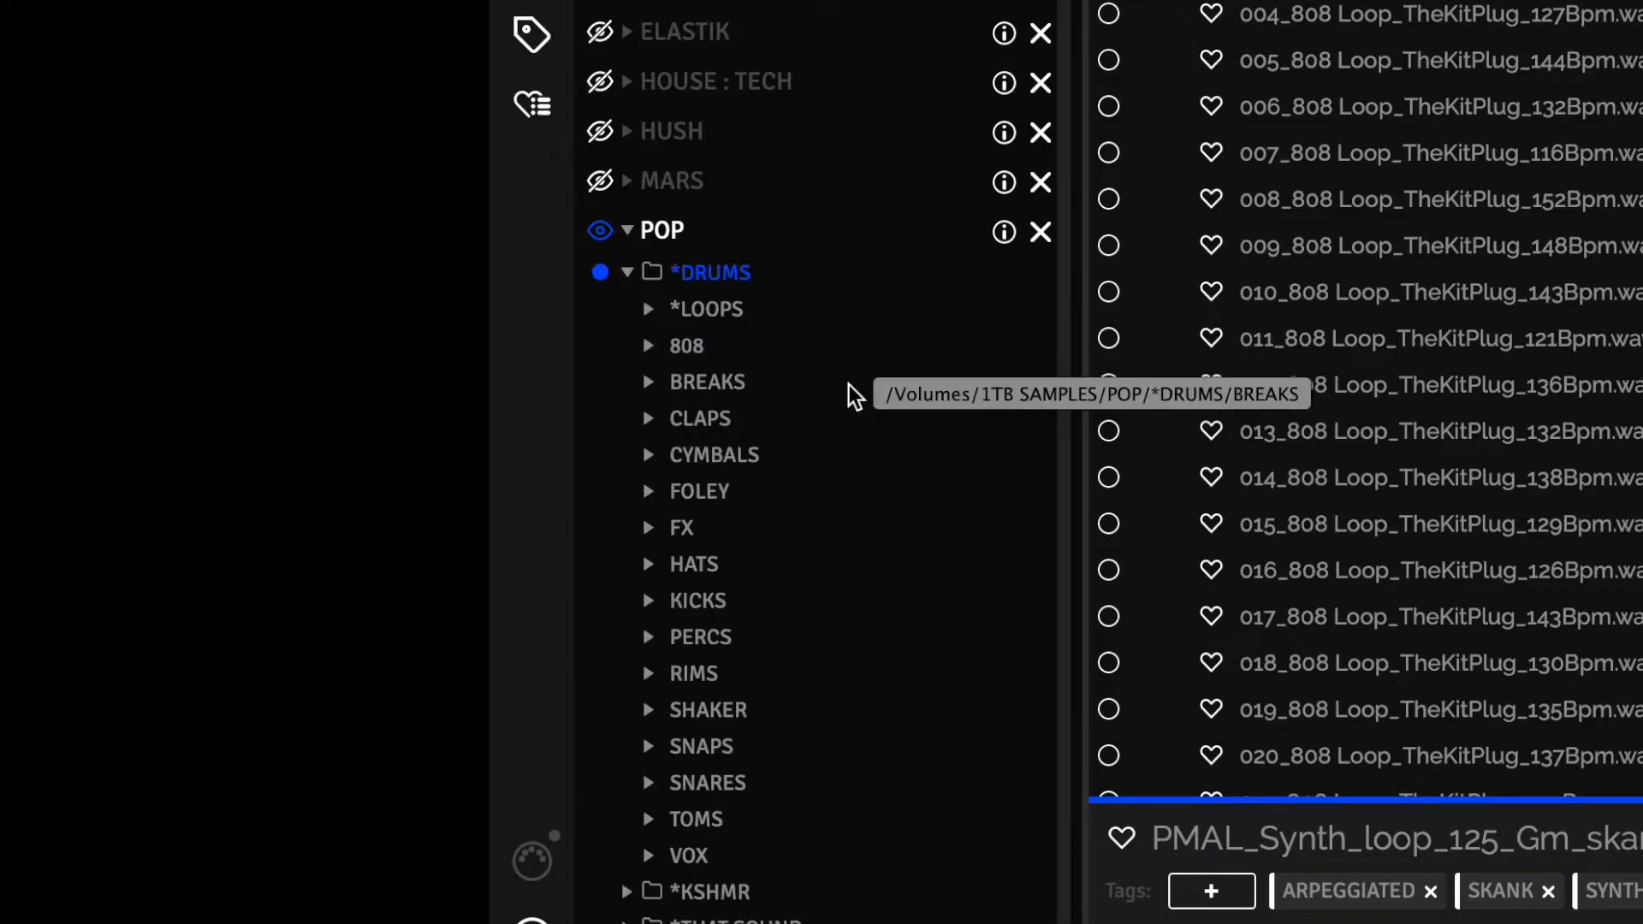
mouse_move(763, 763)
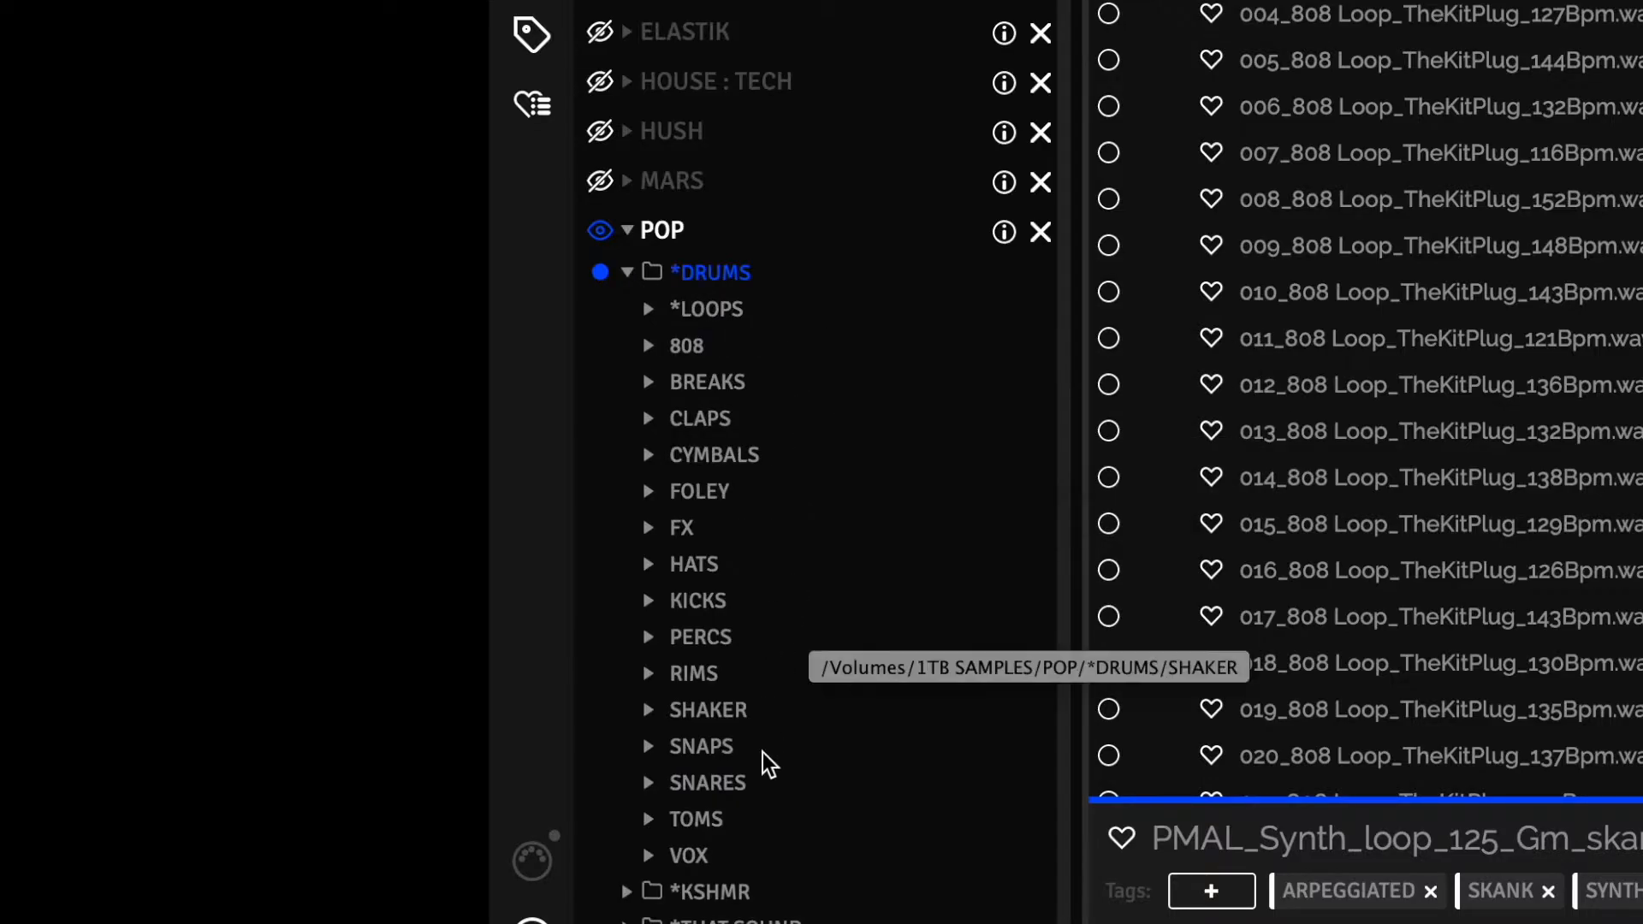
click(697, 599)
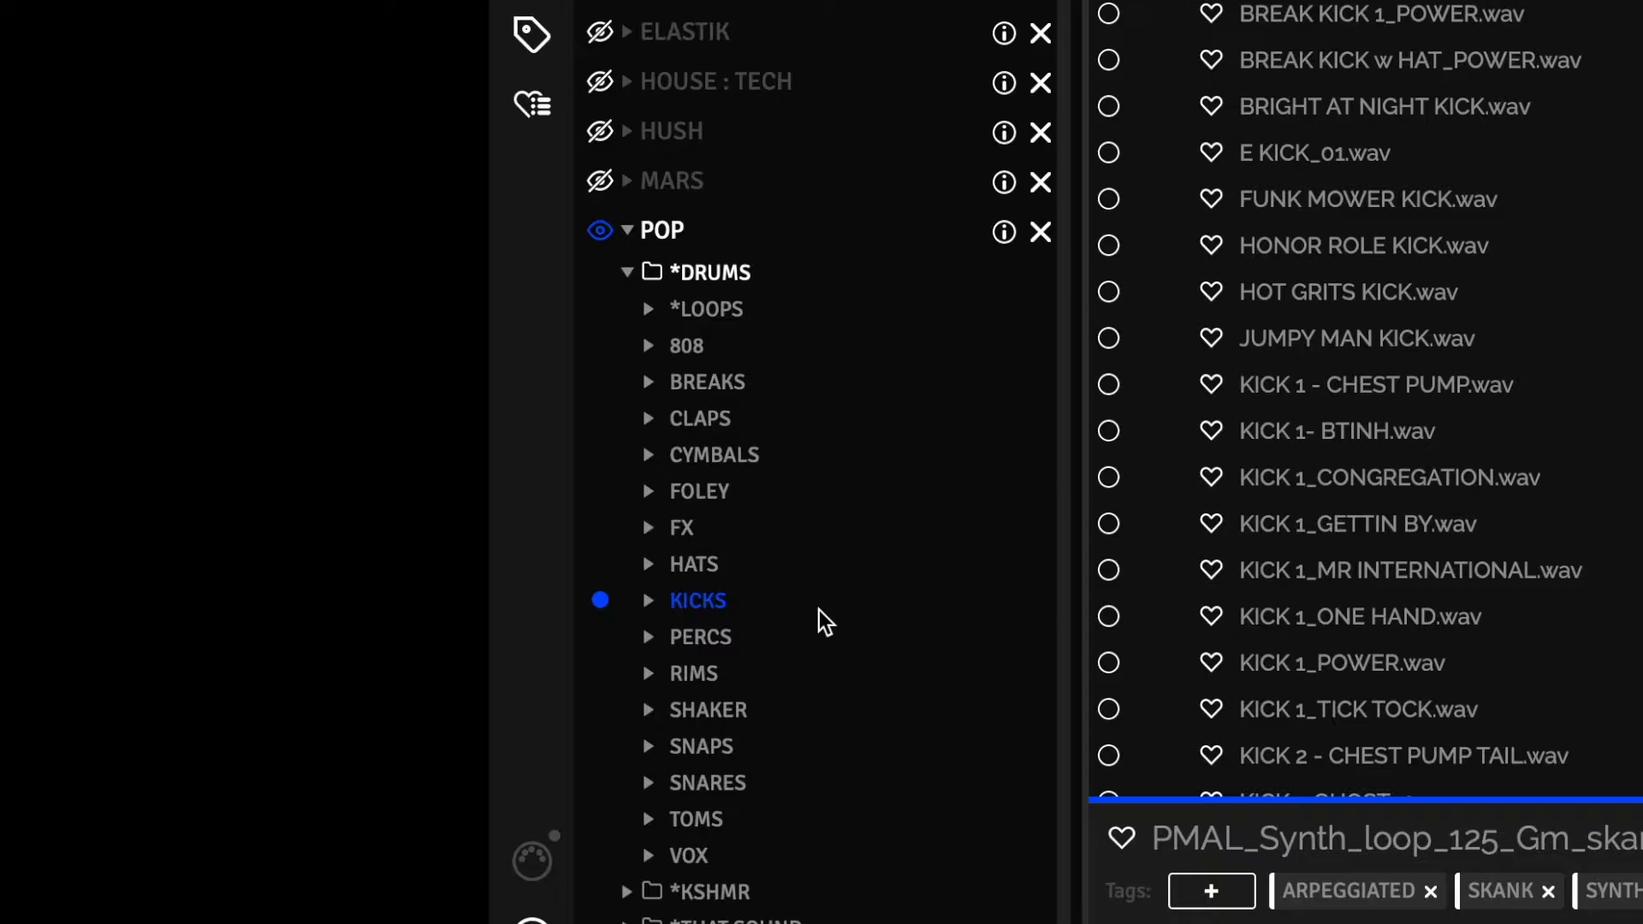
mouse_move(1288, 338)
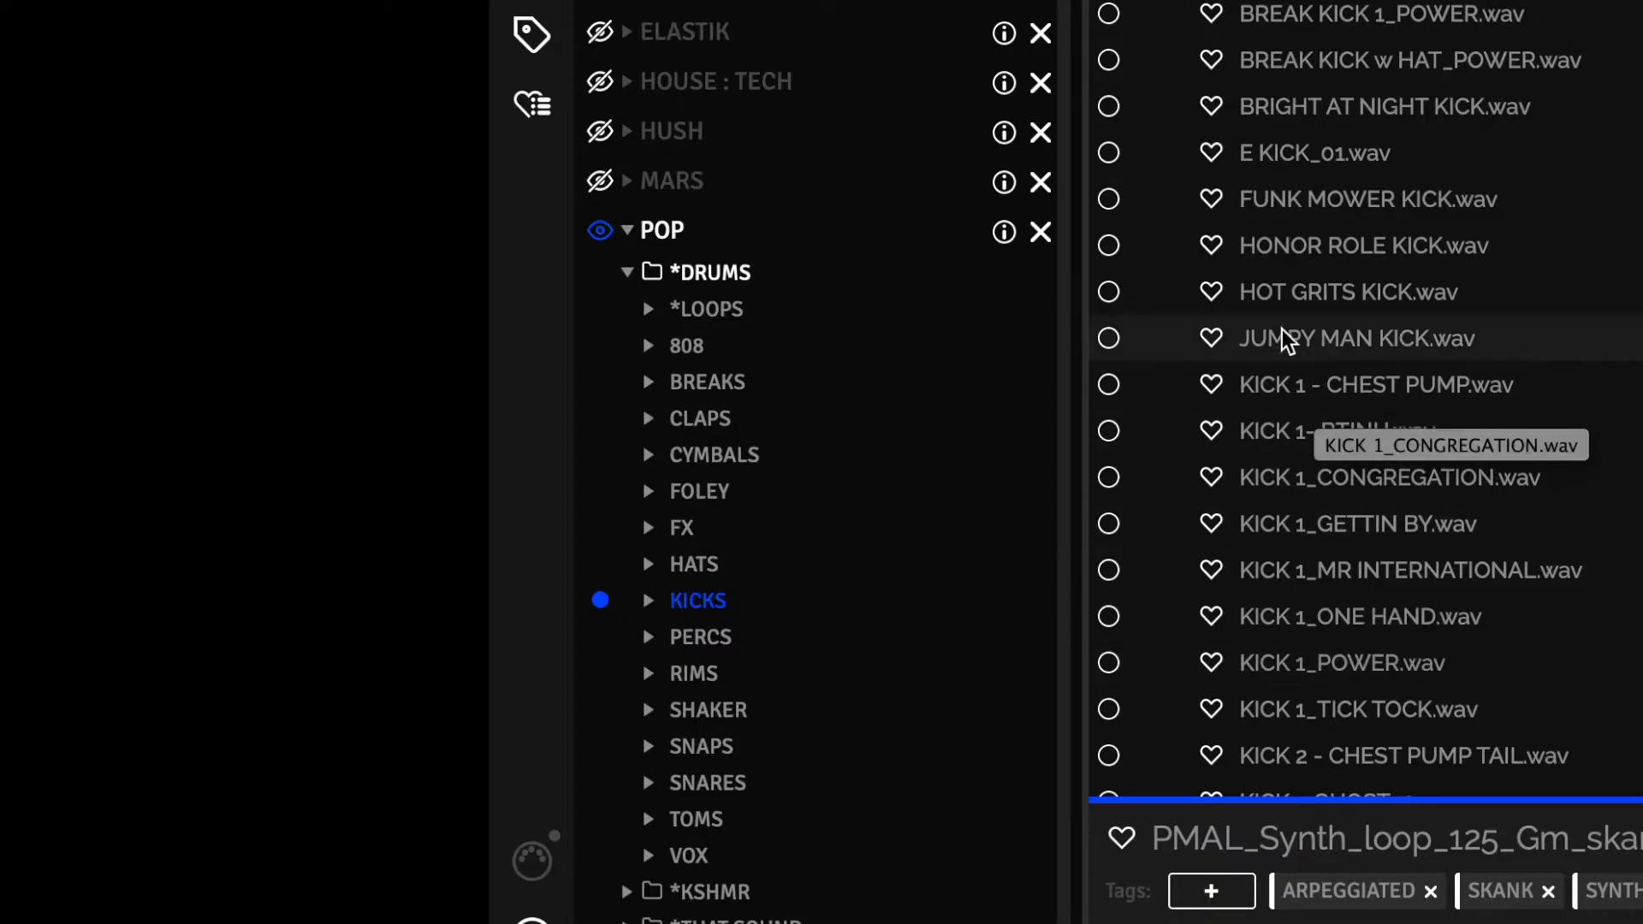
scroll(down, 3)
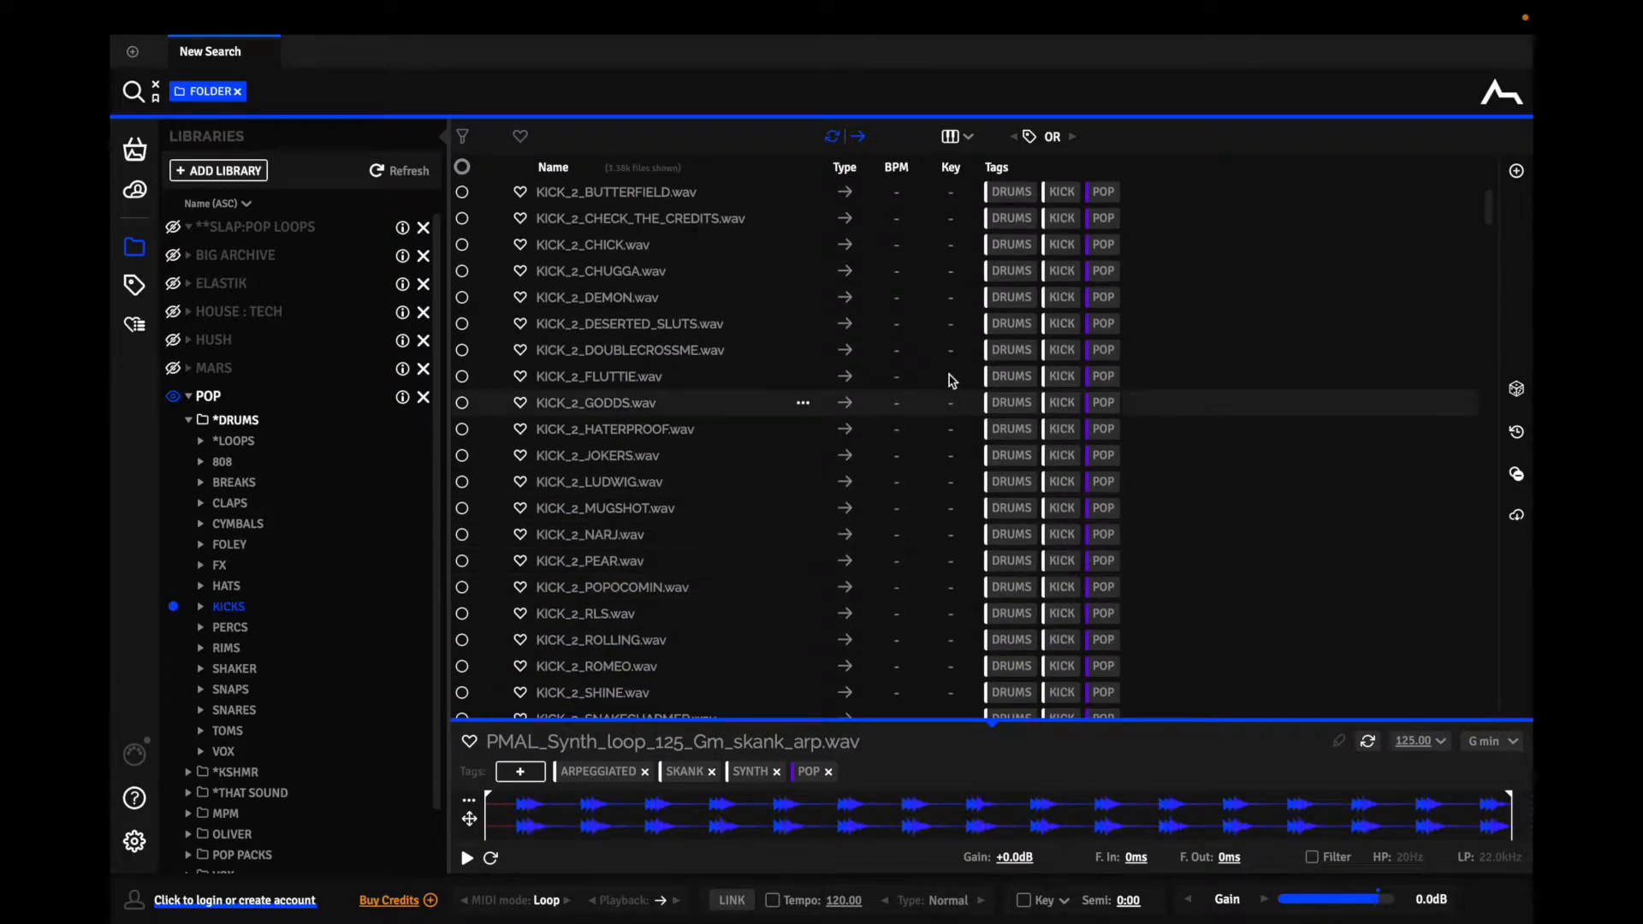
- Expand the KICKS folder to reveal producer subfolders like ILLMIND KICK and BOI1DA KICK
scroll(down, 3)
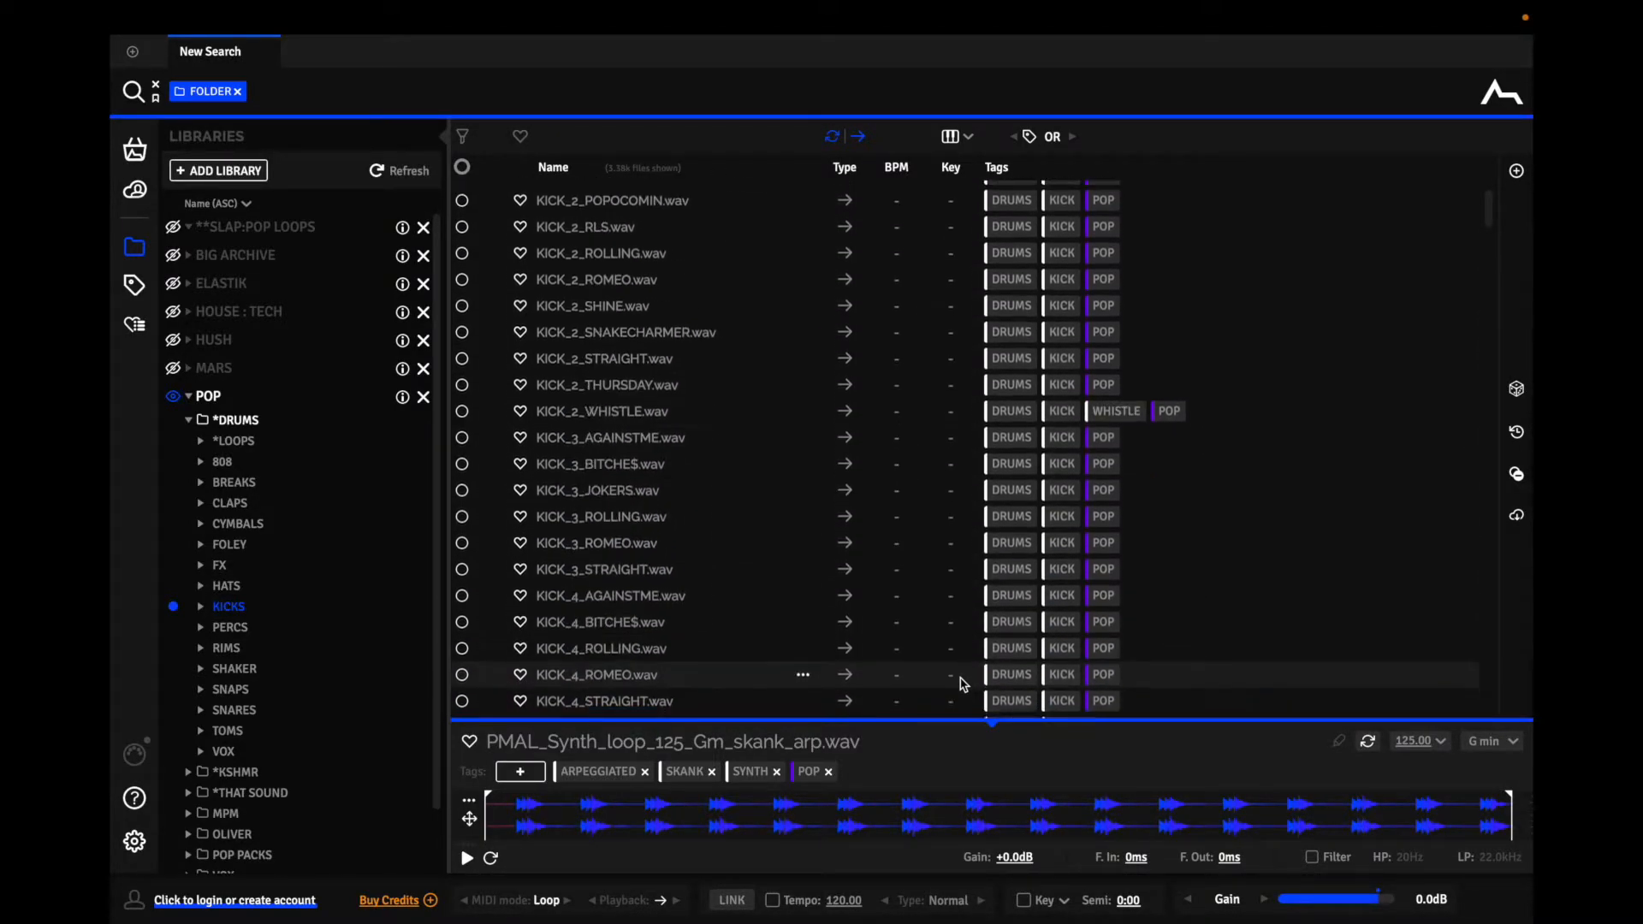
scroll(down, 3)
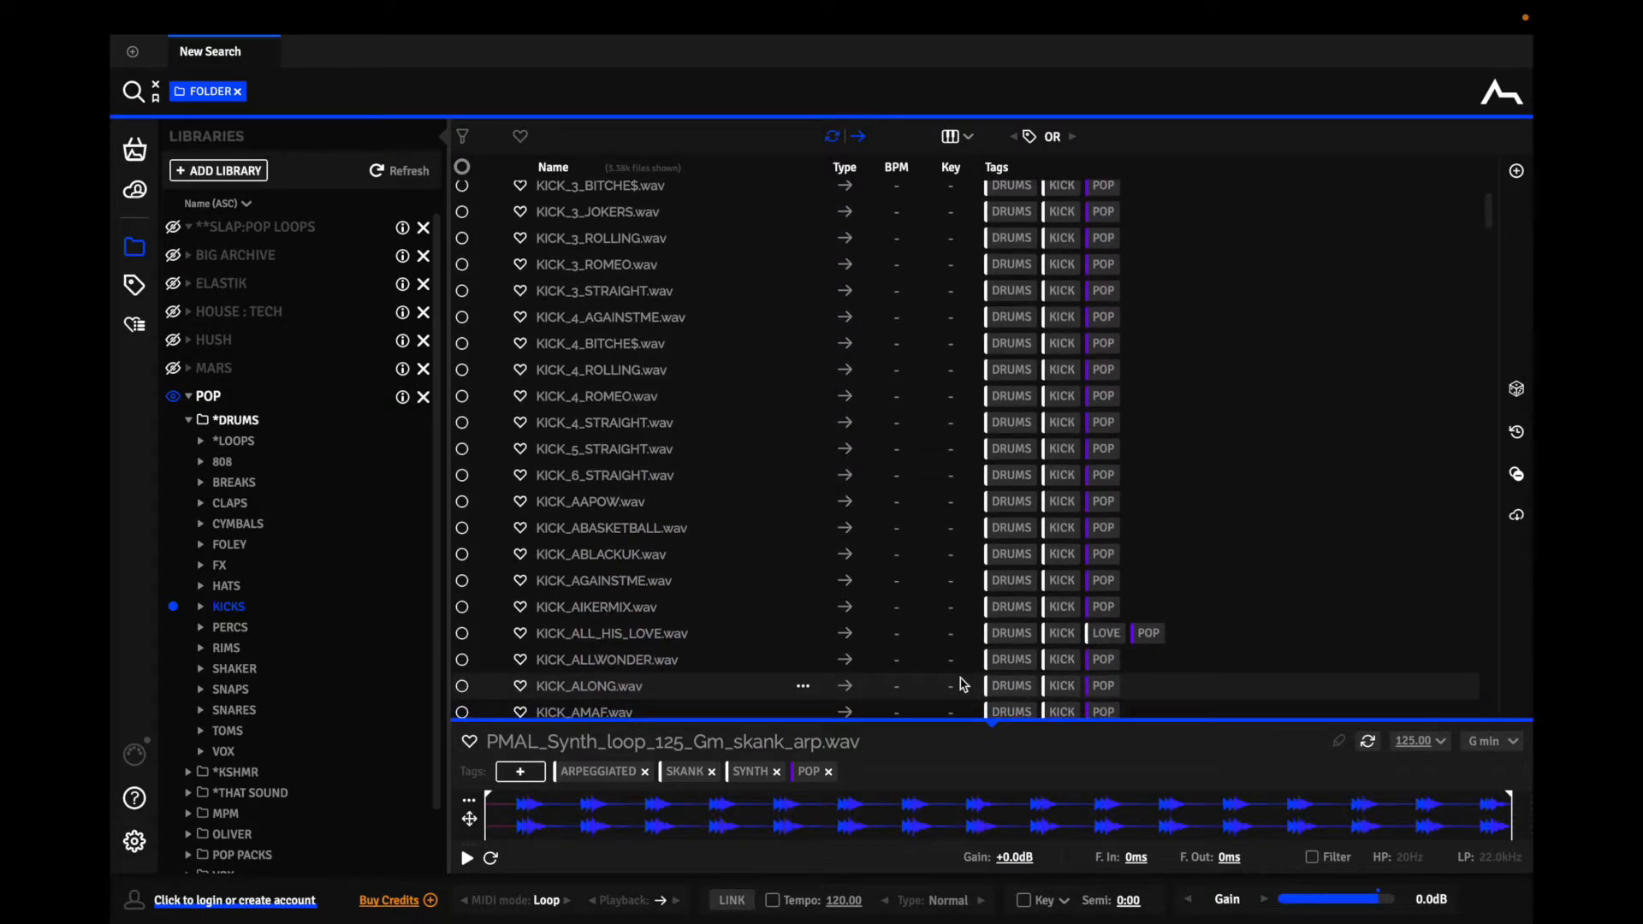
scroll(up, 3)
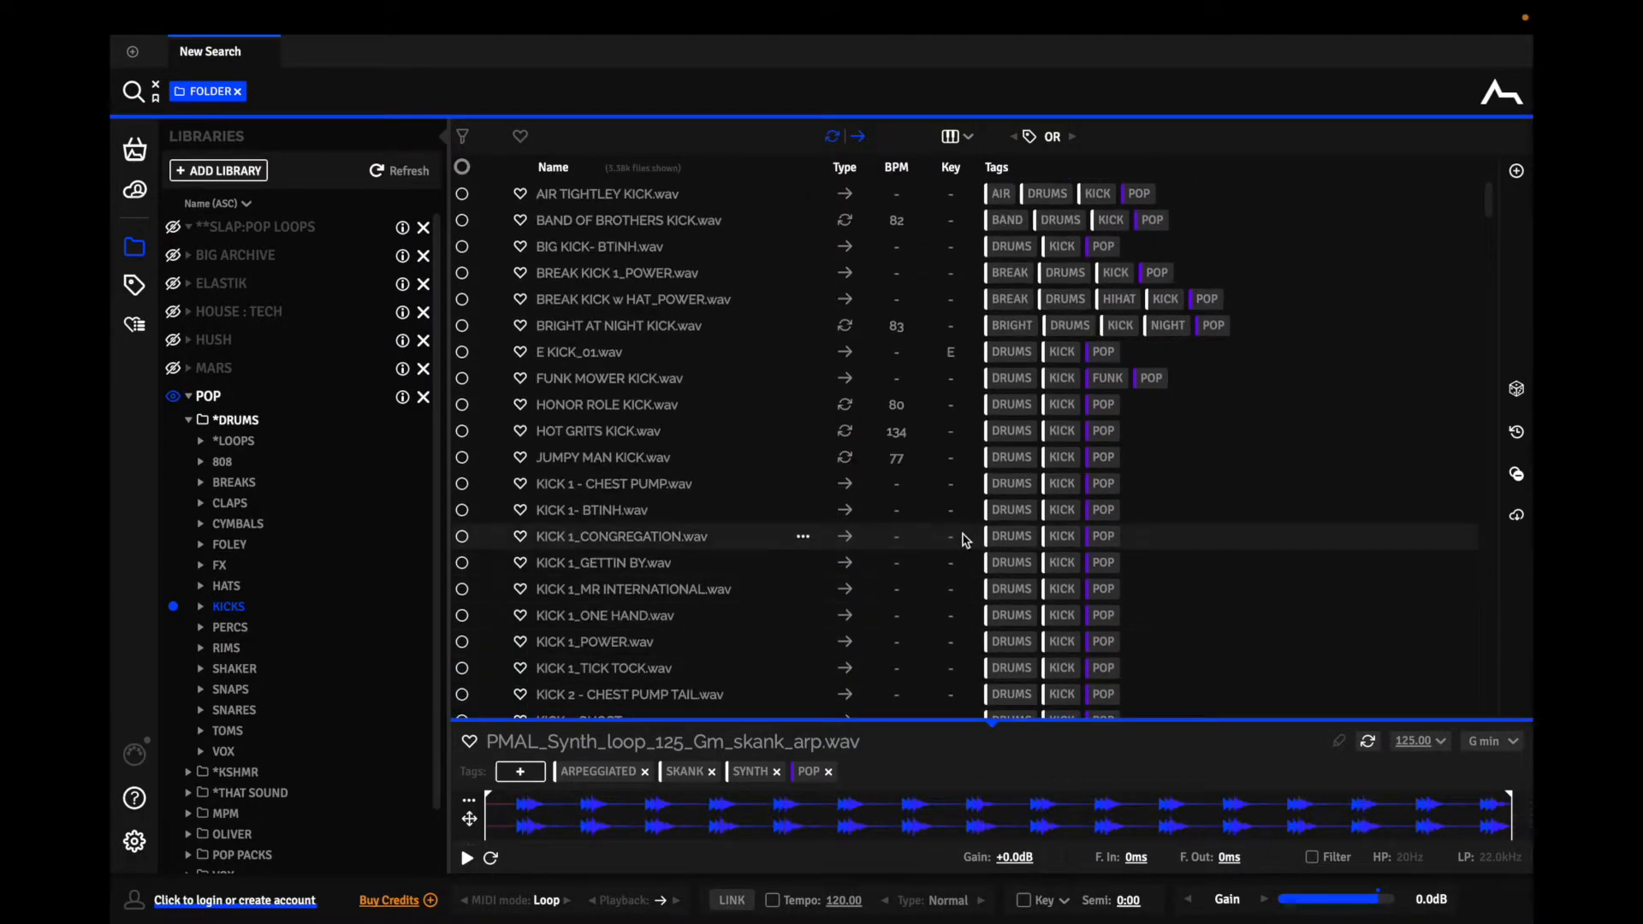
mouse_move(935, 598)
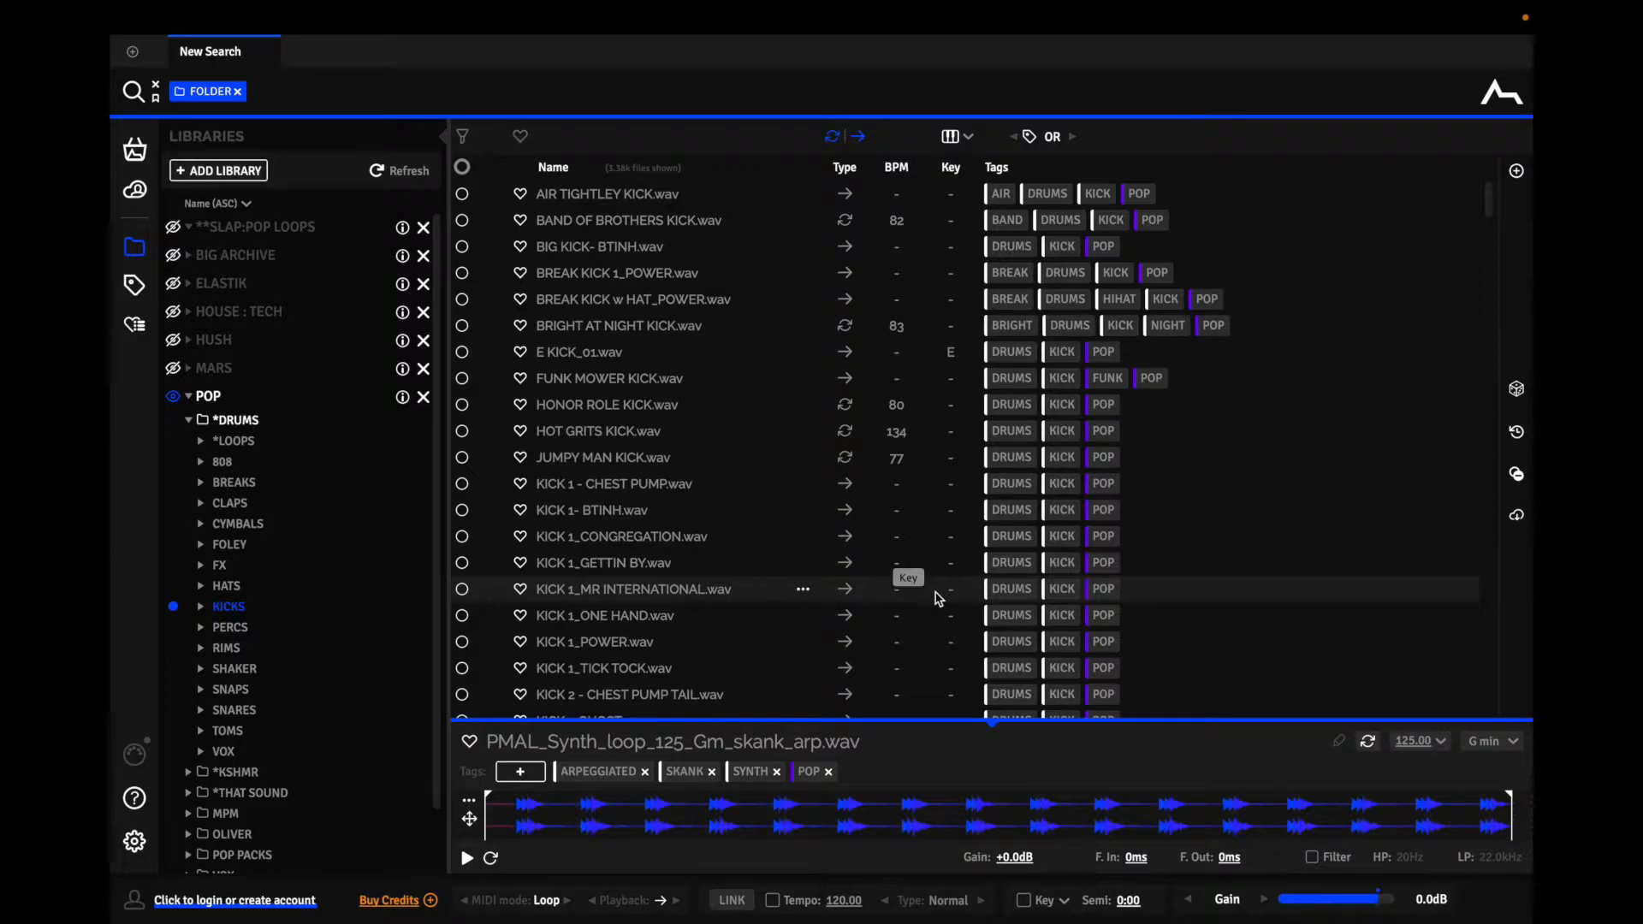
mouse_move(685, 587)
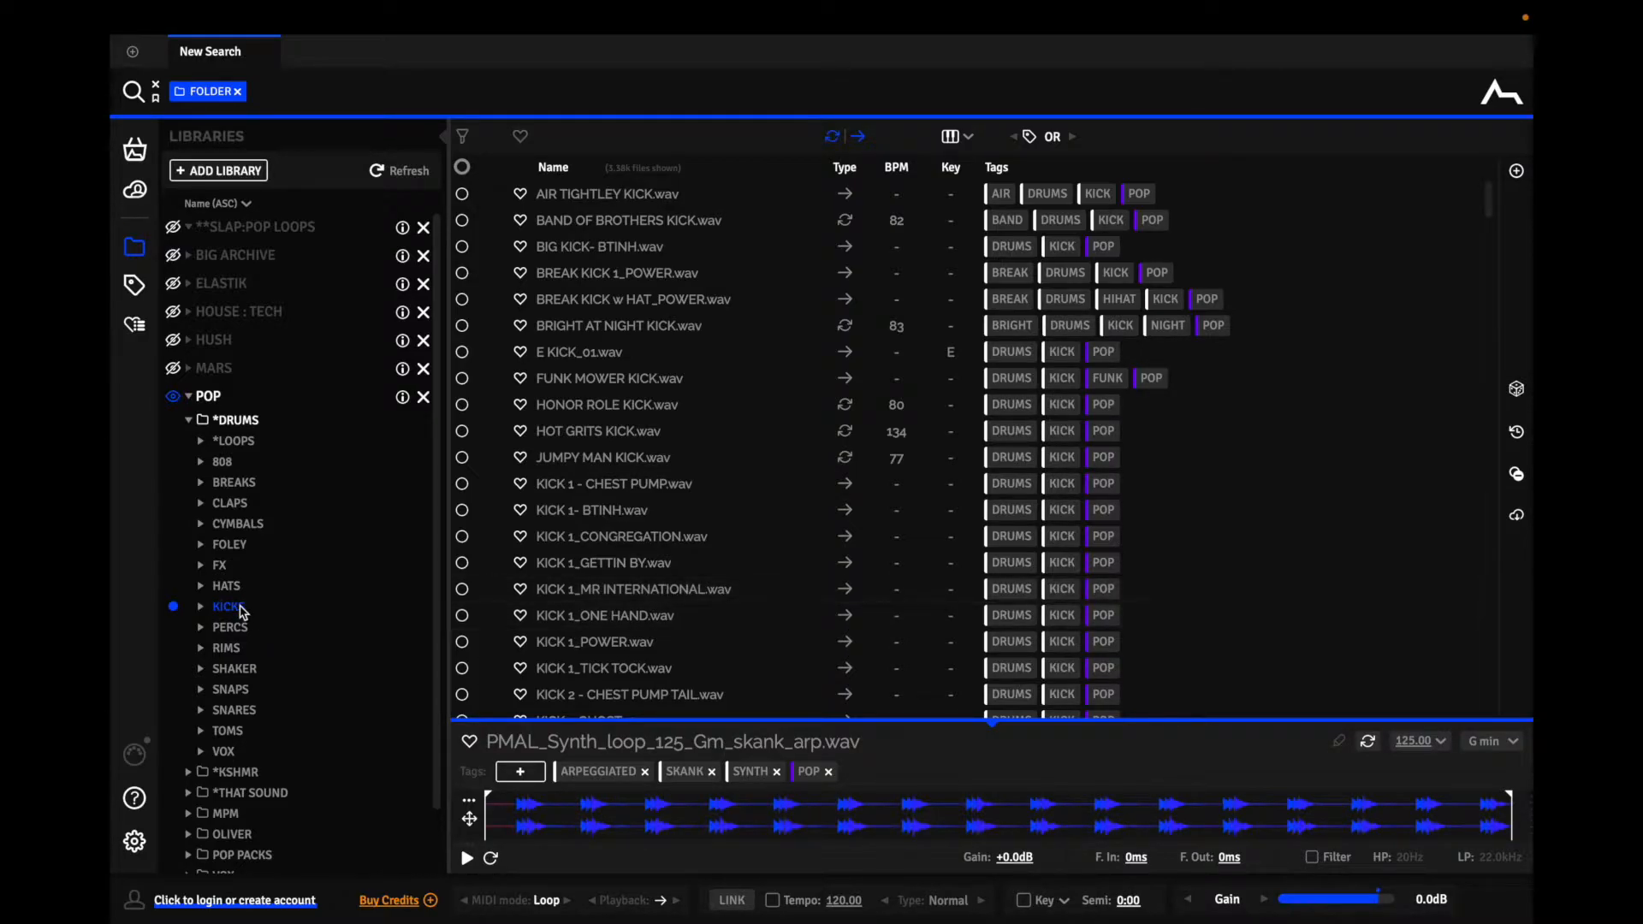
mouse_move(708, 658)
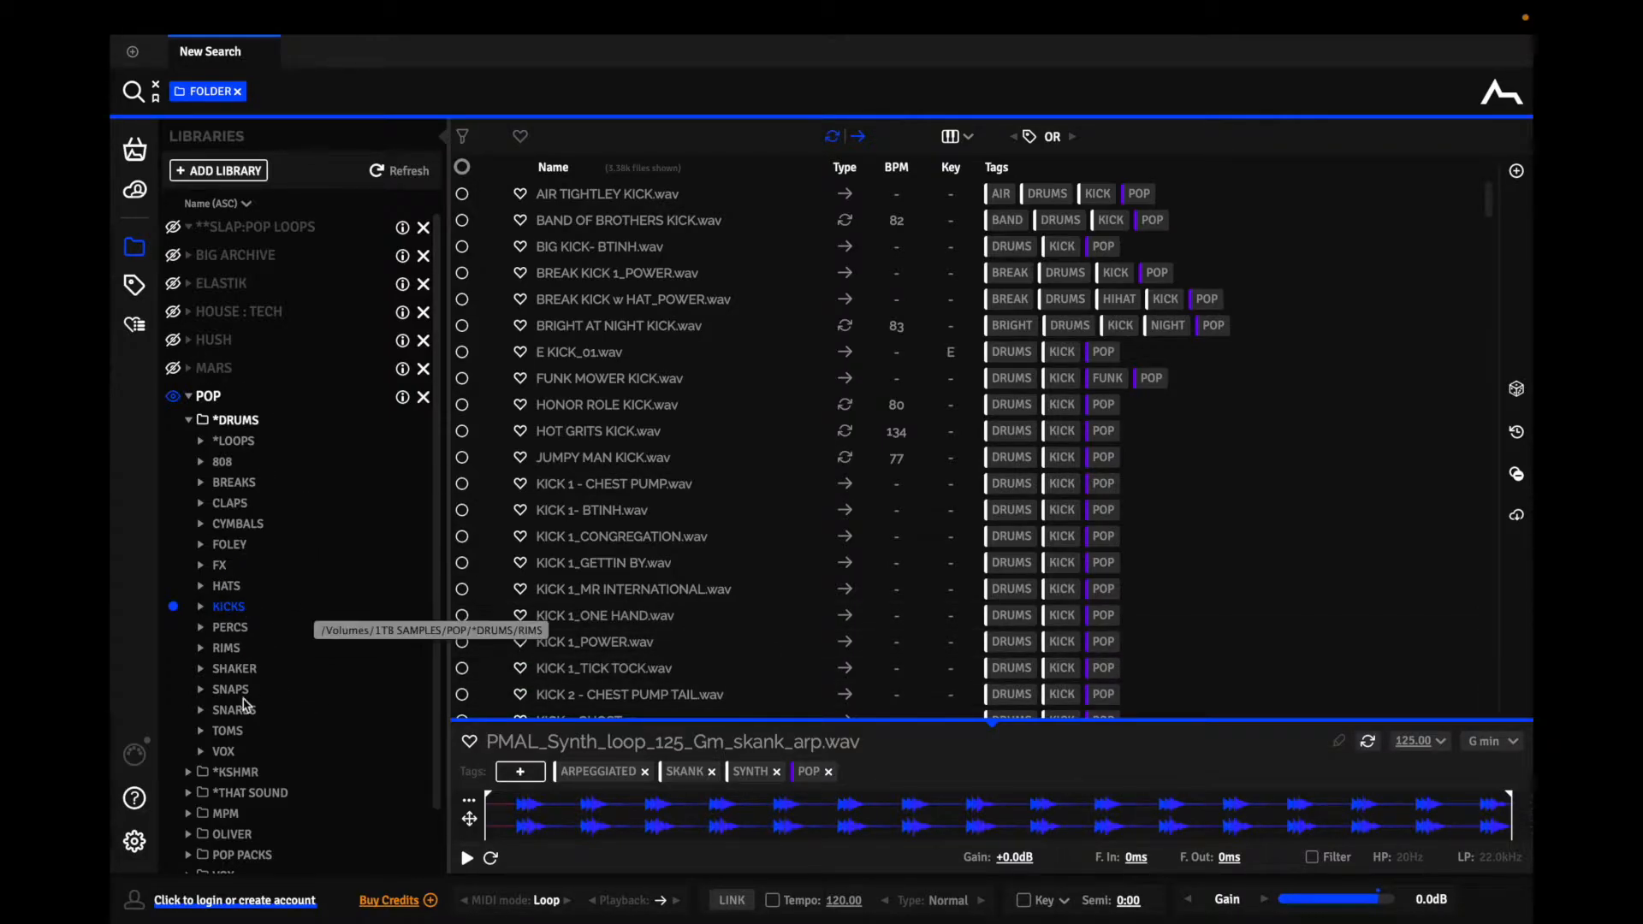
mouse_move(297, 607)
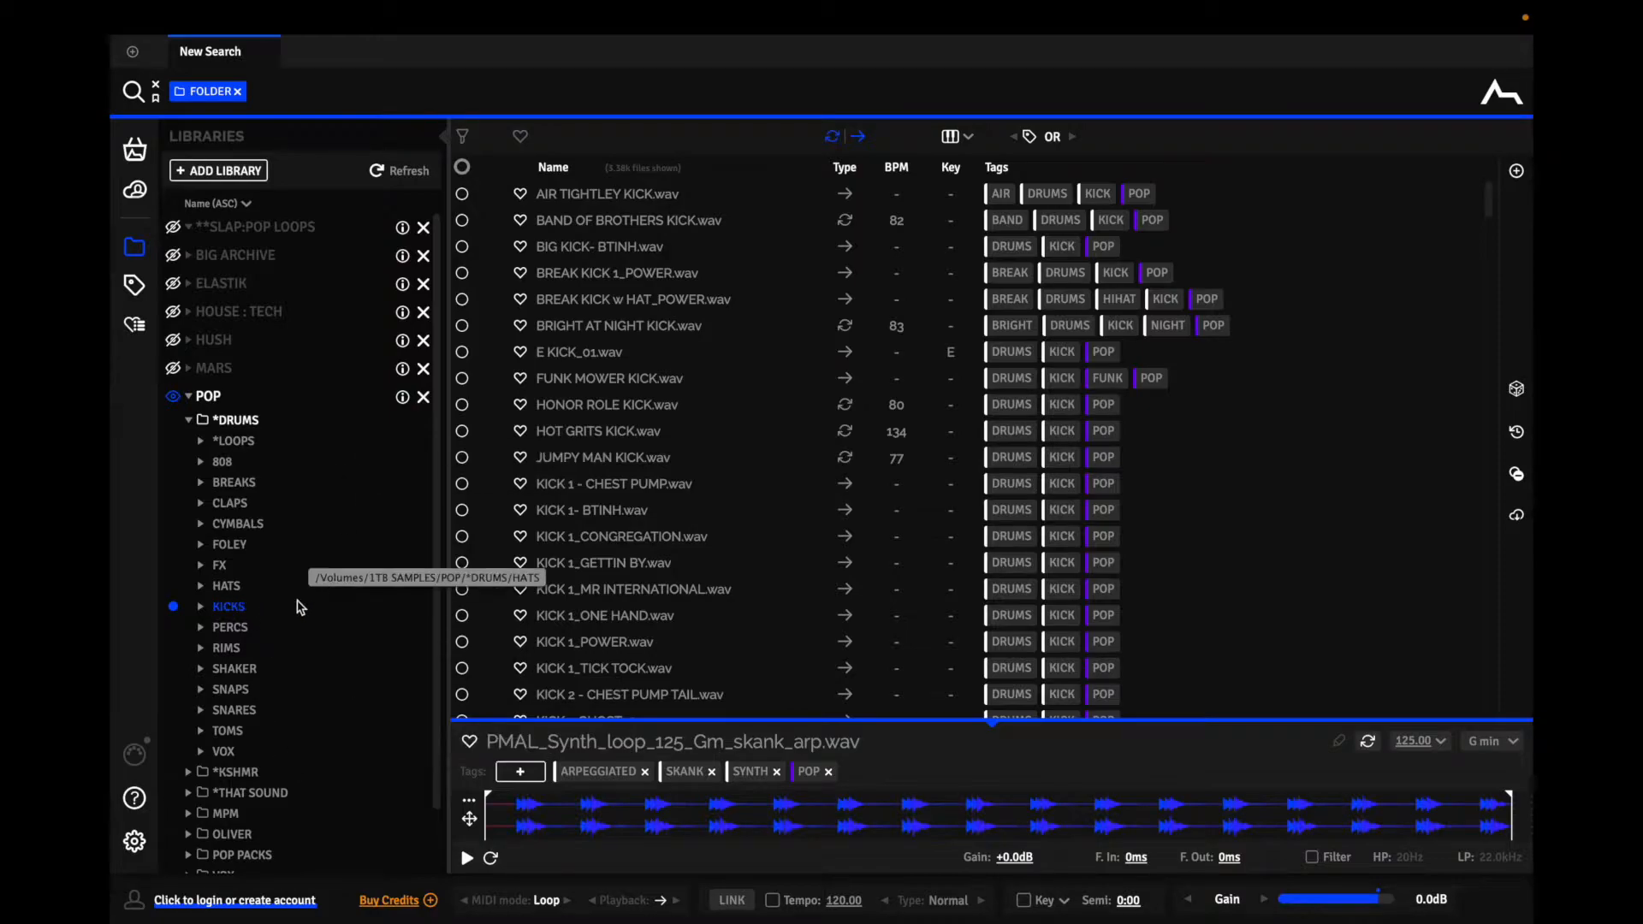
mouse_move(201, 611)
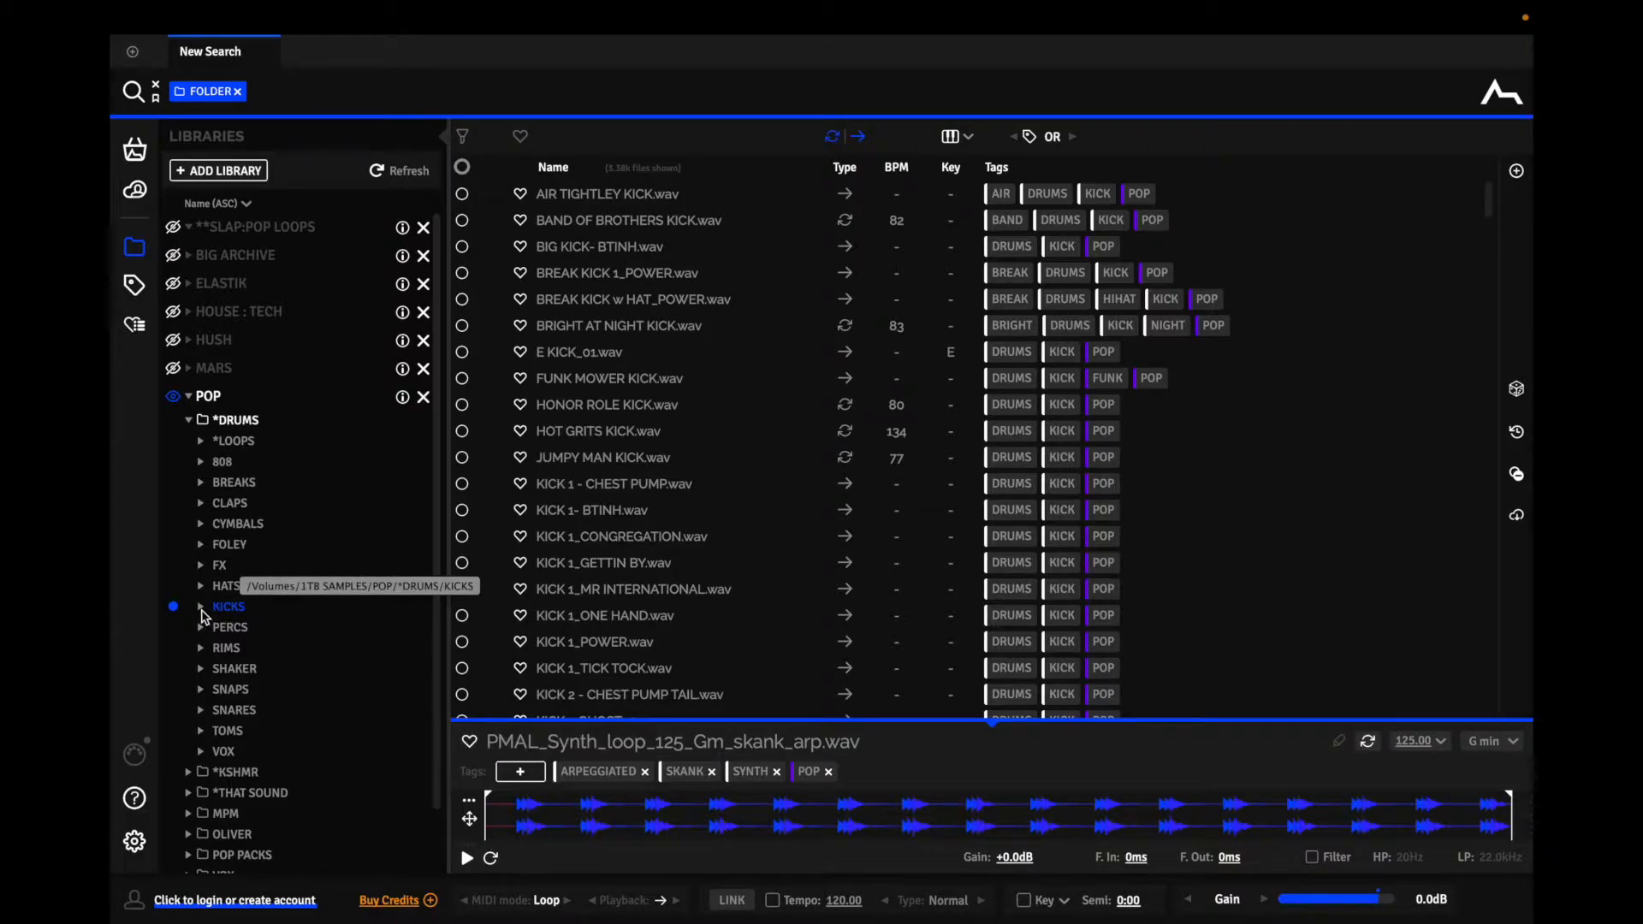
click(201, 606)
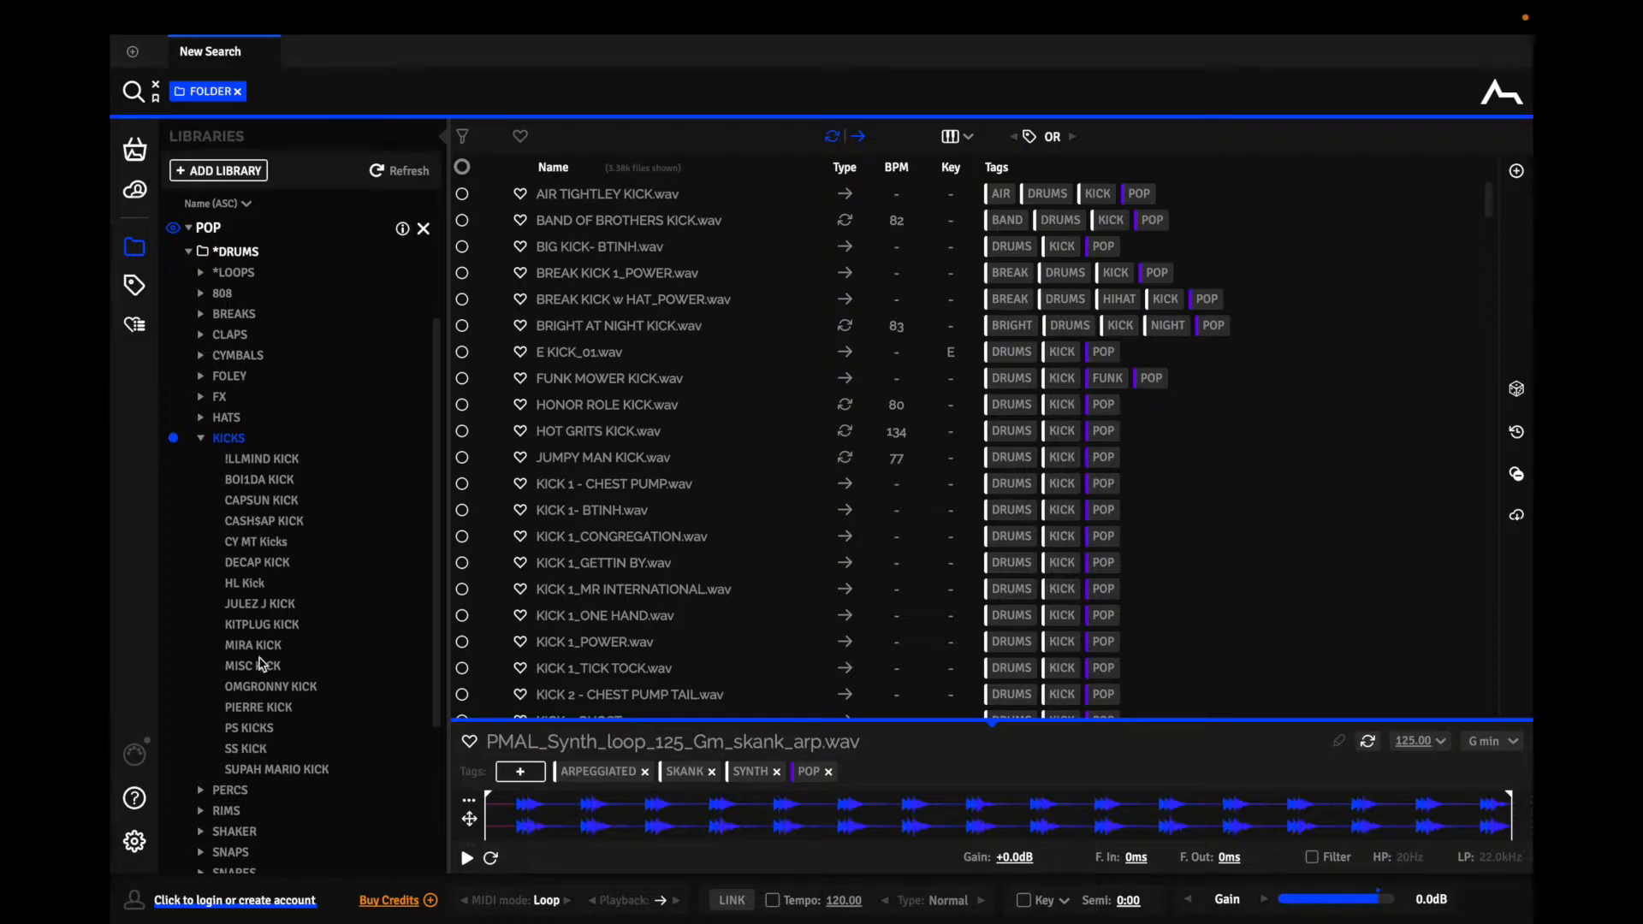
mouse_move(291, 784)
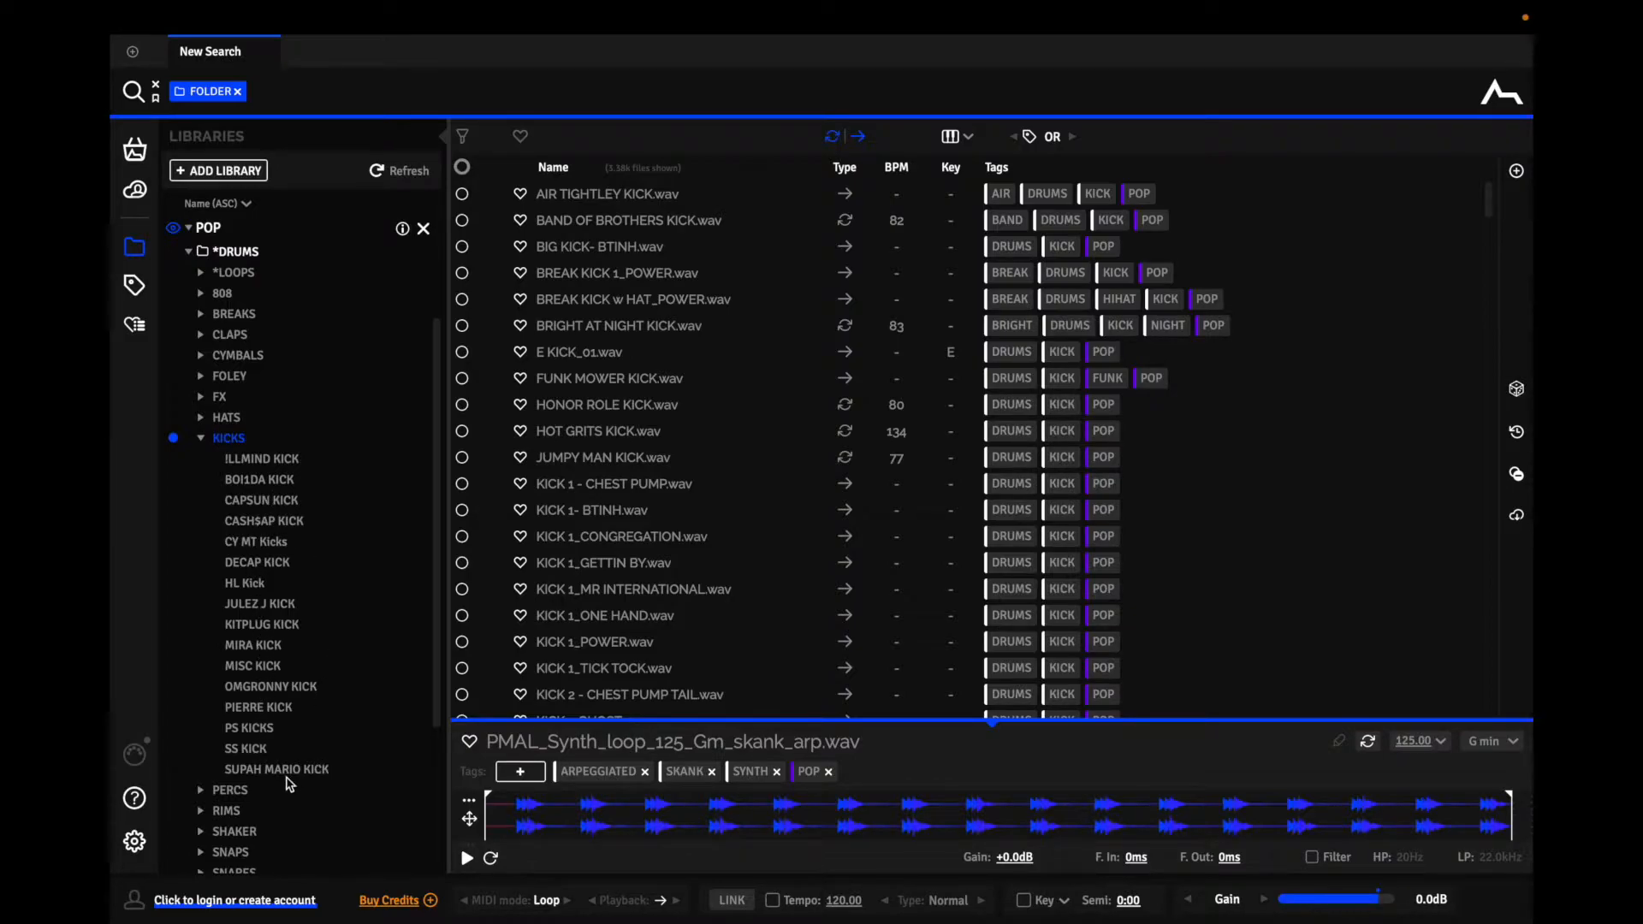
mouse_move(276, 770)
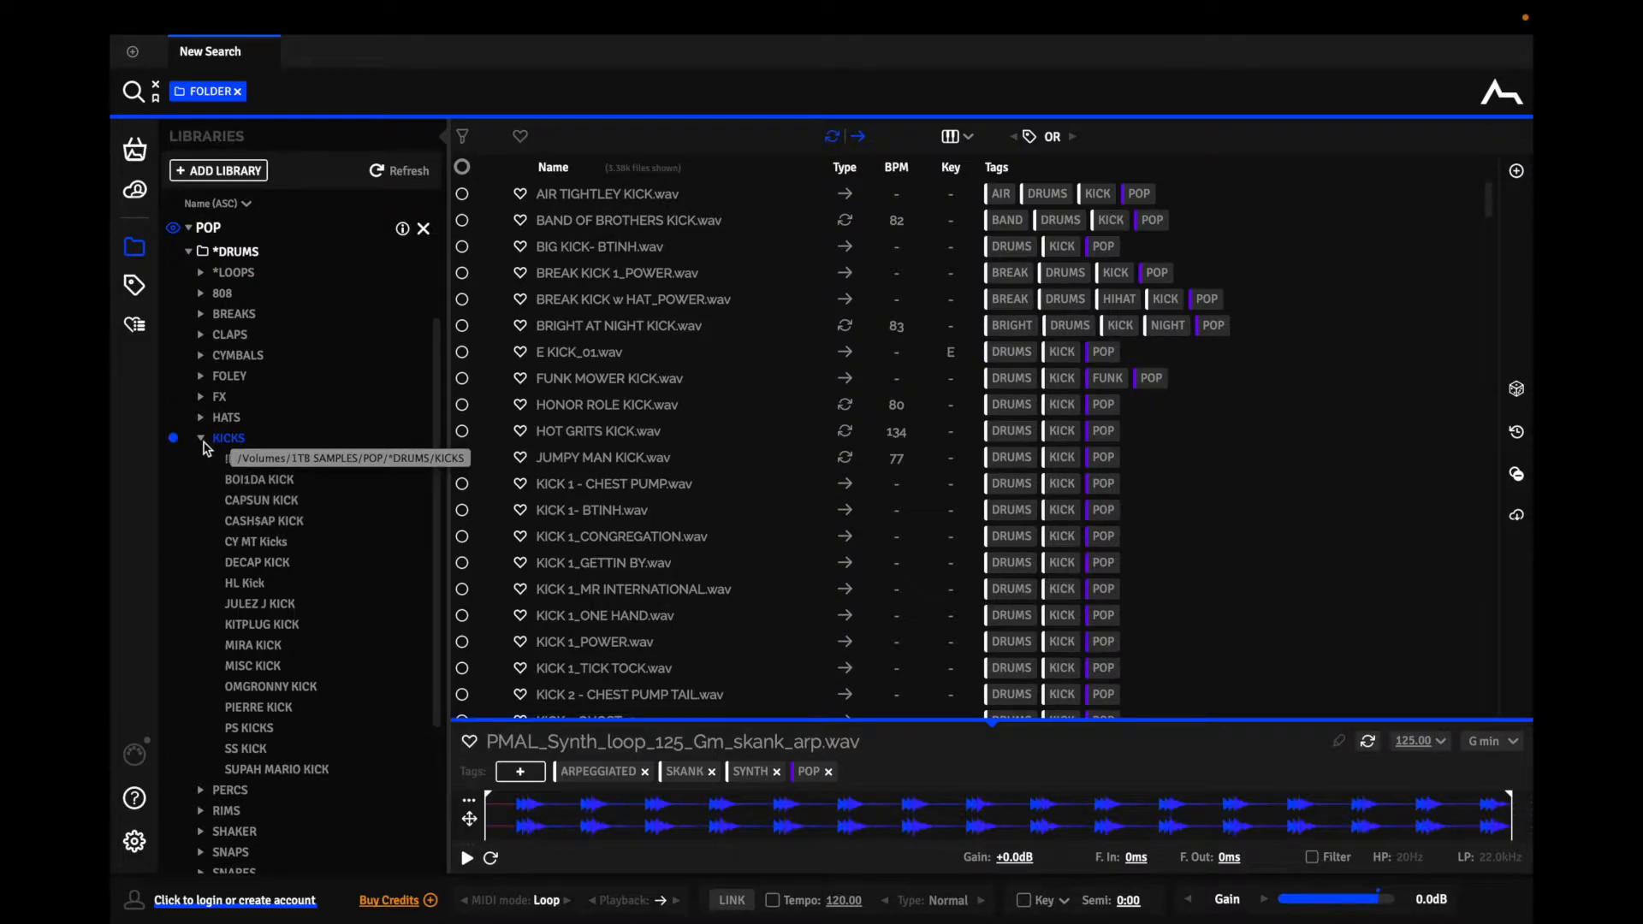
- Collapse the POP library tree and clear the FOLDER chip from the search bar
click(178, 228)
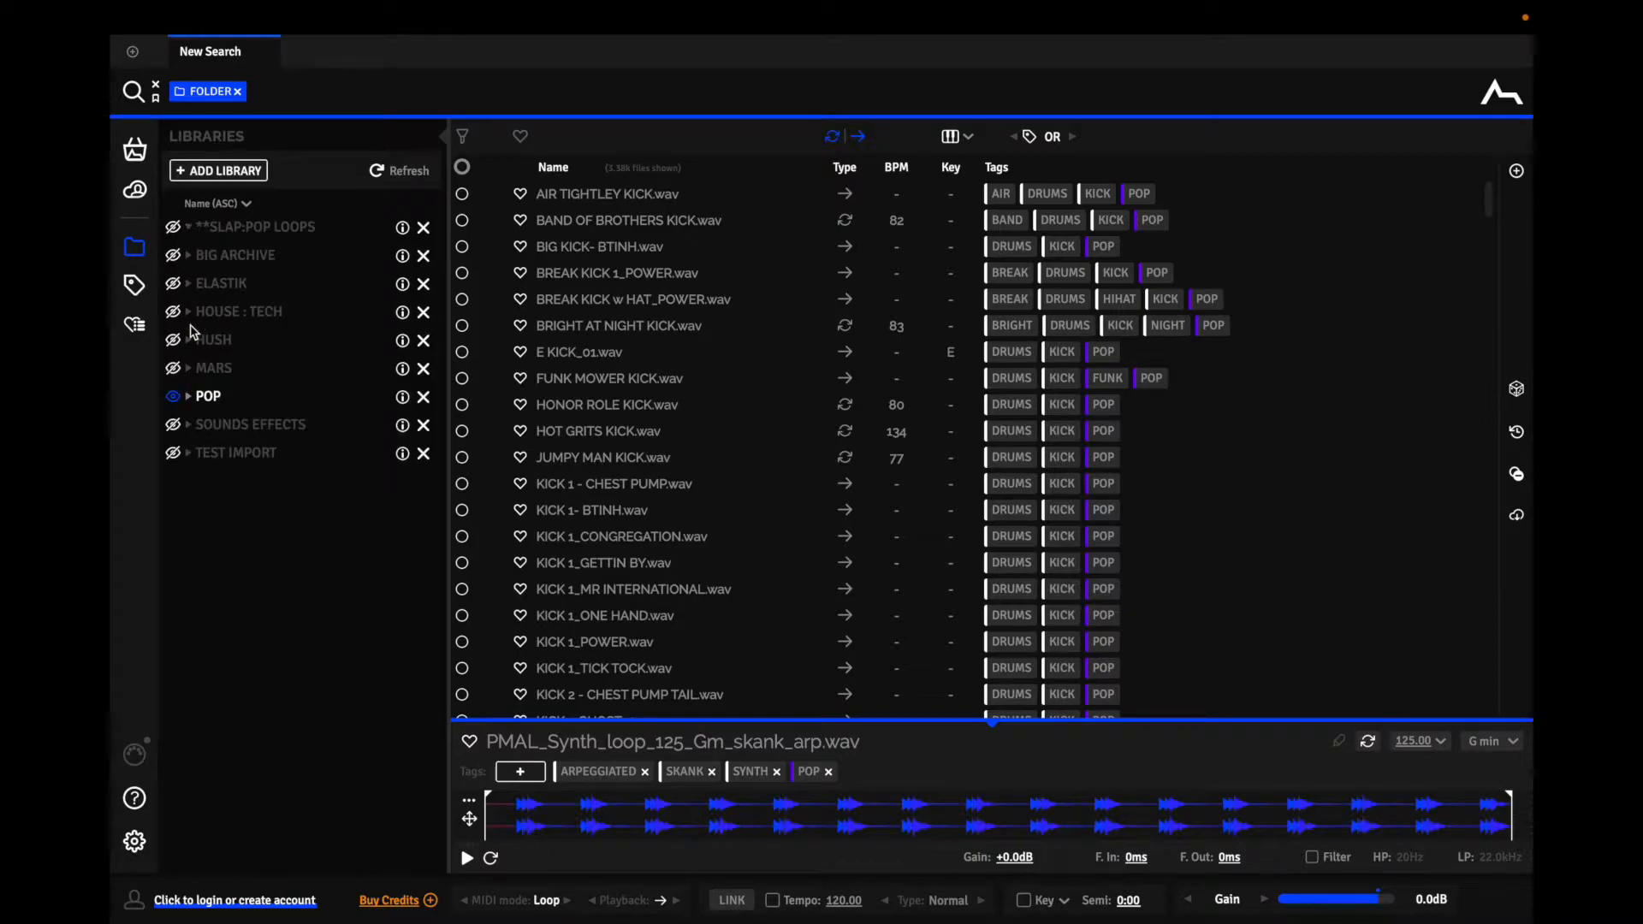
mouse_move(157, 90)
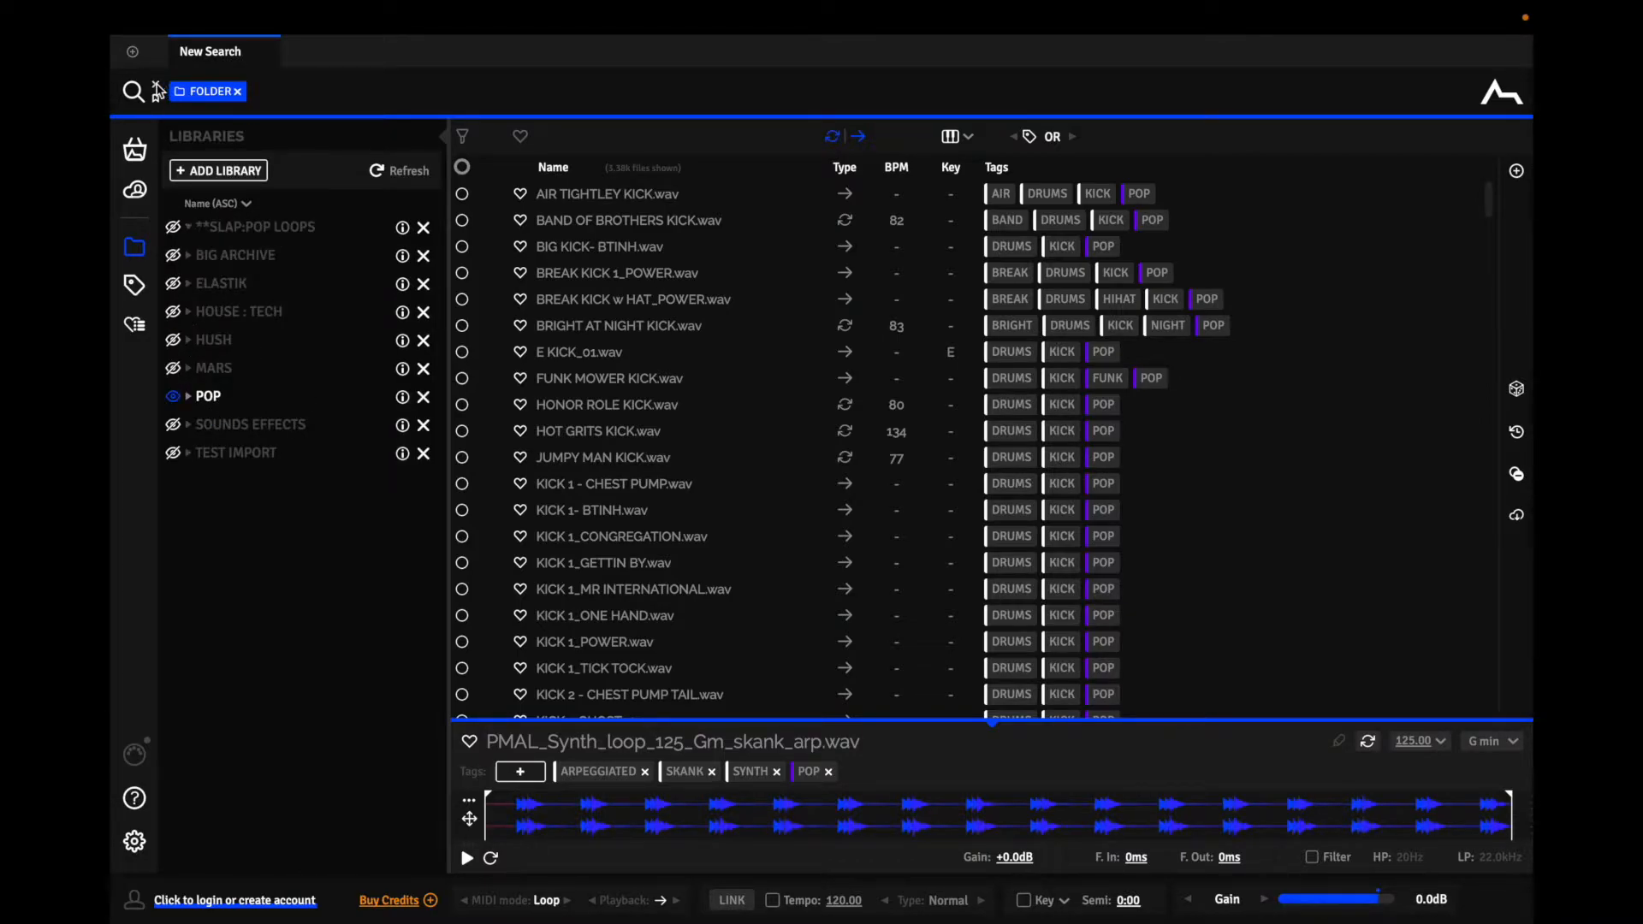
click(239, 91)
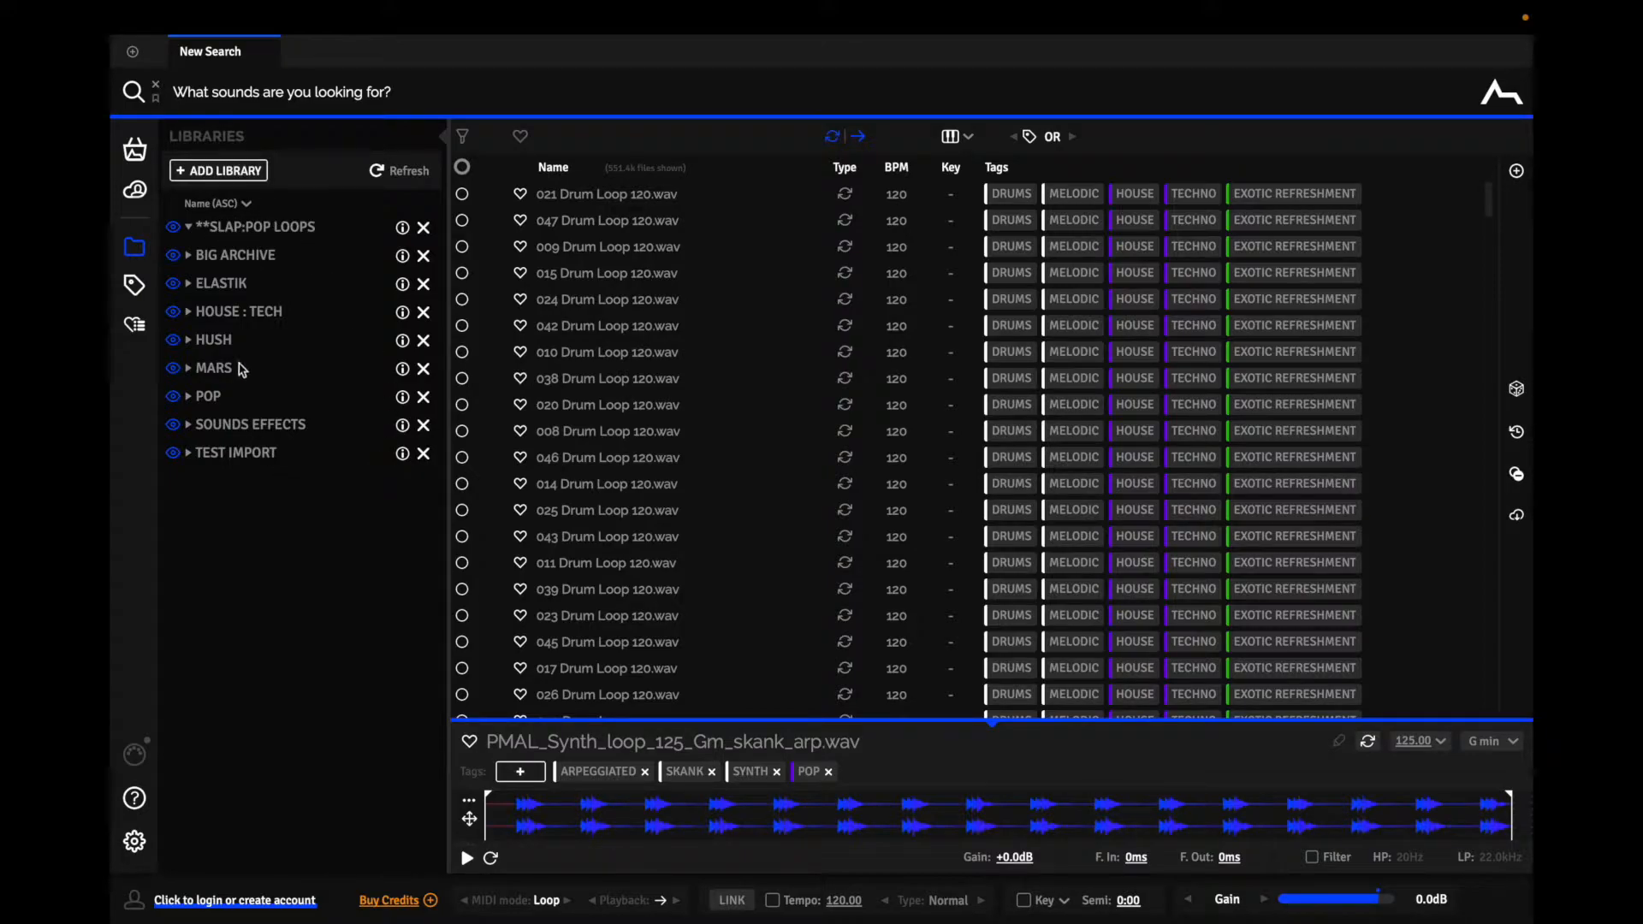
mouse_move(304, 326)
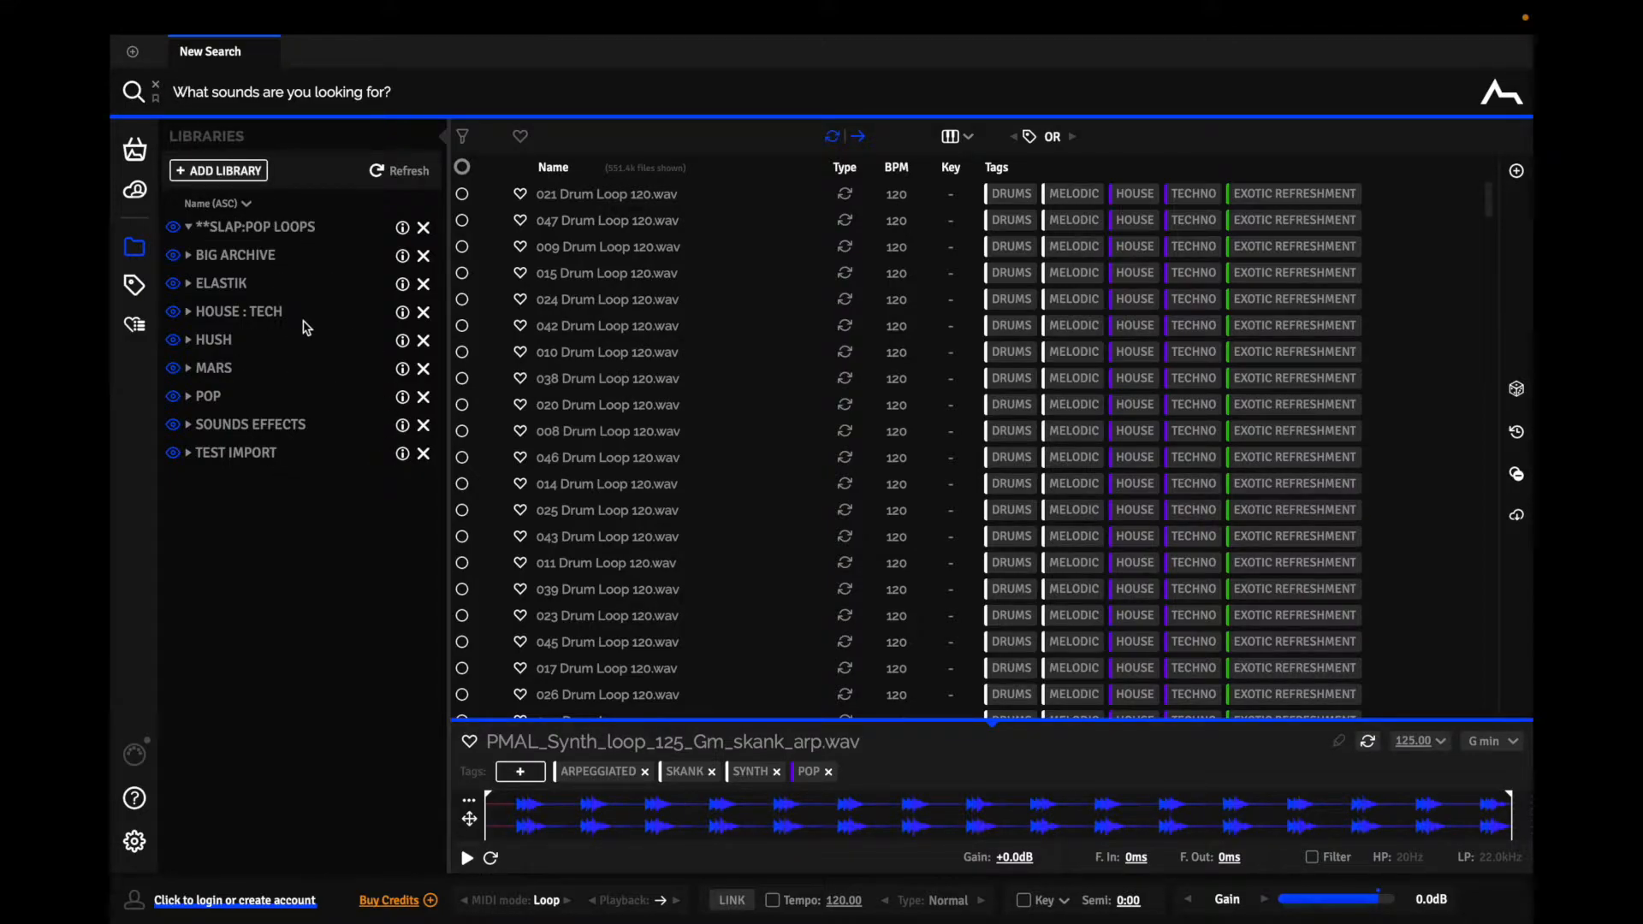
mouse_move(403, 473)
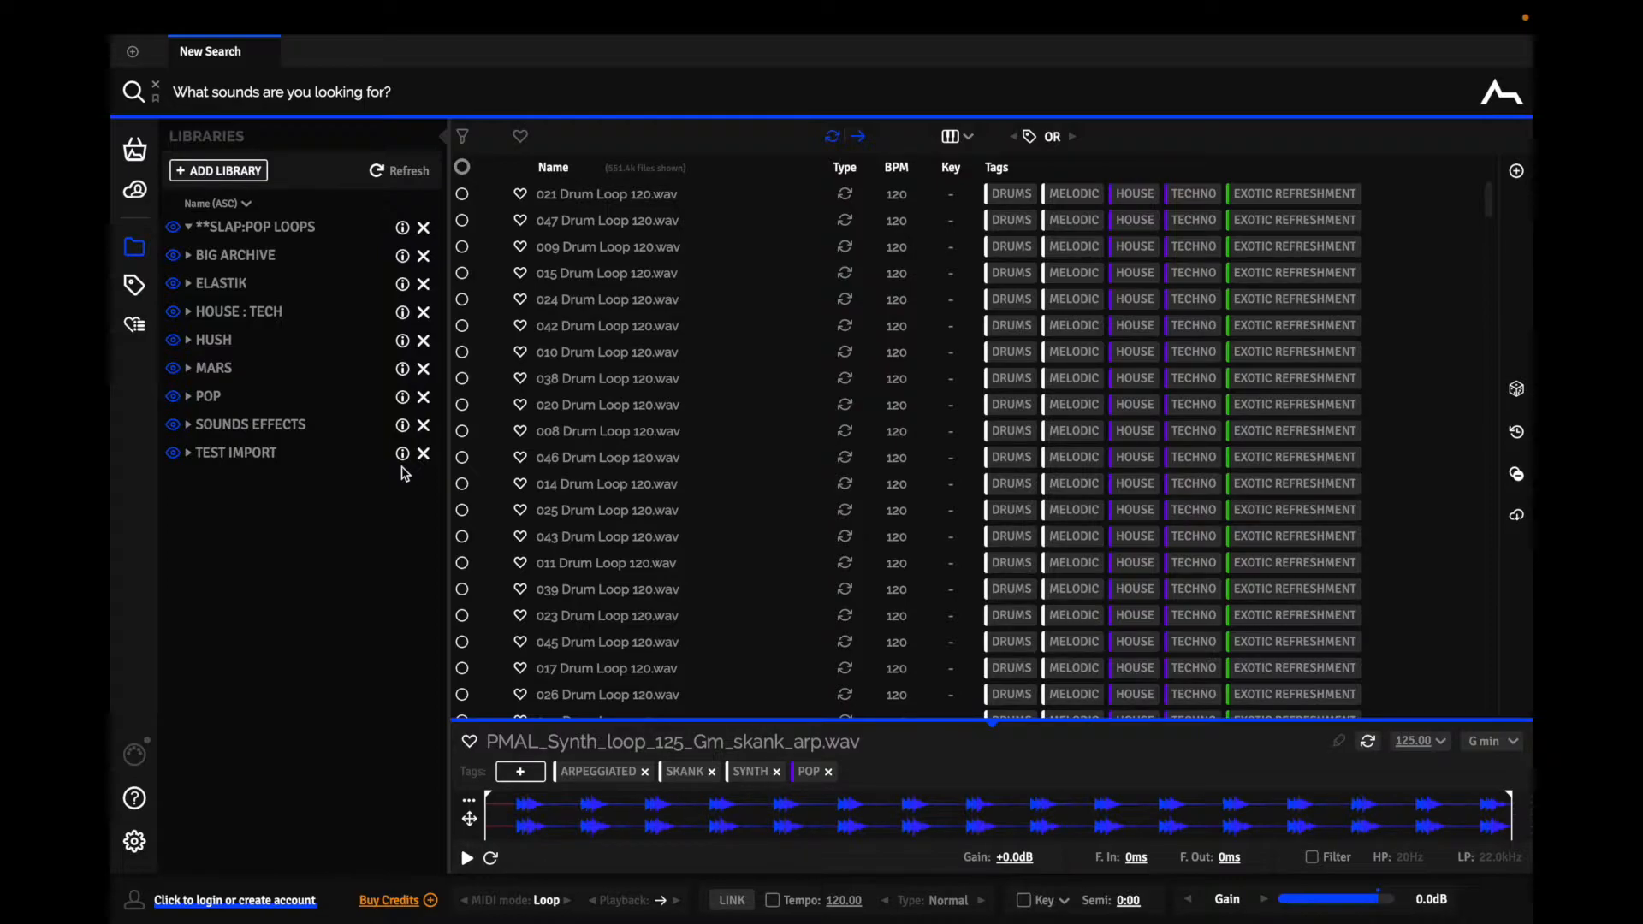
mouse_move(277, 452)
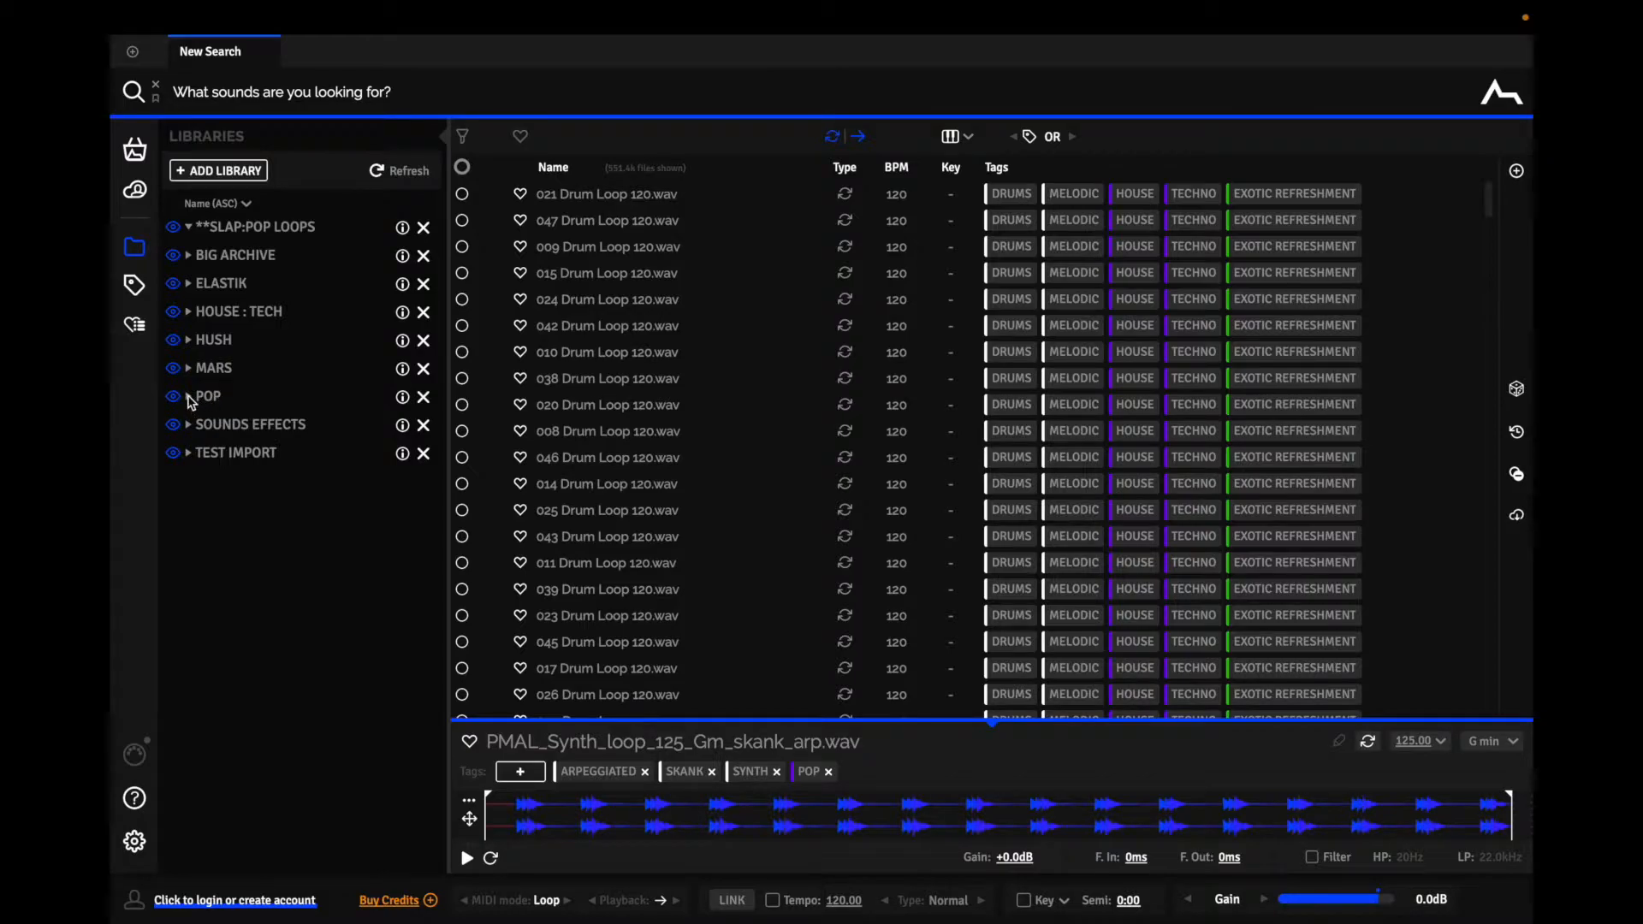
mouse_move(242, 375)
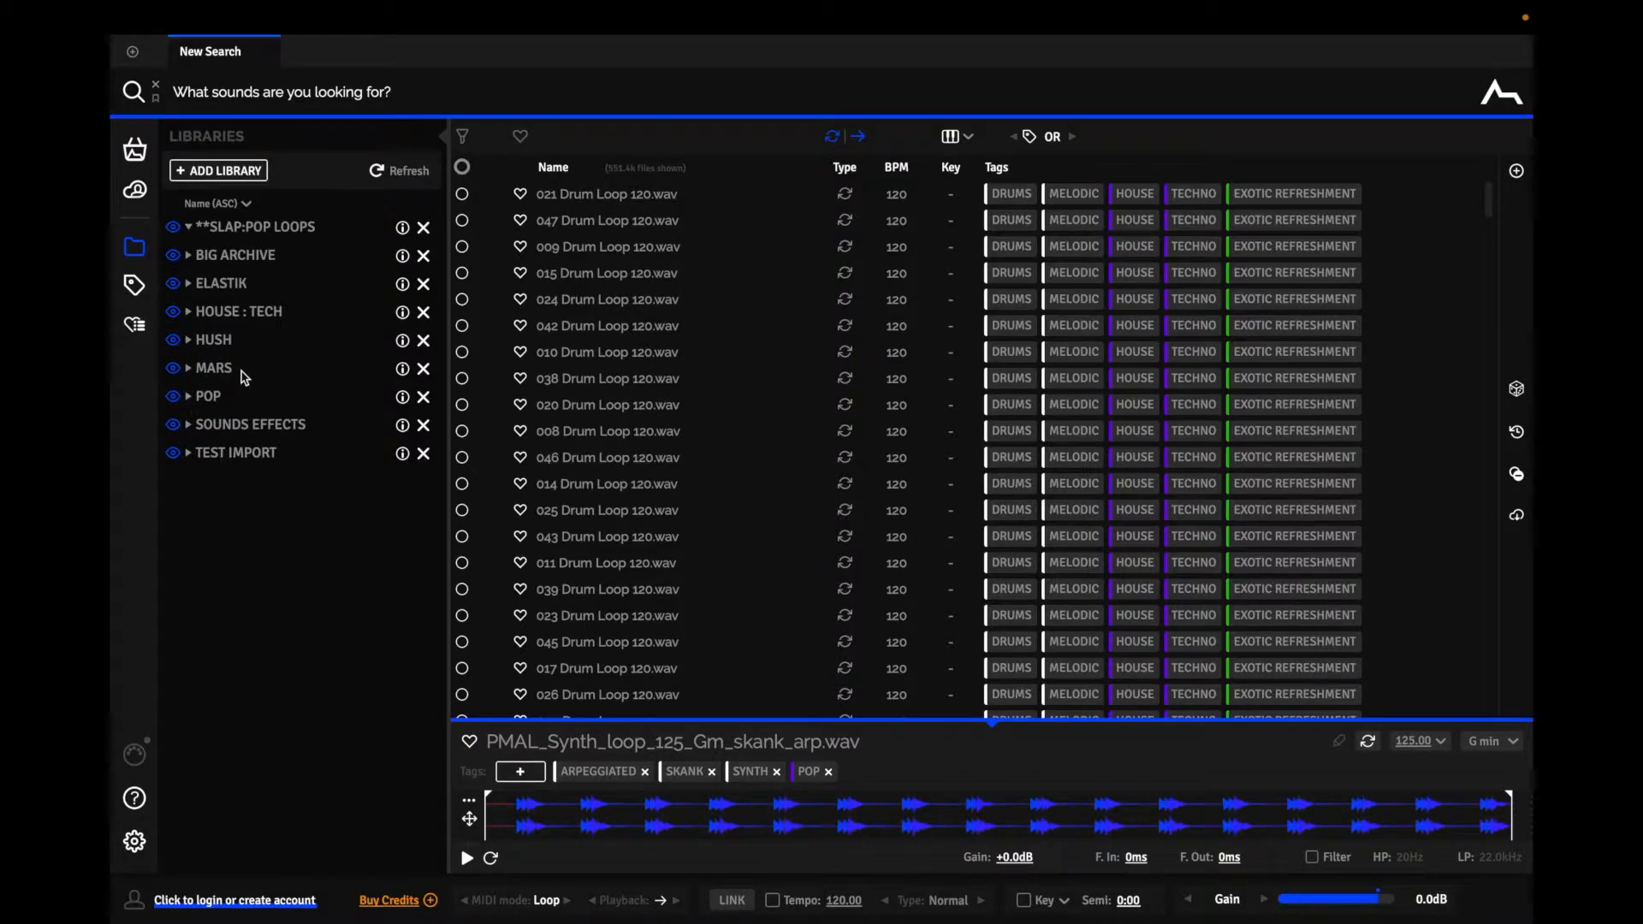
mouse_move(236, 400)
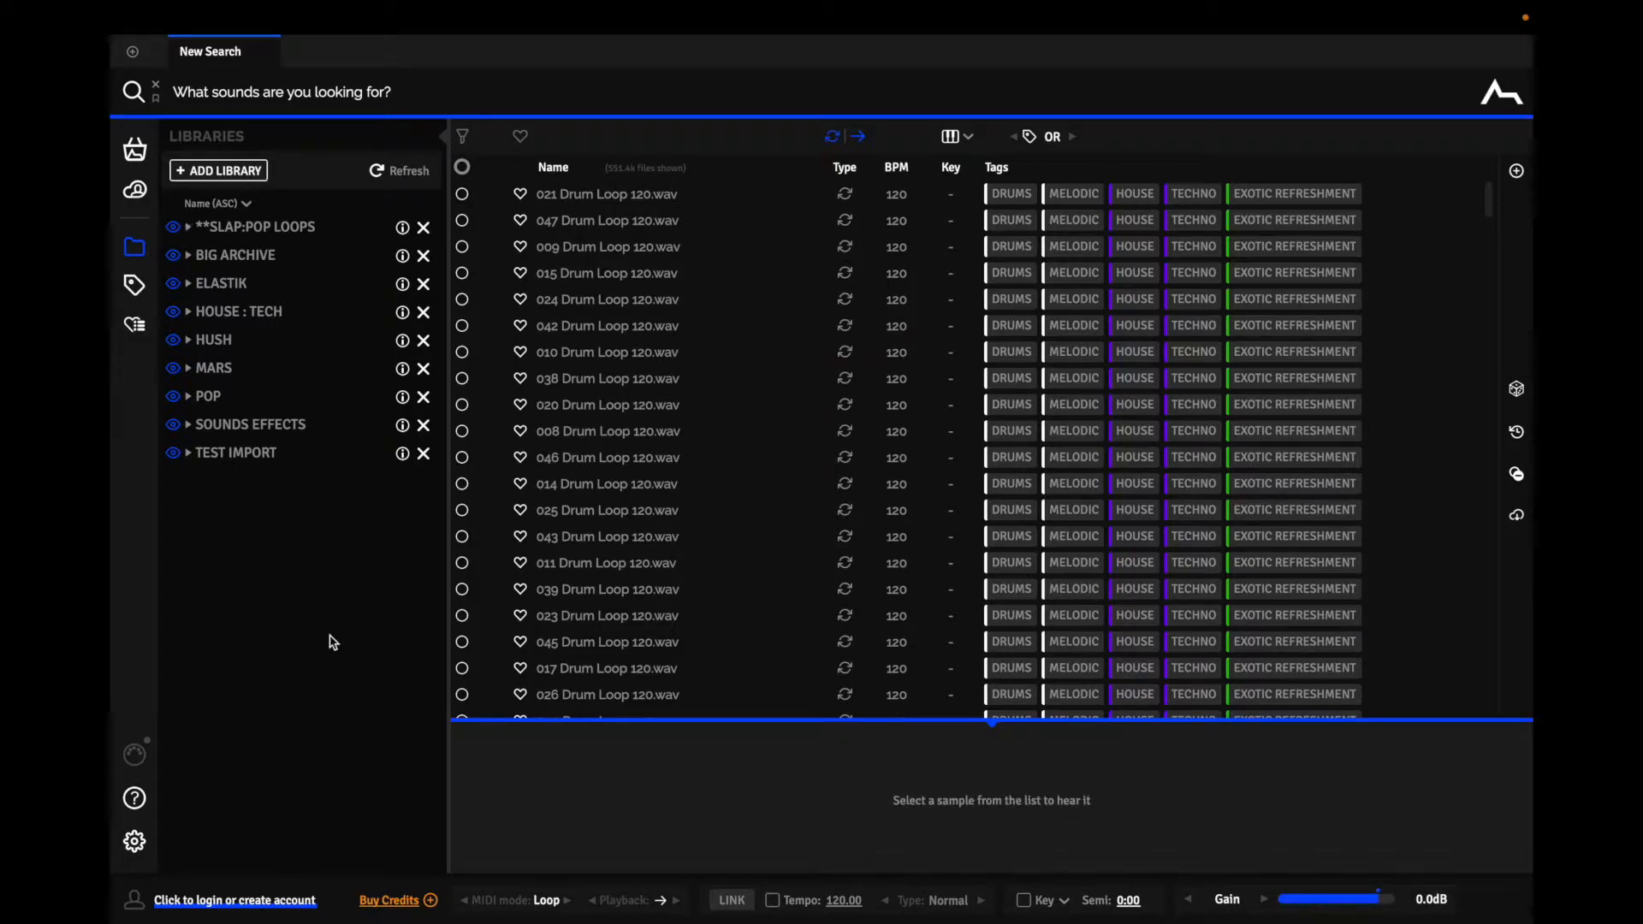
mouse_move(324, 498)
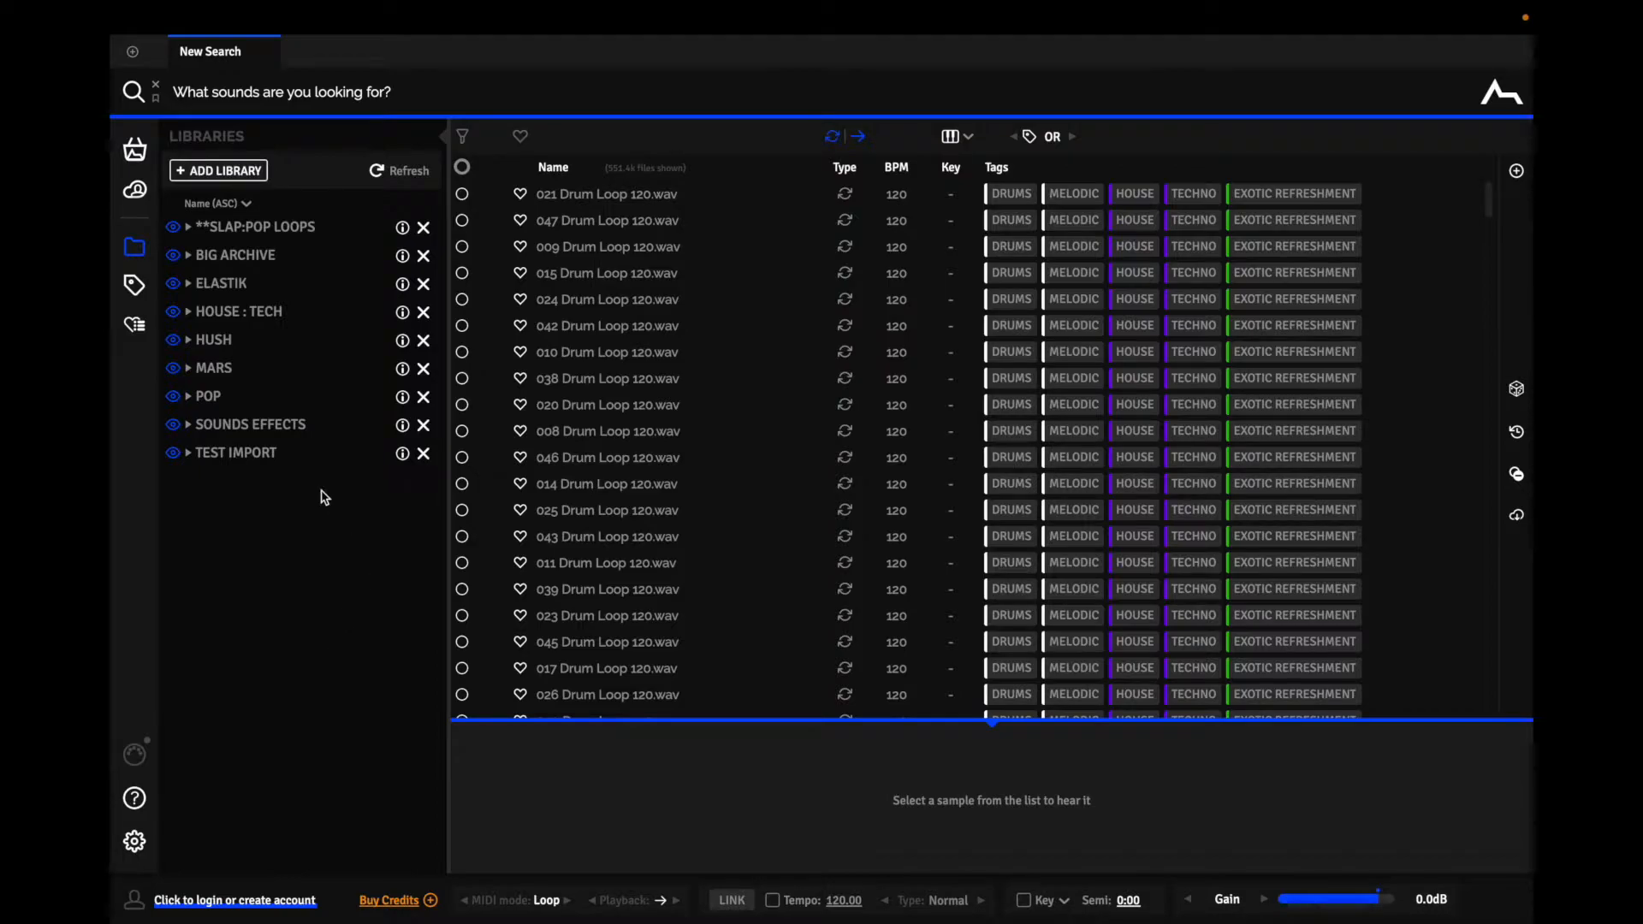
click(173, 396)
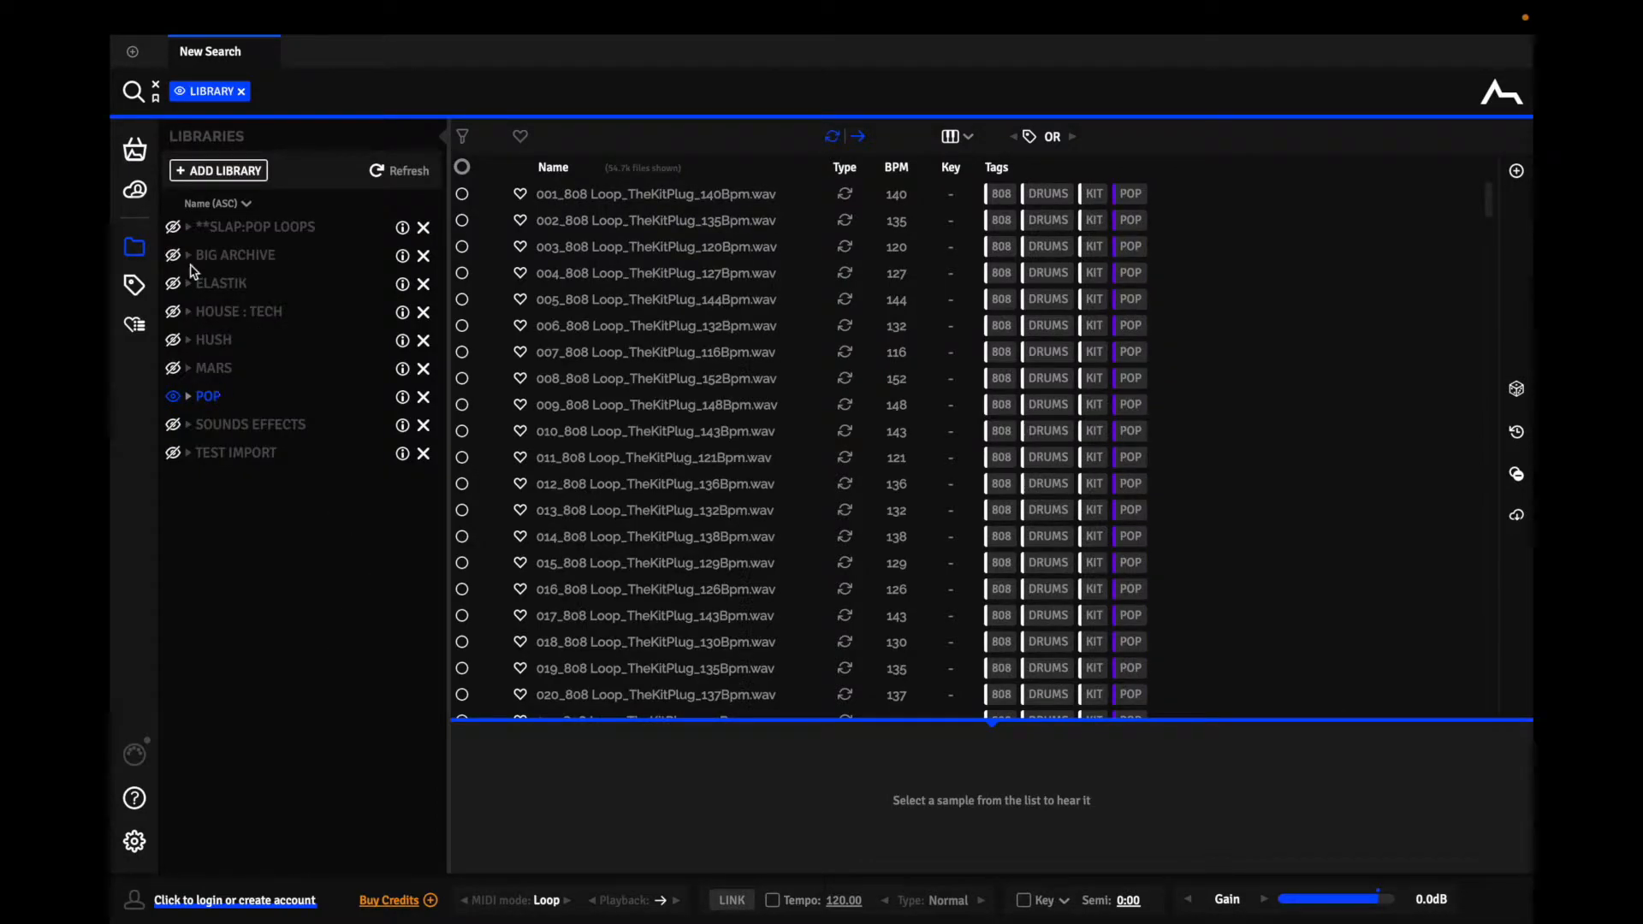
click(134, 285)
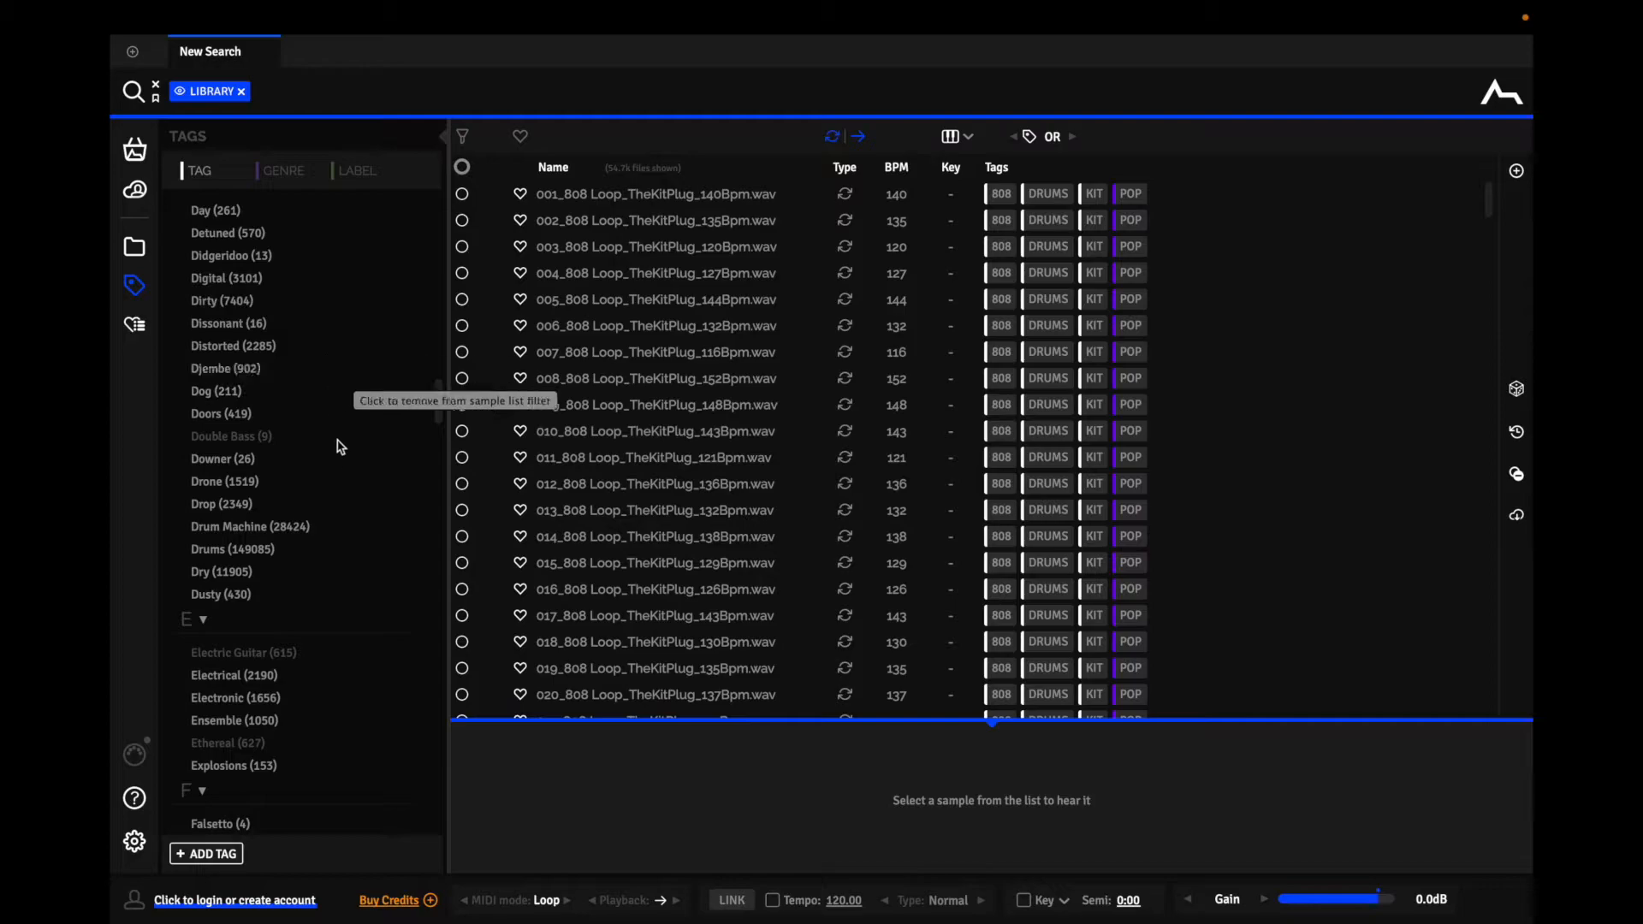
mouse_move(252, 446)
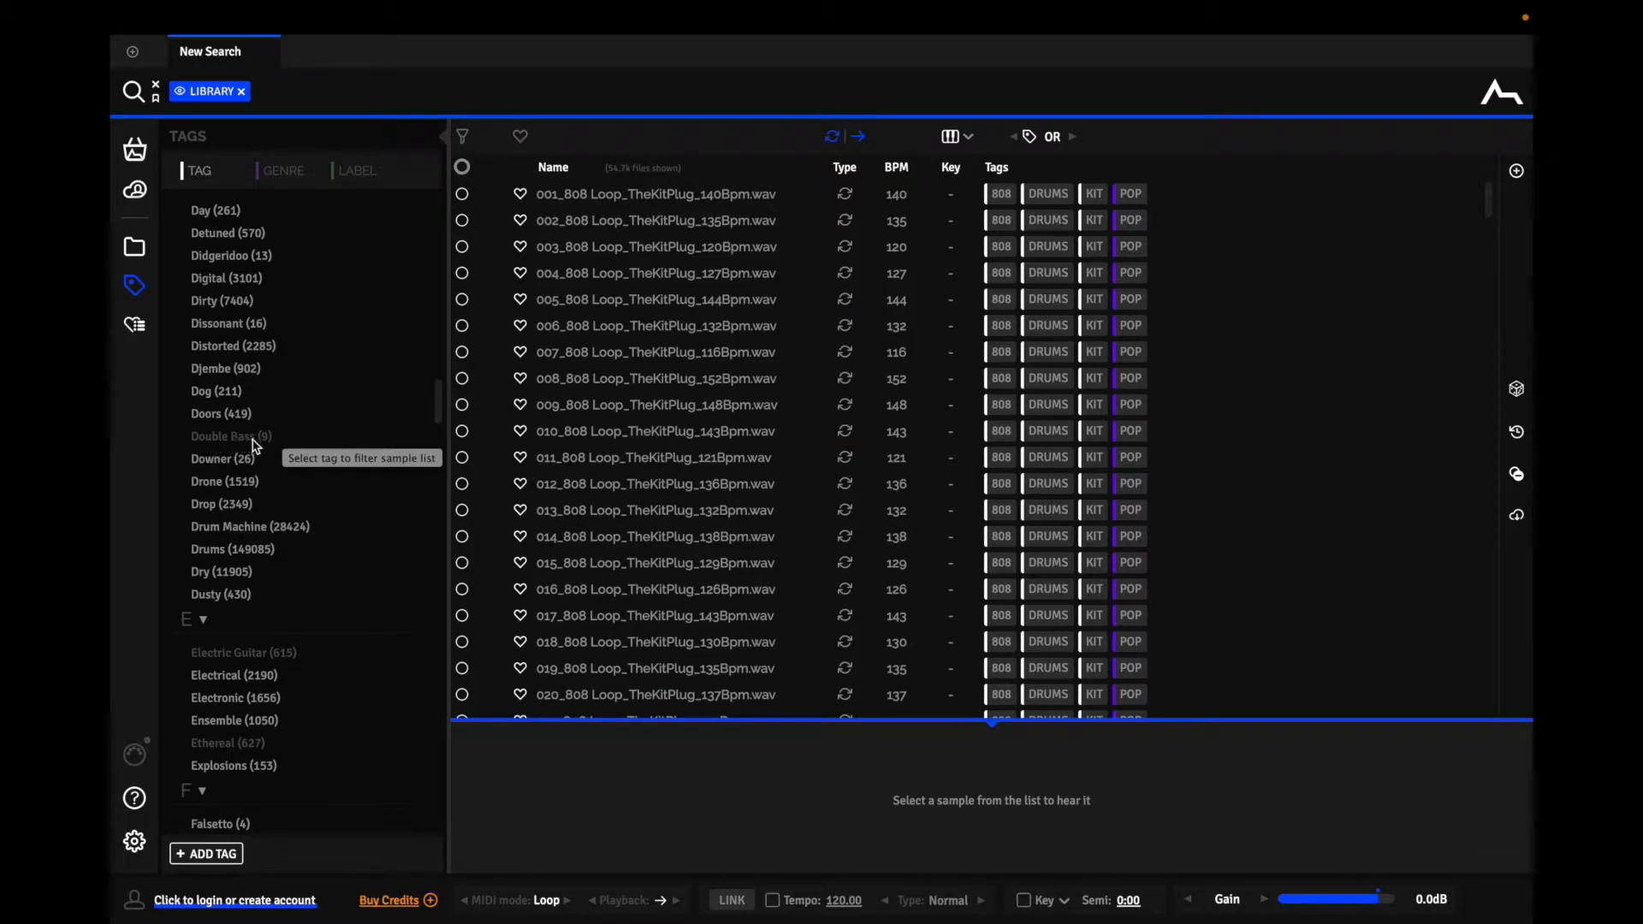
scroll(down, 3)
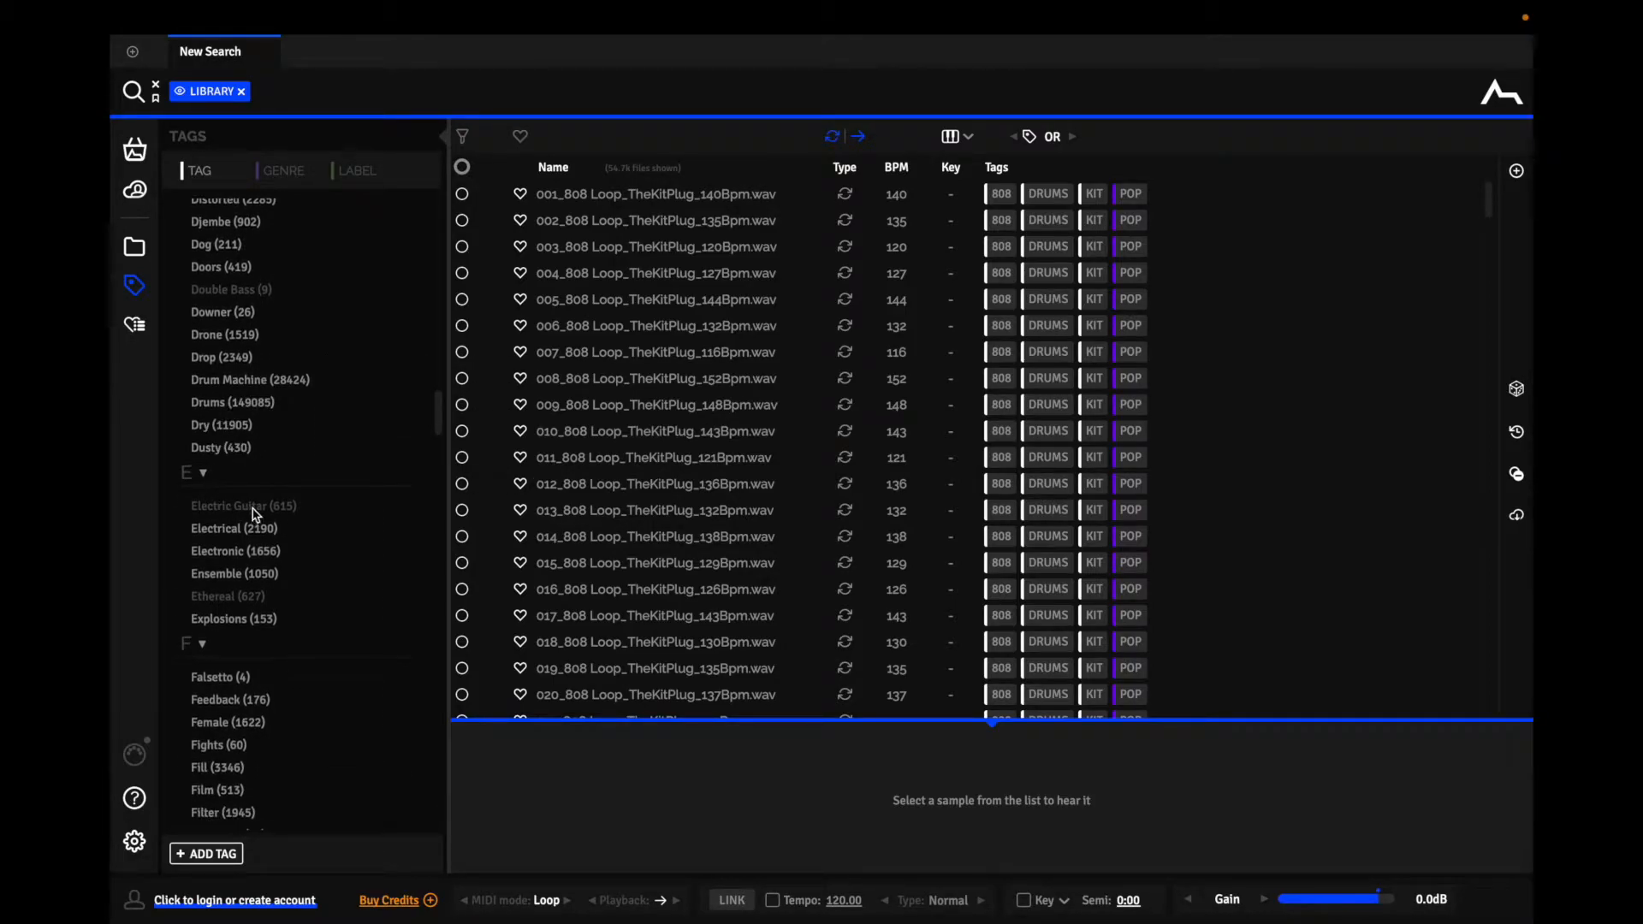
scroll(down, 3)
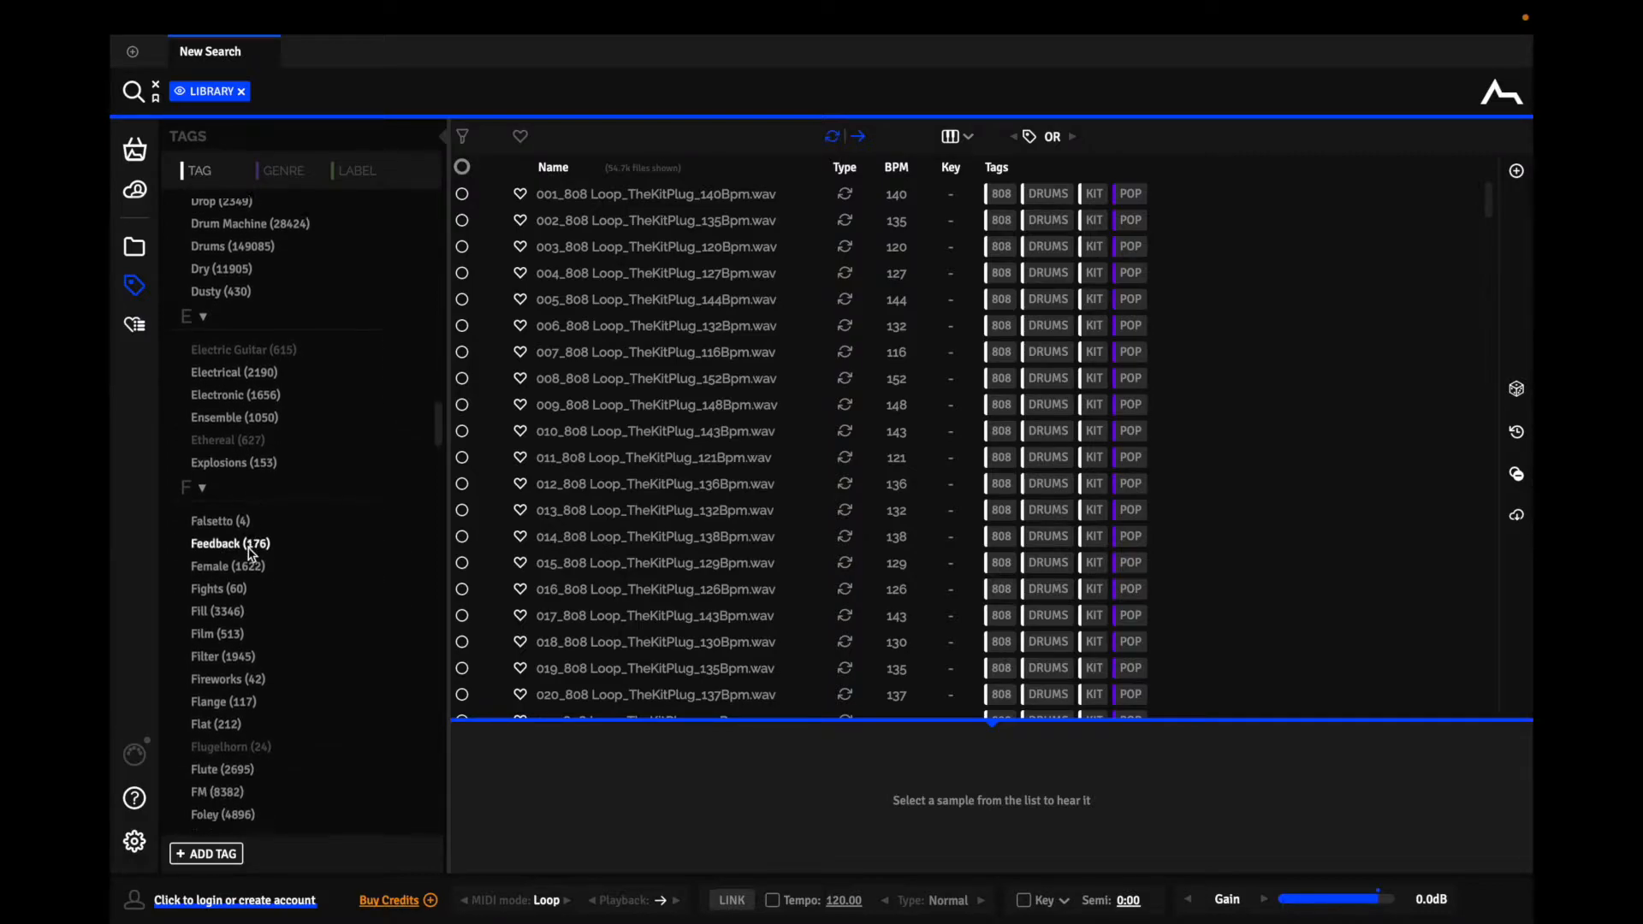
scroll(down, 3)
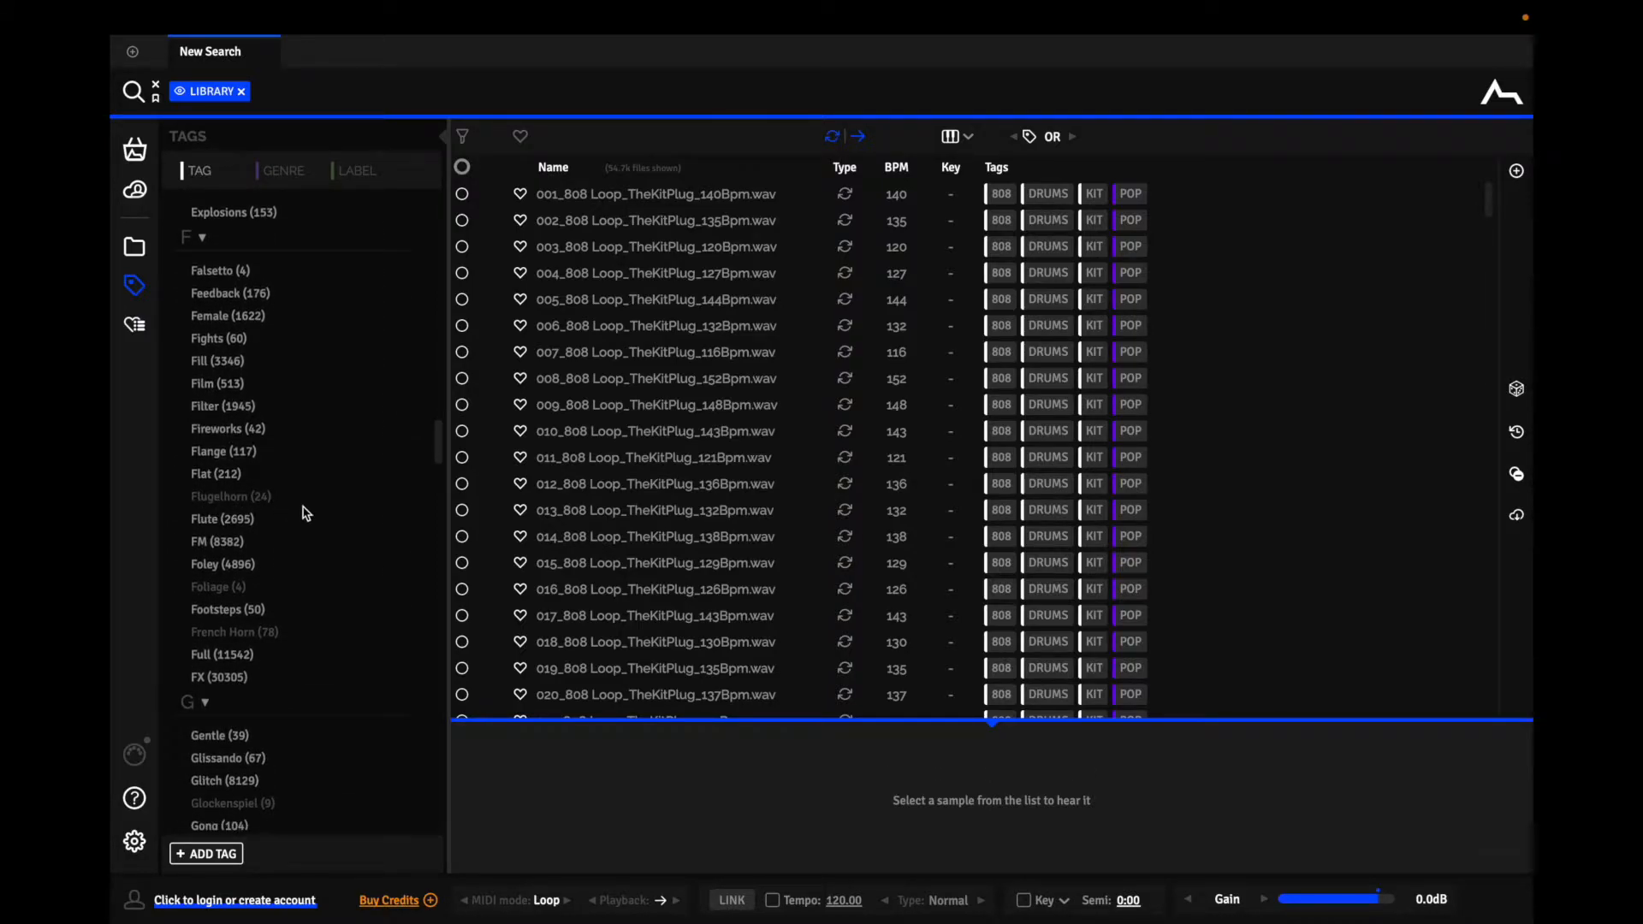
scroll(down, 3)
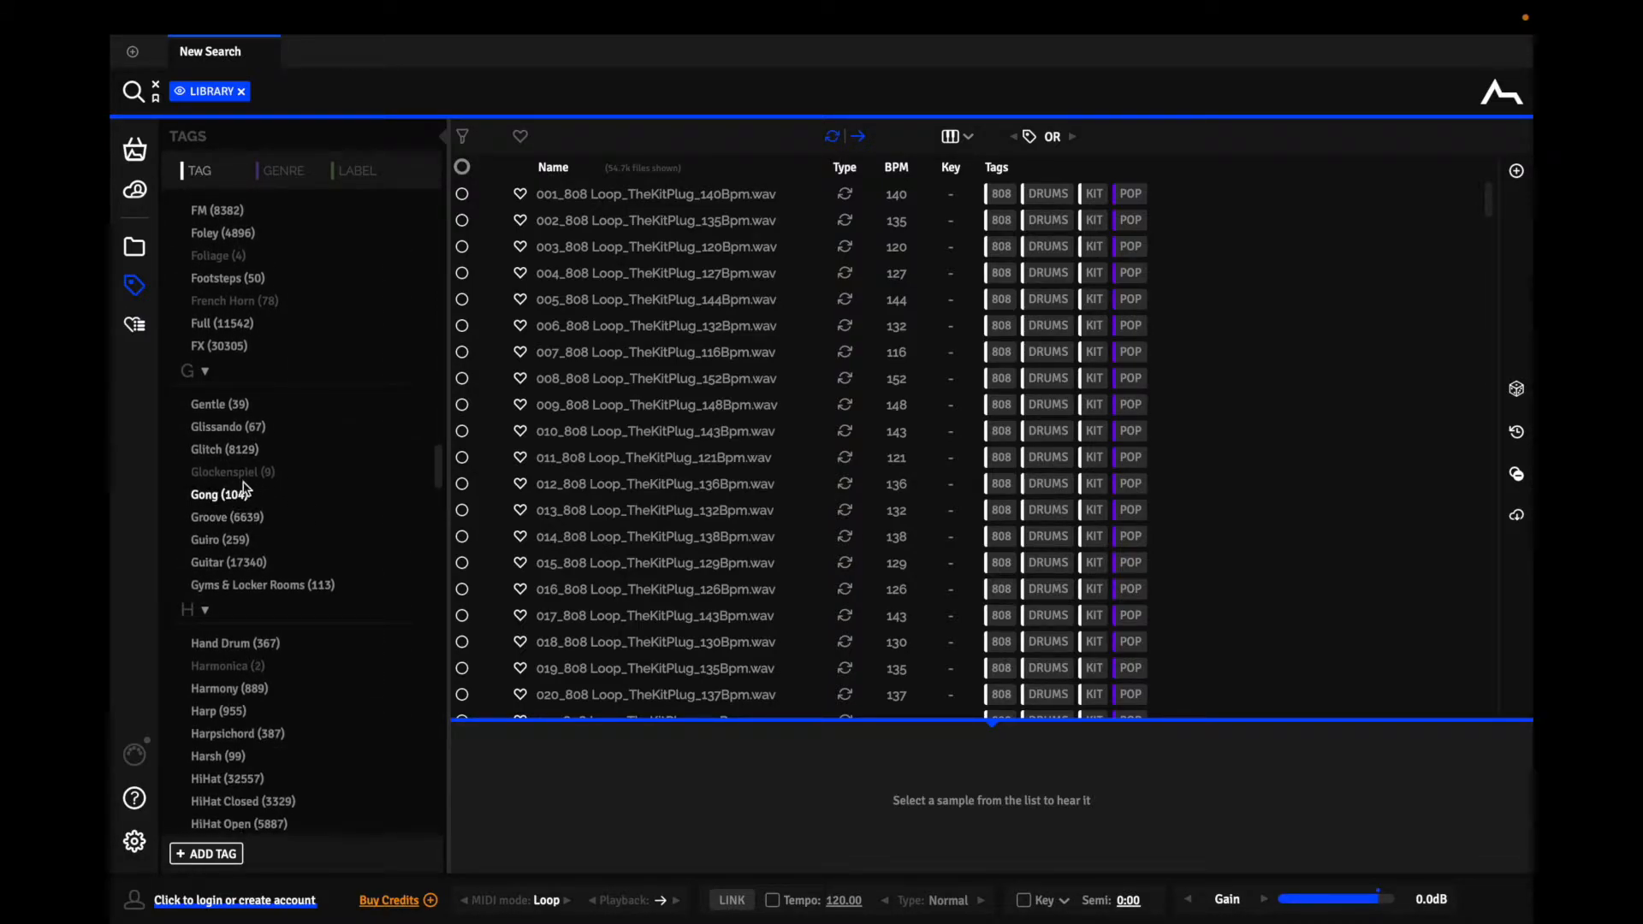
scroll(down, 3)
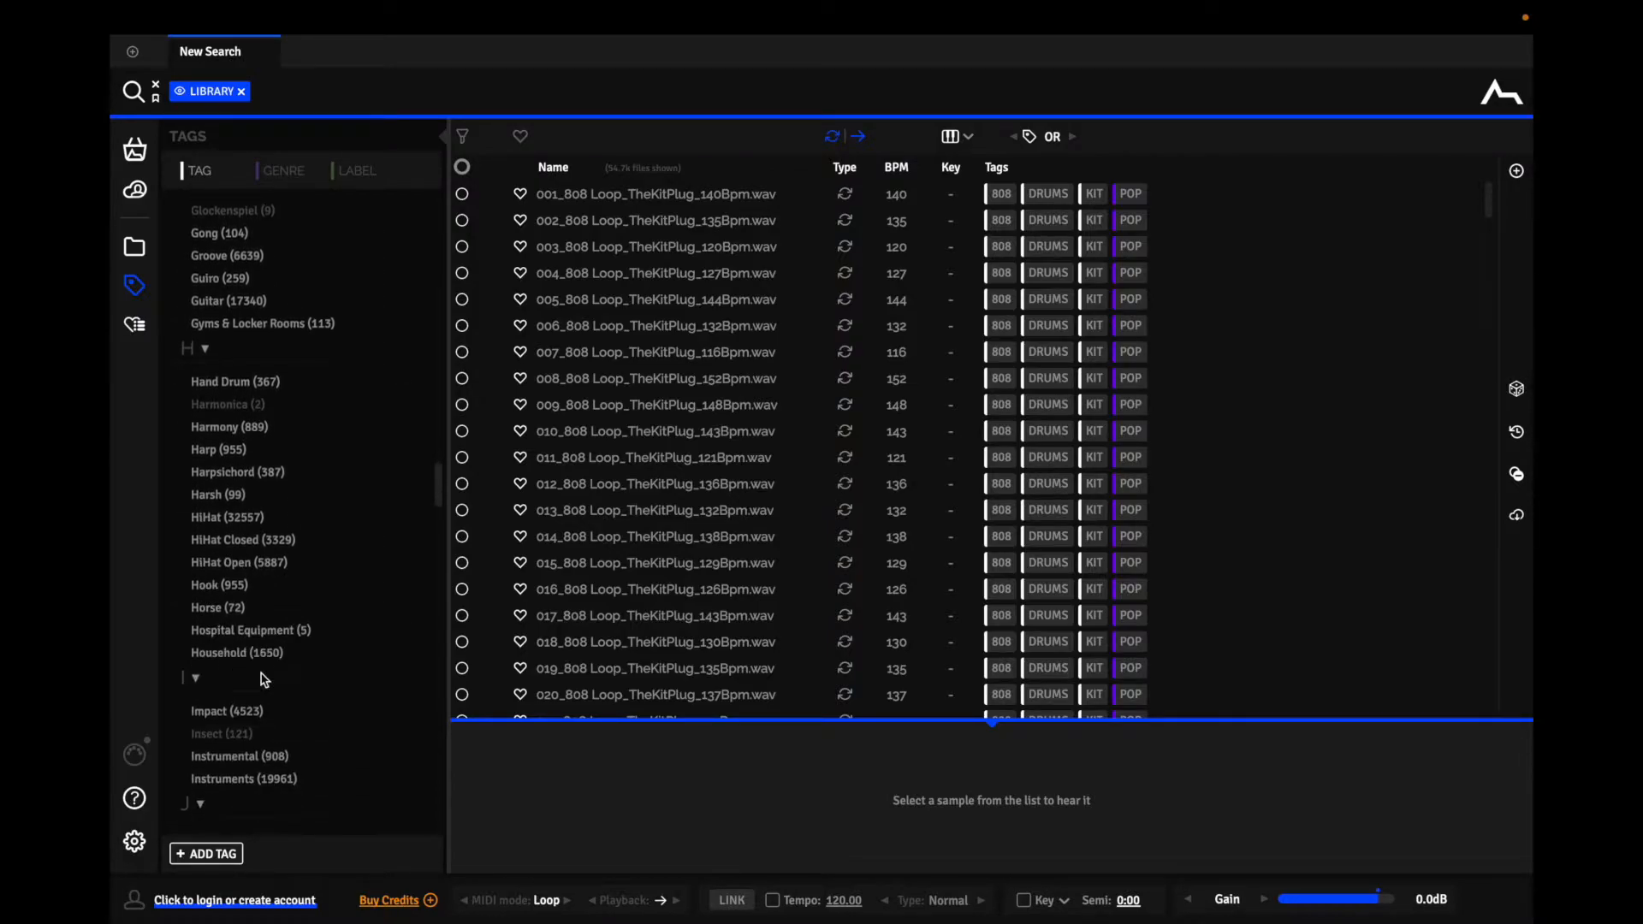
scroll(down, 3)
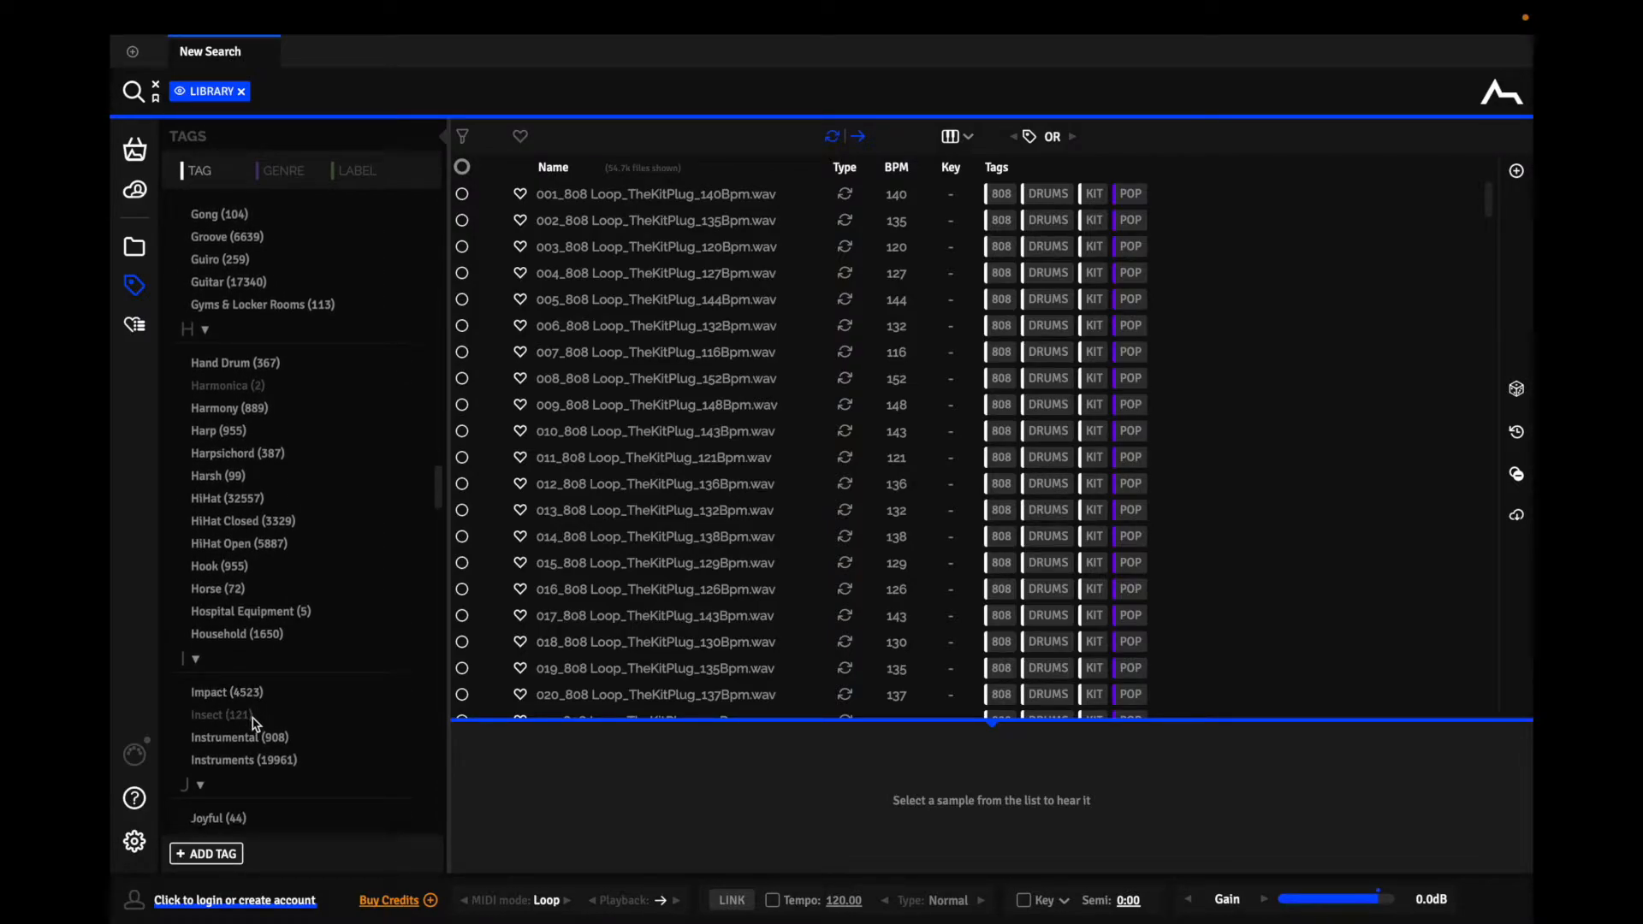
mouse_move(299, 94)
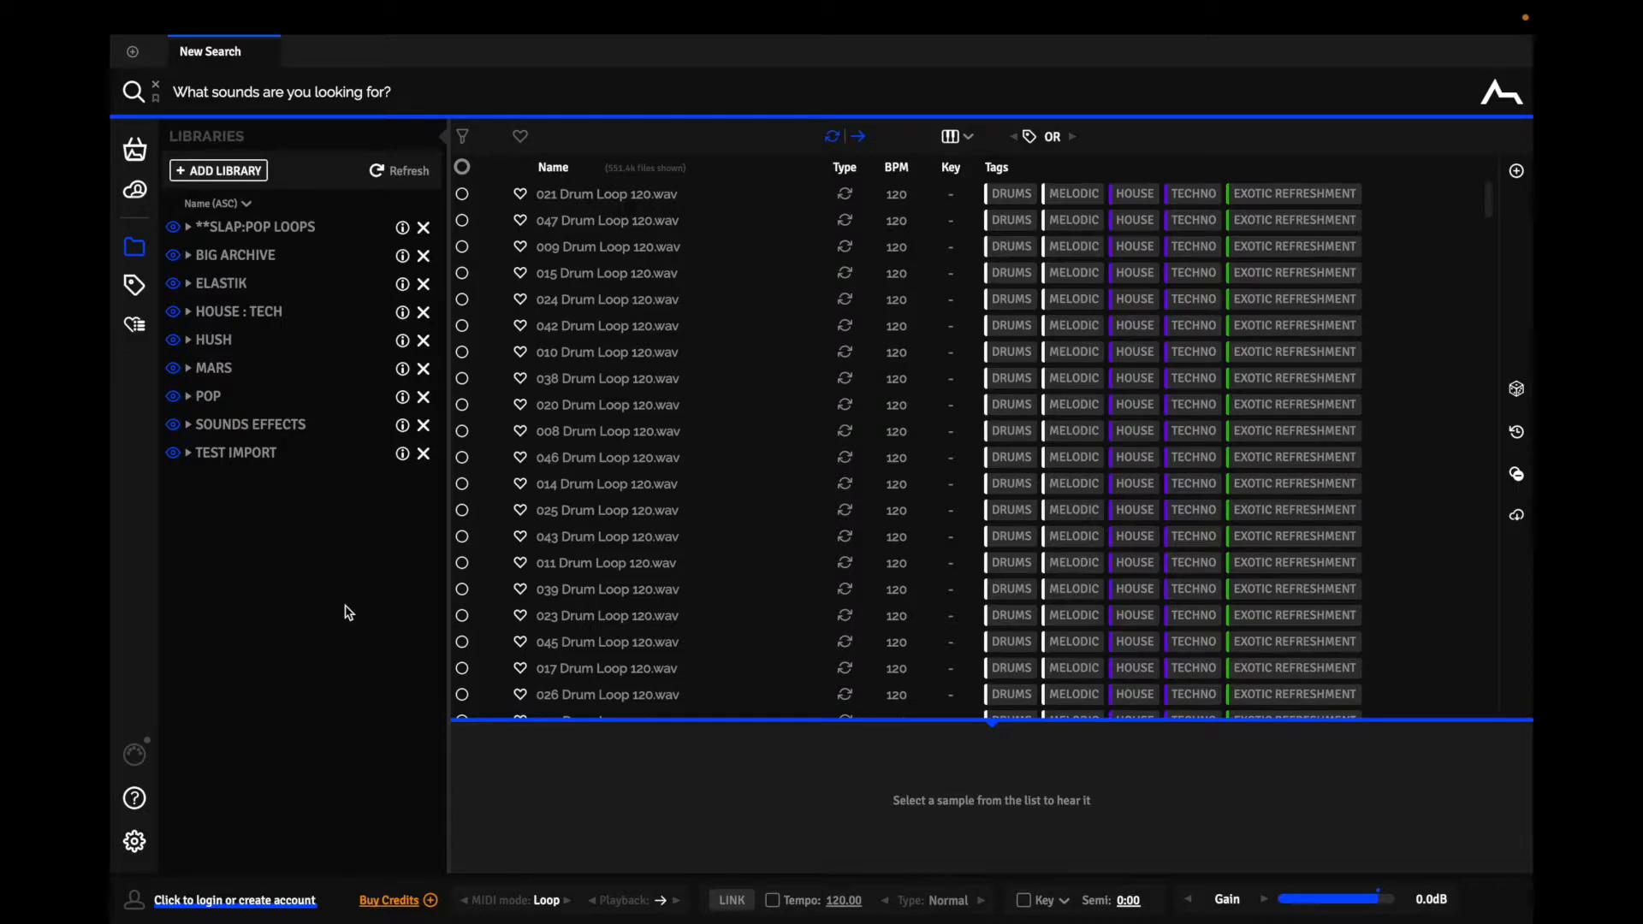
mouse_move(300, 344)
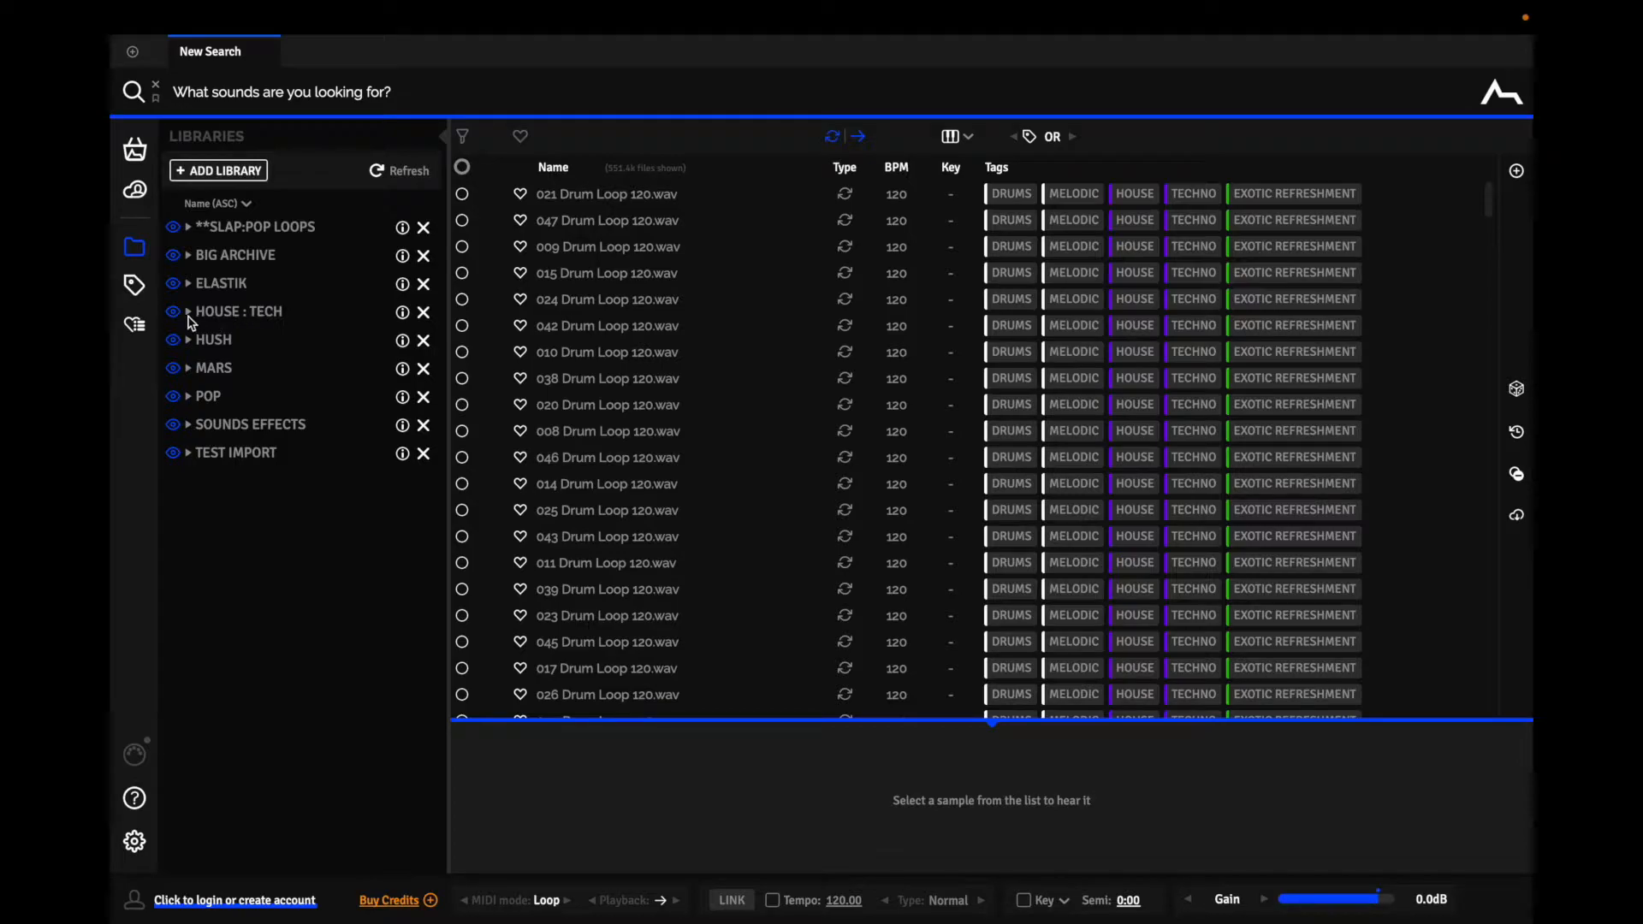
- Toggle the HOUSE : TECH library's folder tree open and closed
click(188, 311)
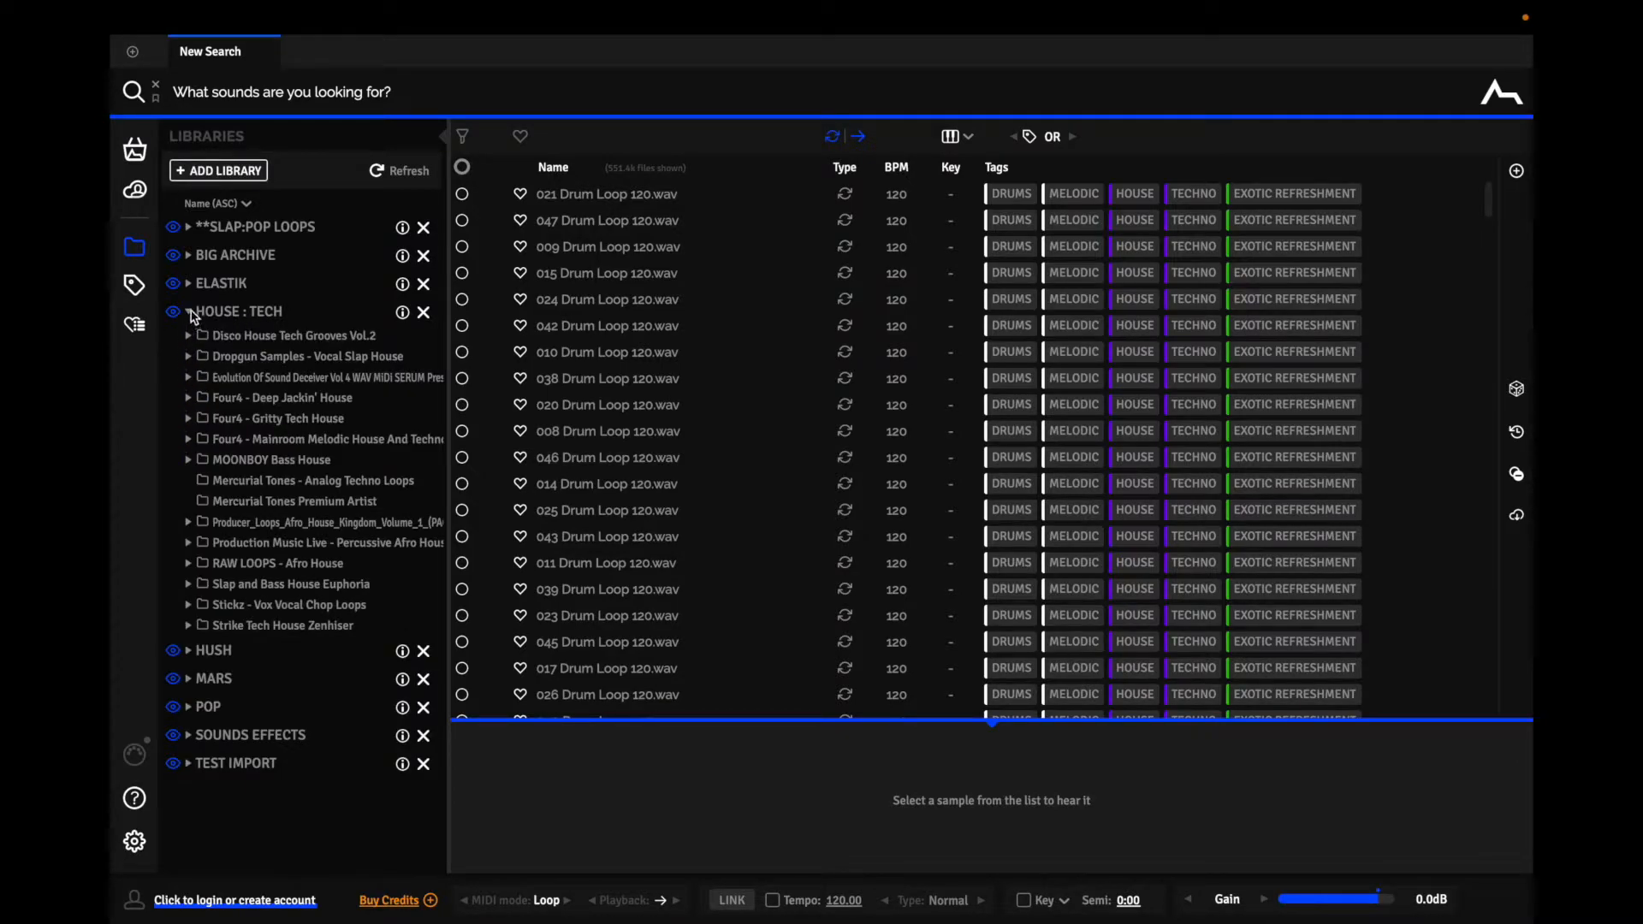
click(188, 311)
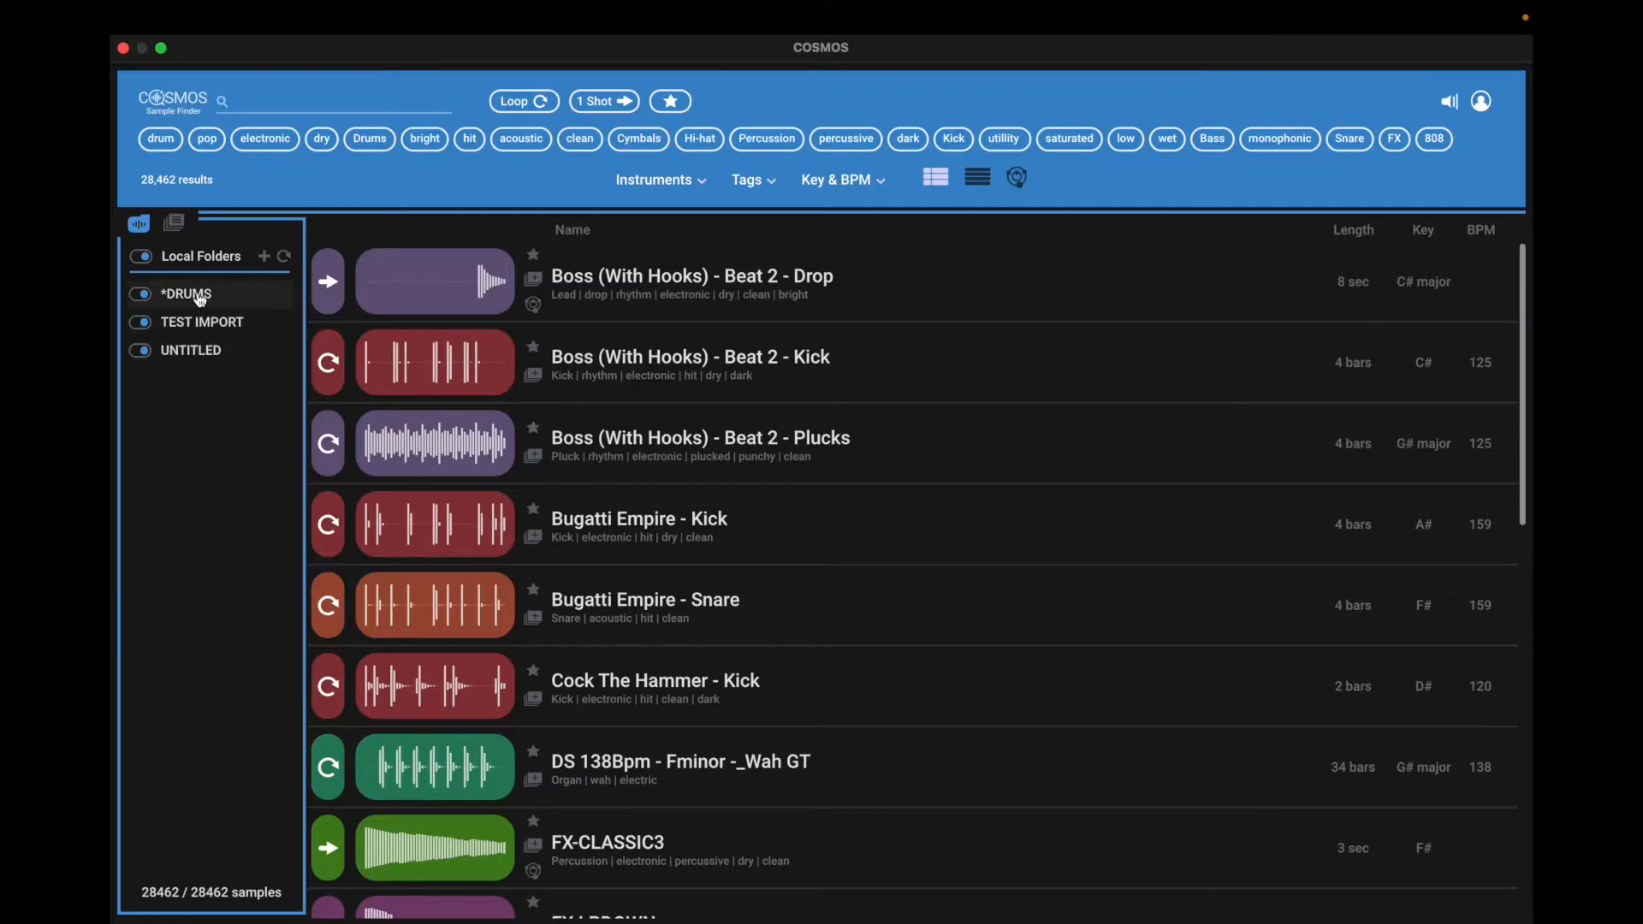
mouse_move(191, 350)
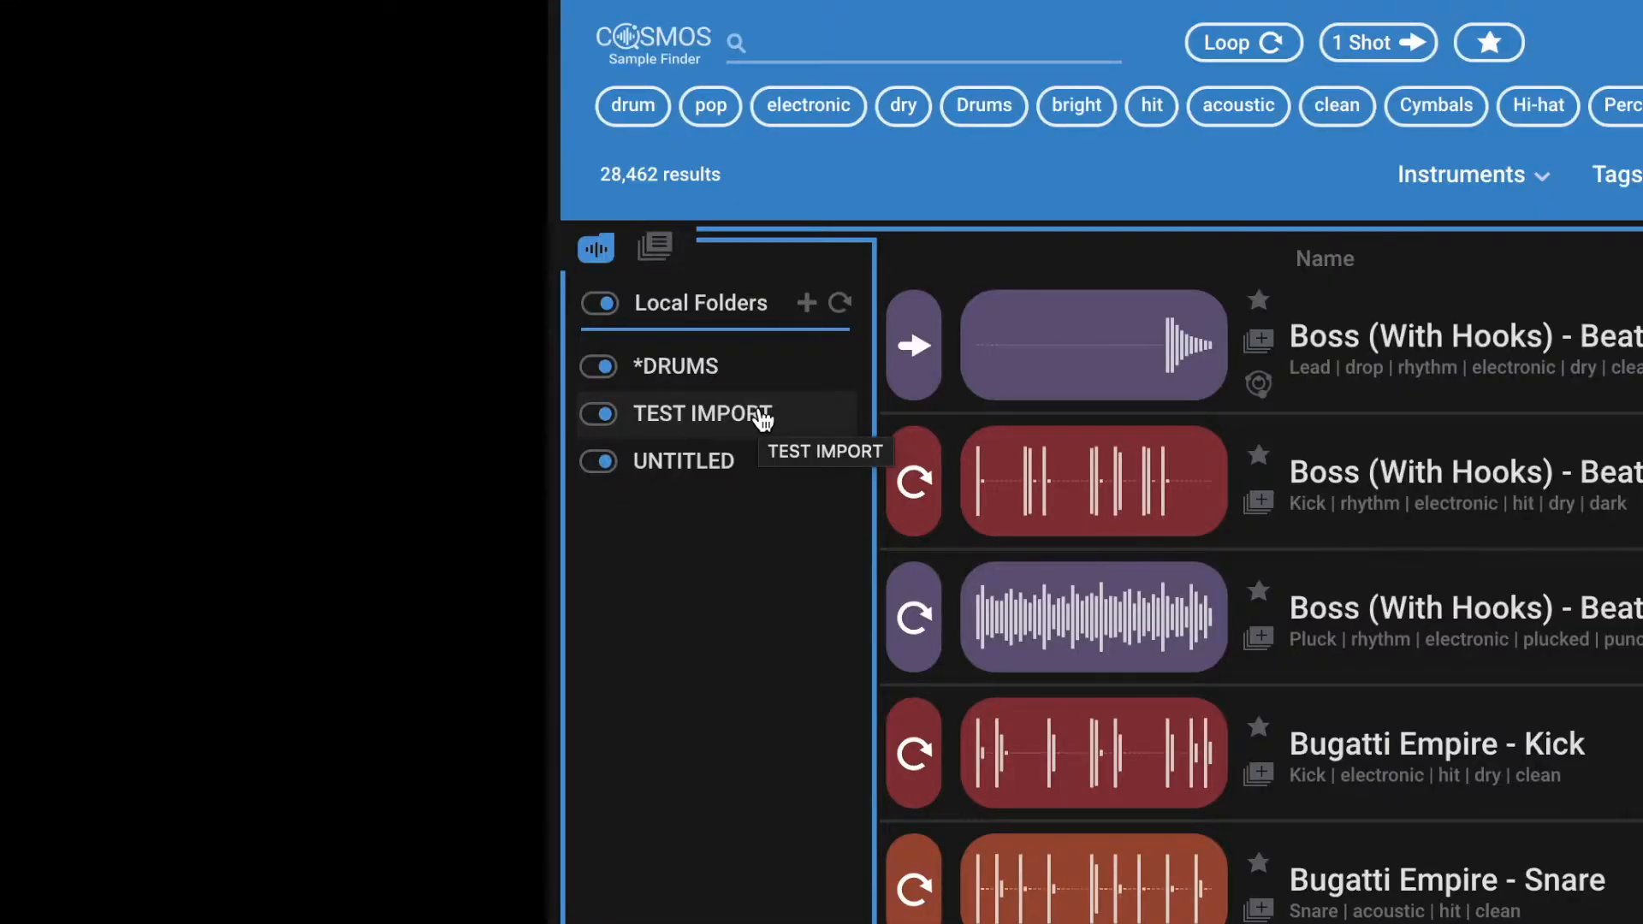
mouse_move(757, 642)
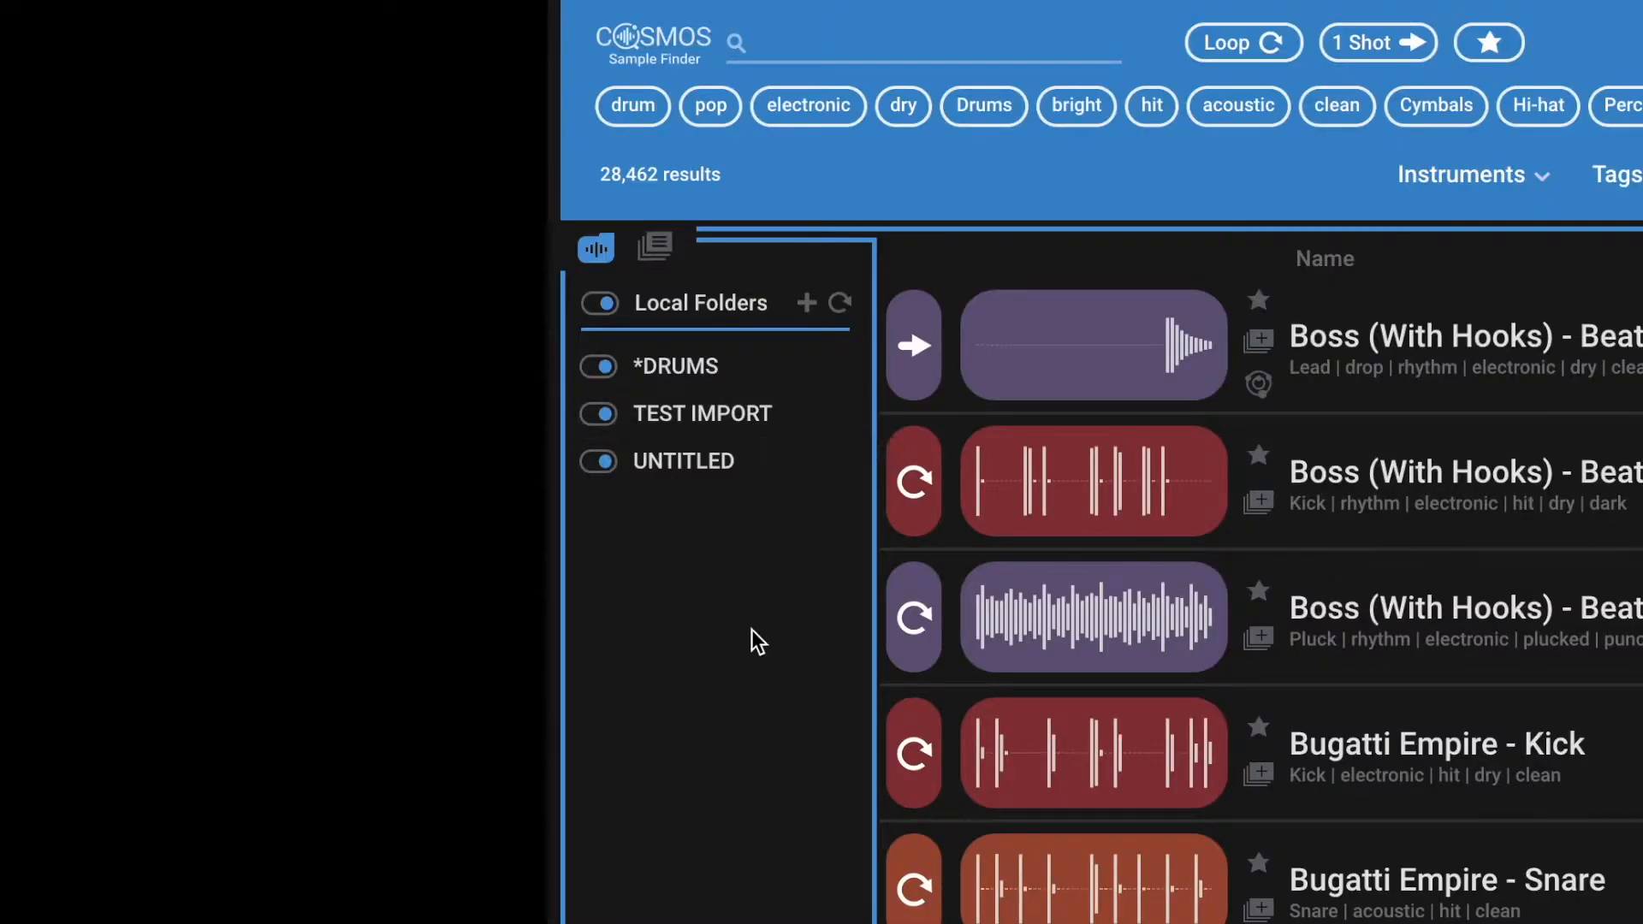
mouse_move(710, 375)
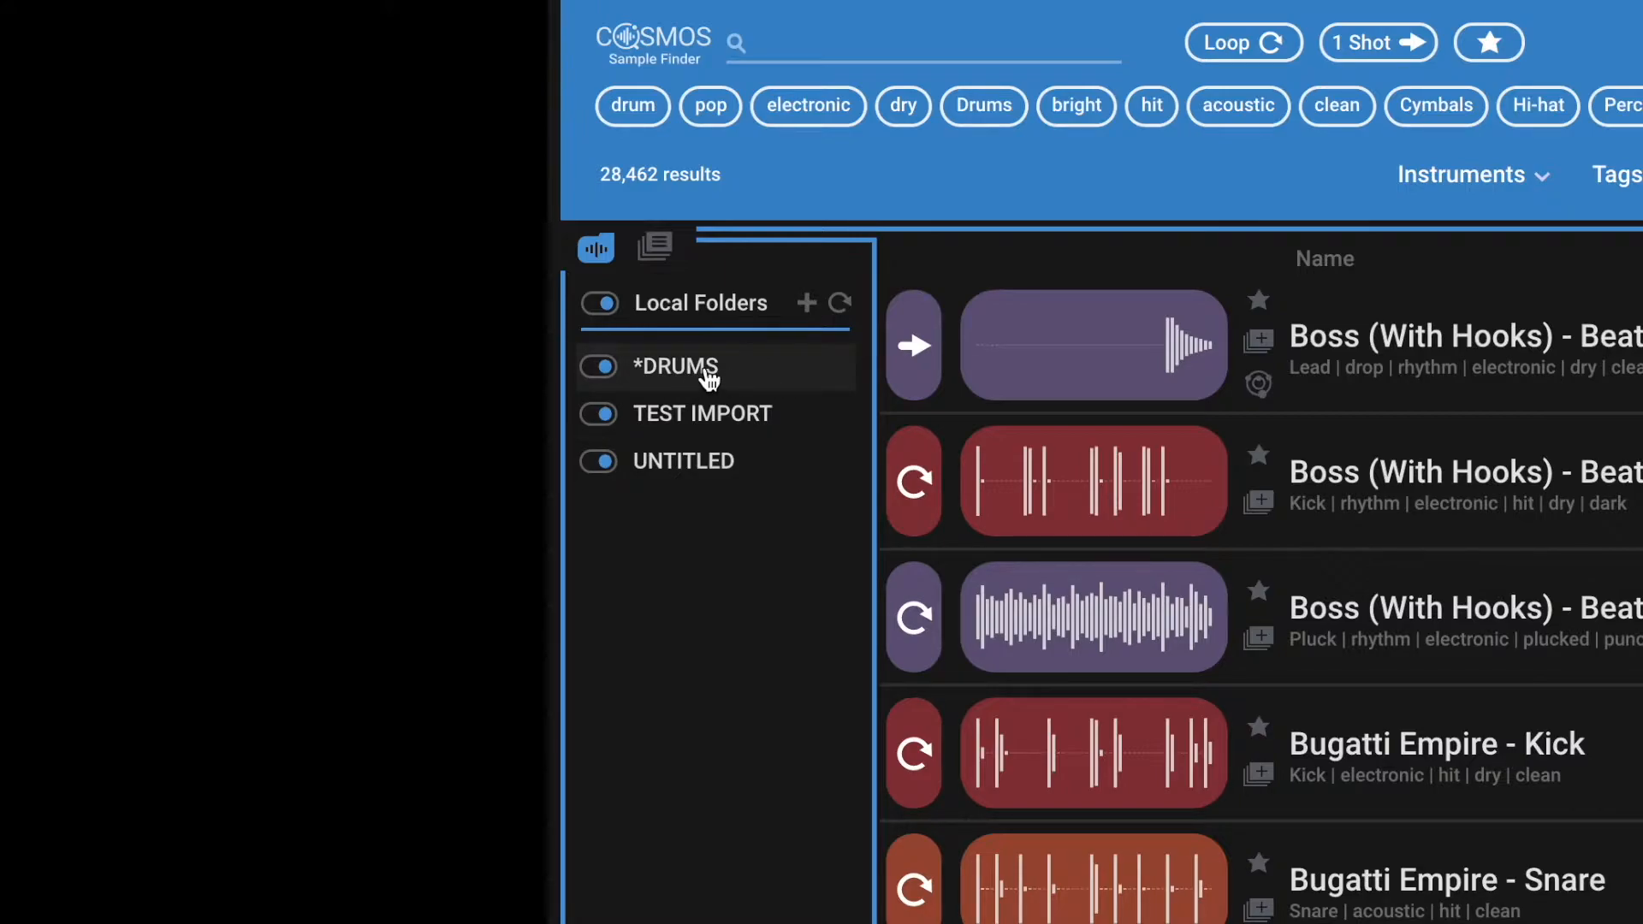
mouse_move(676, 365)
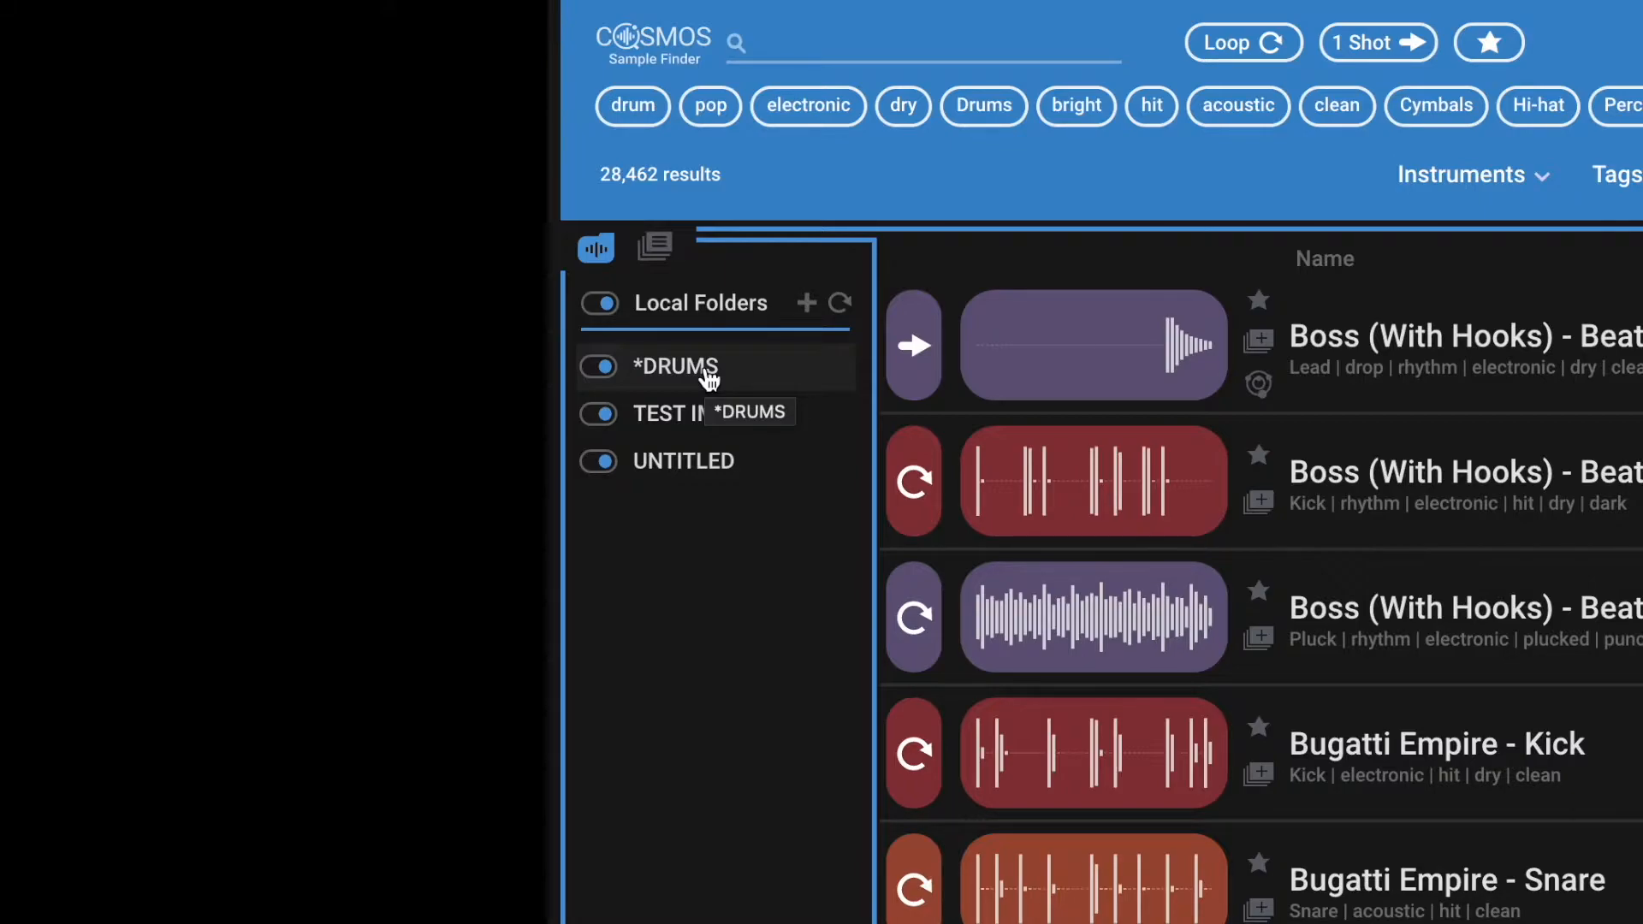
mouse_move(876, 97)
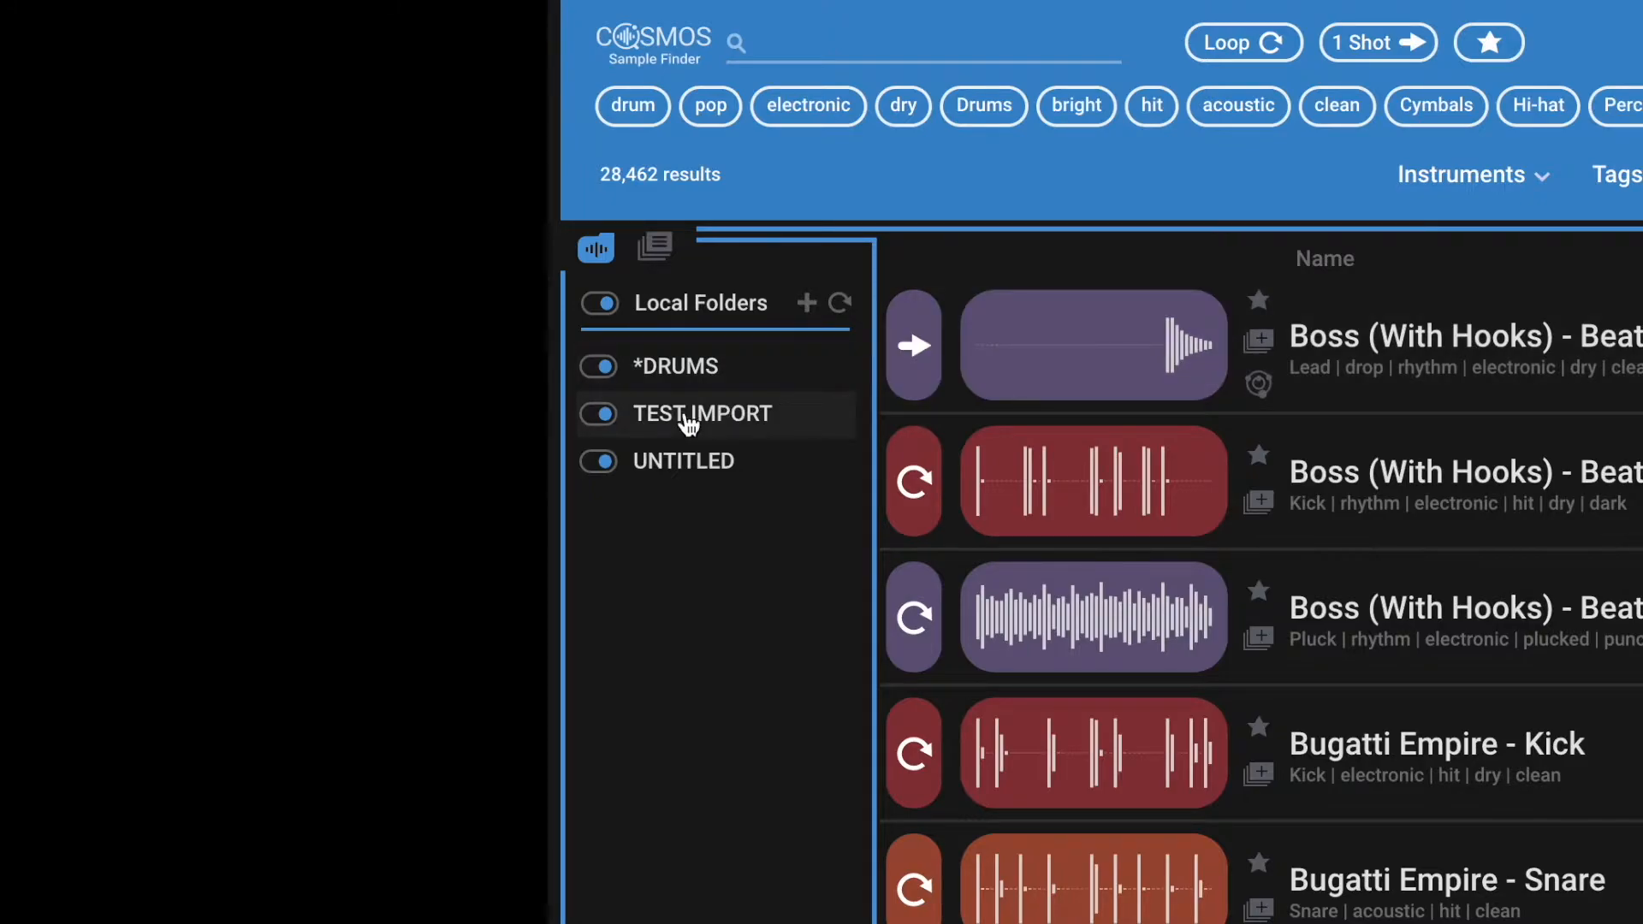
- Toggle the *DRUMS local folder off and back on, showing 23,955 samples
click(598, 413)
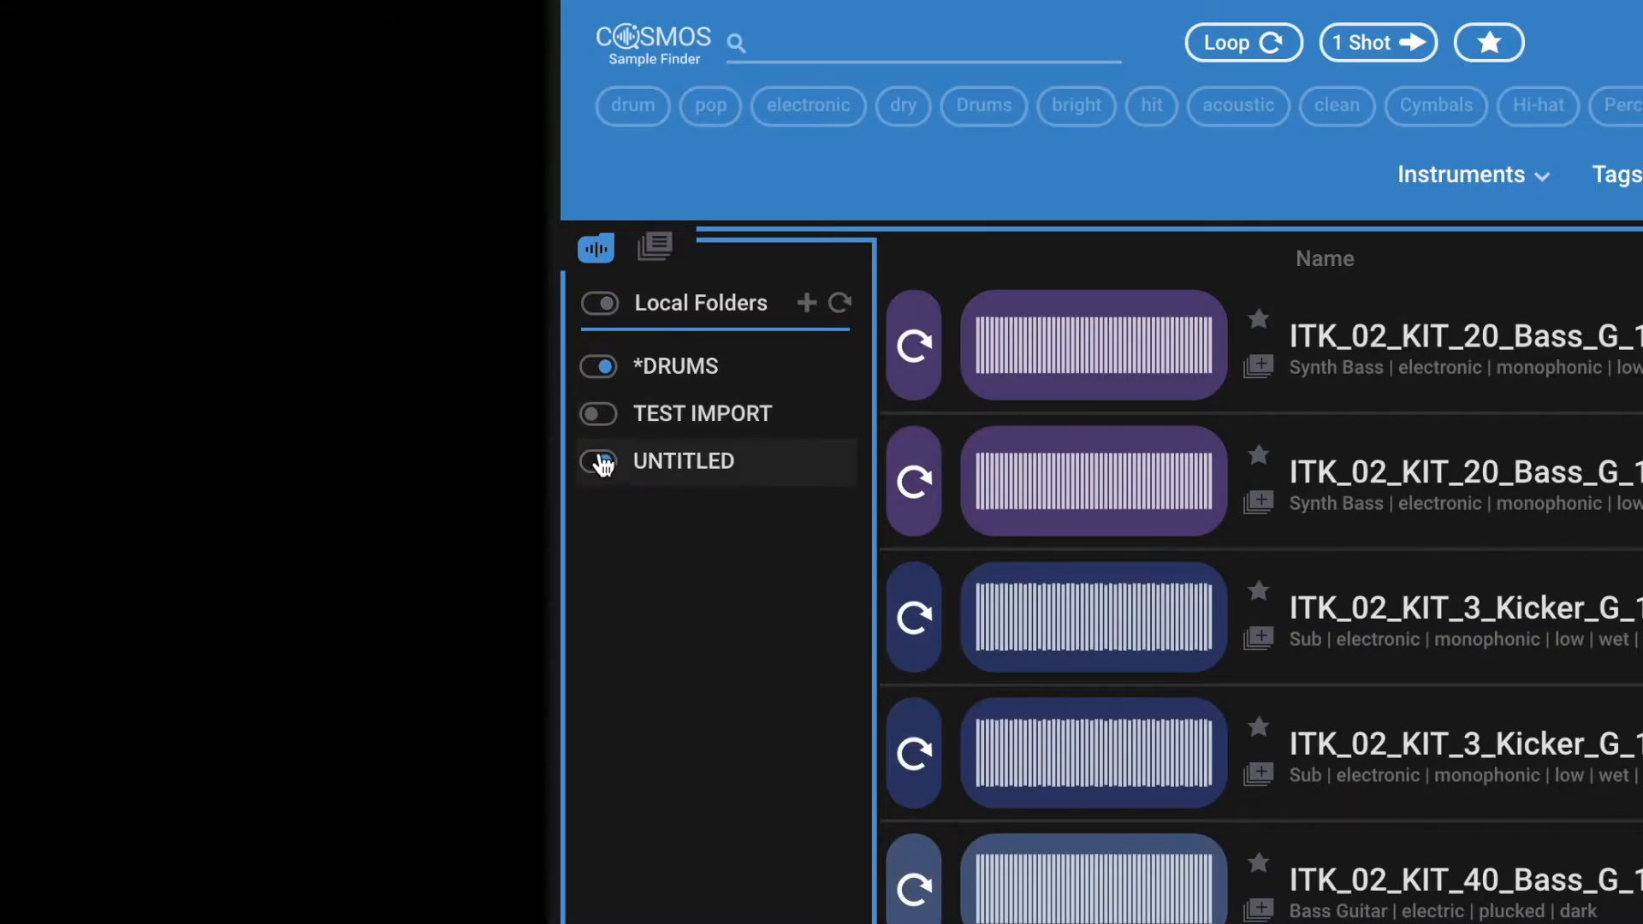
click(598, 461)
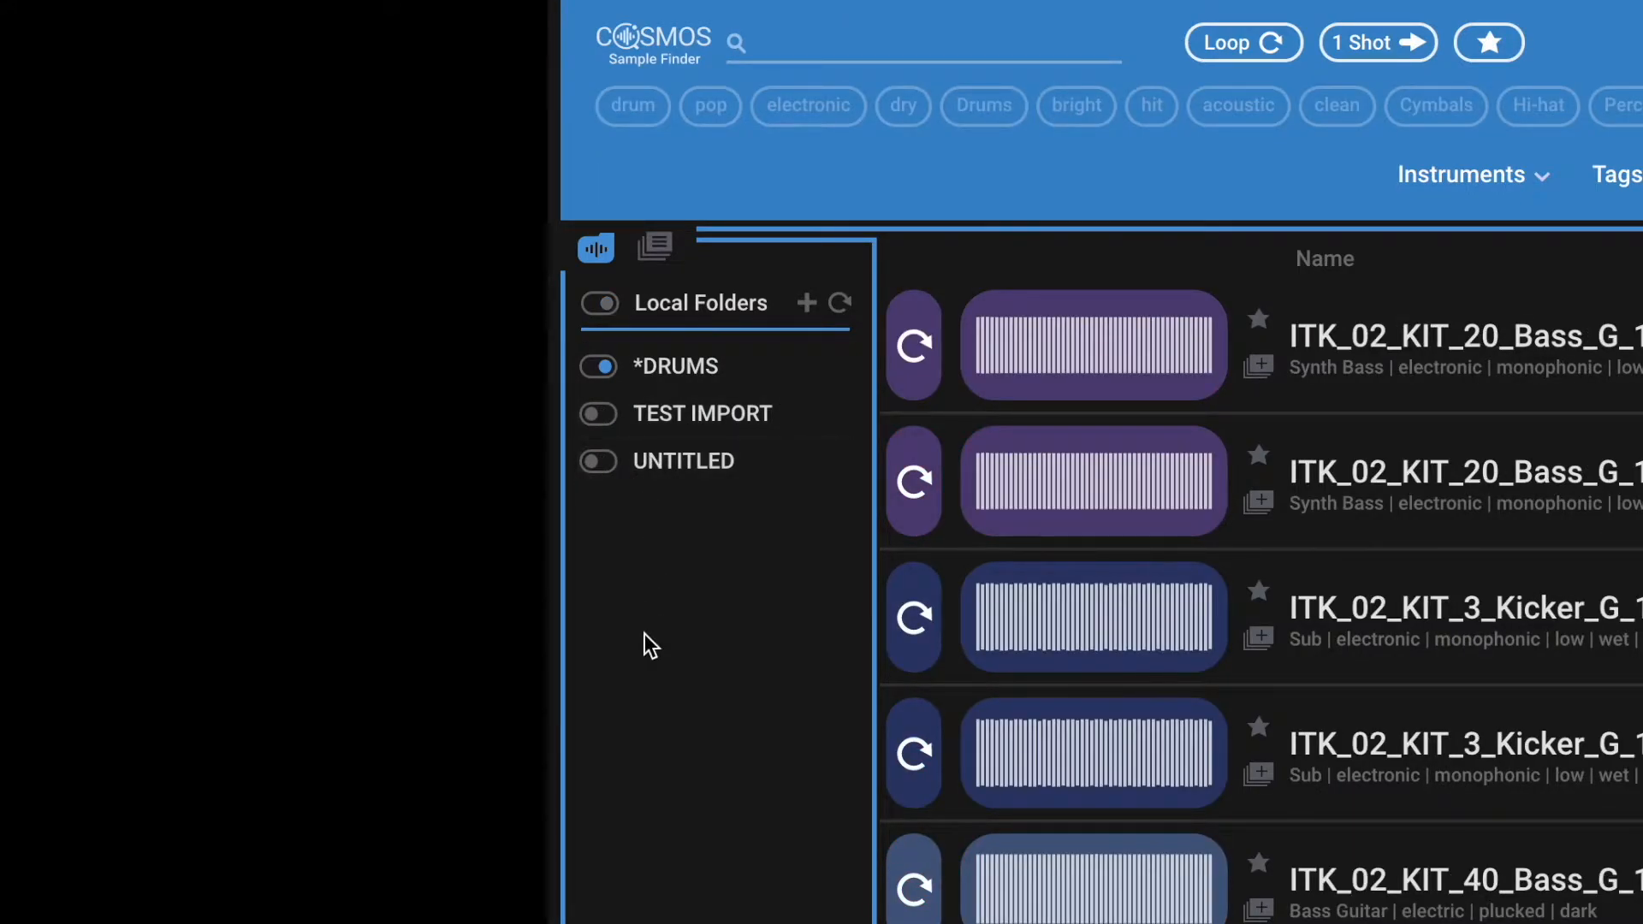
mouse_move(671, 550)
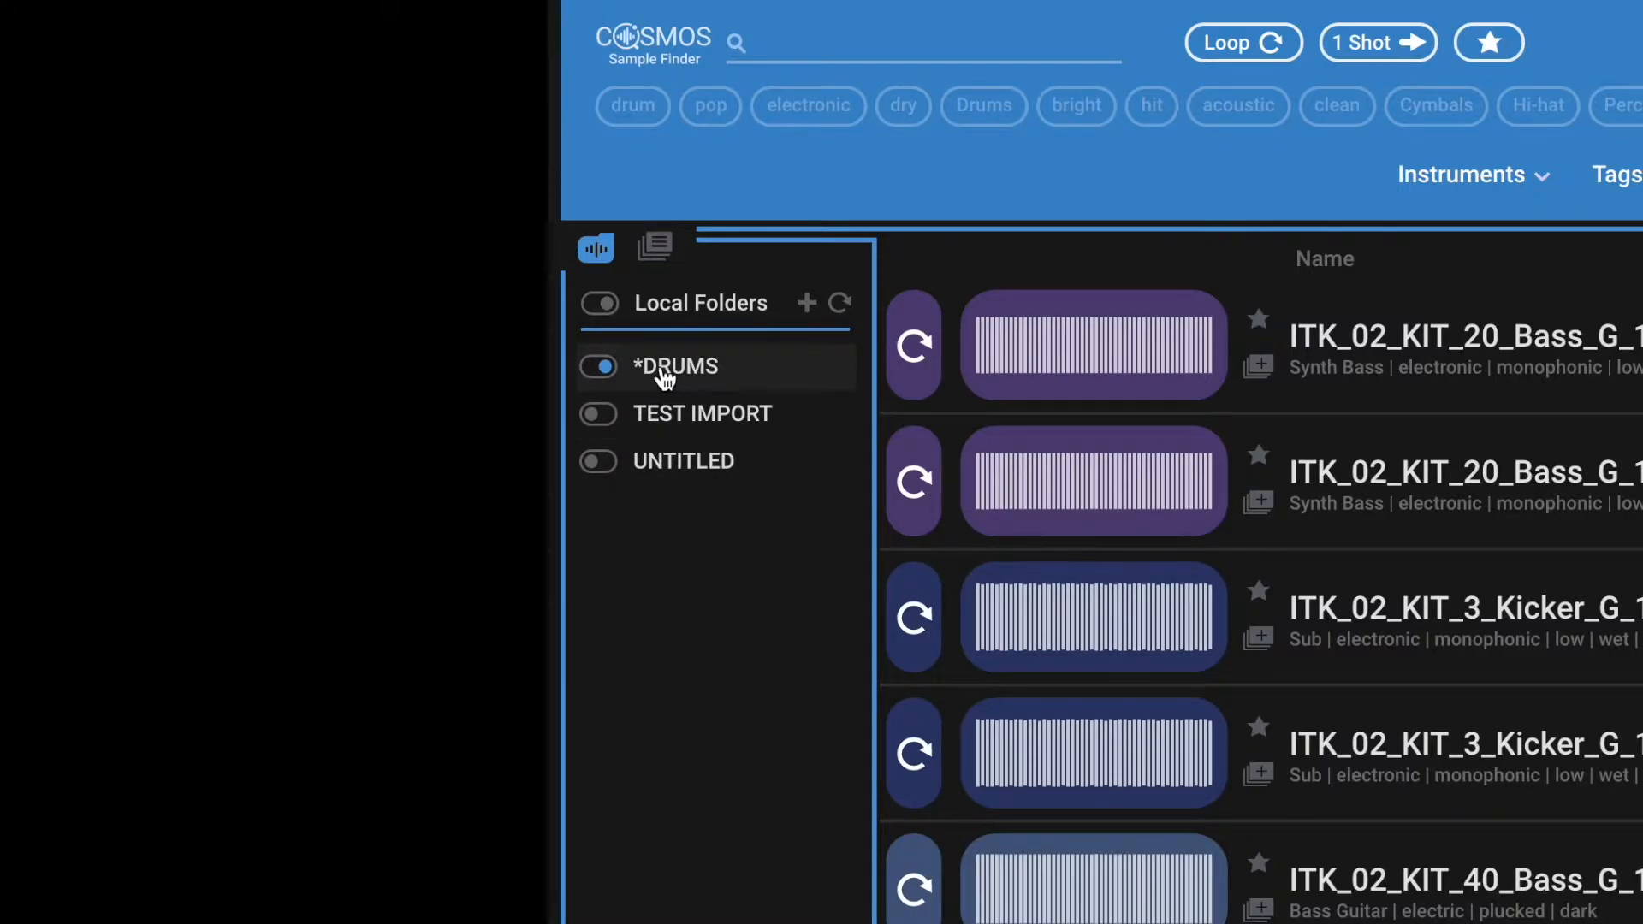
click(598, 303)
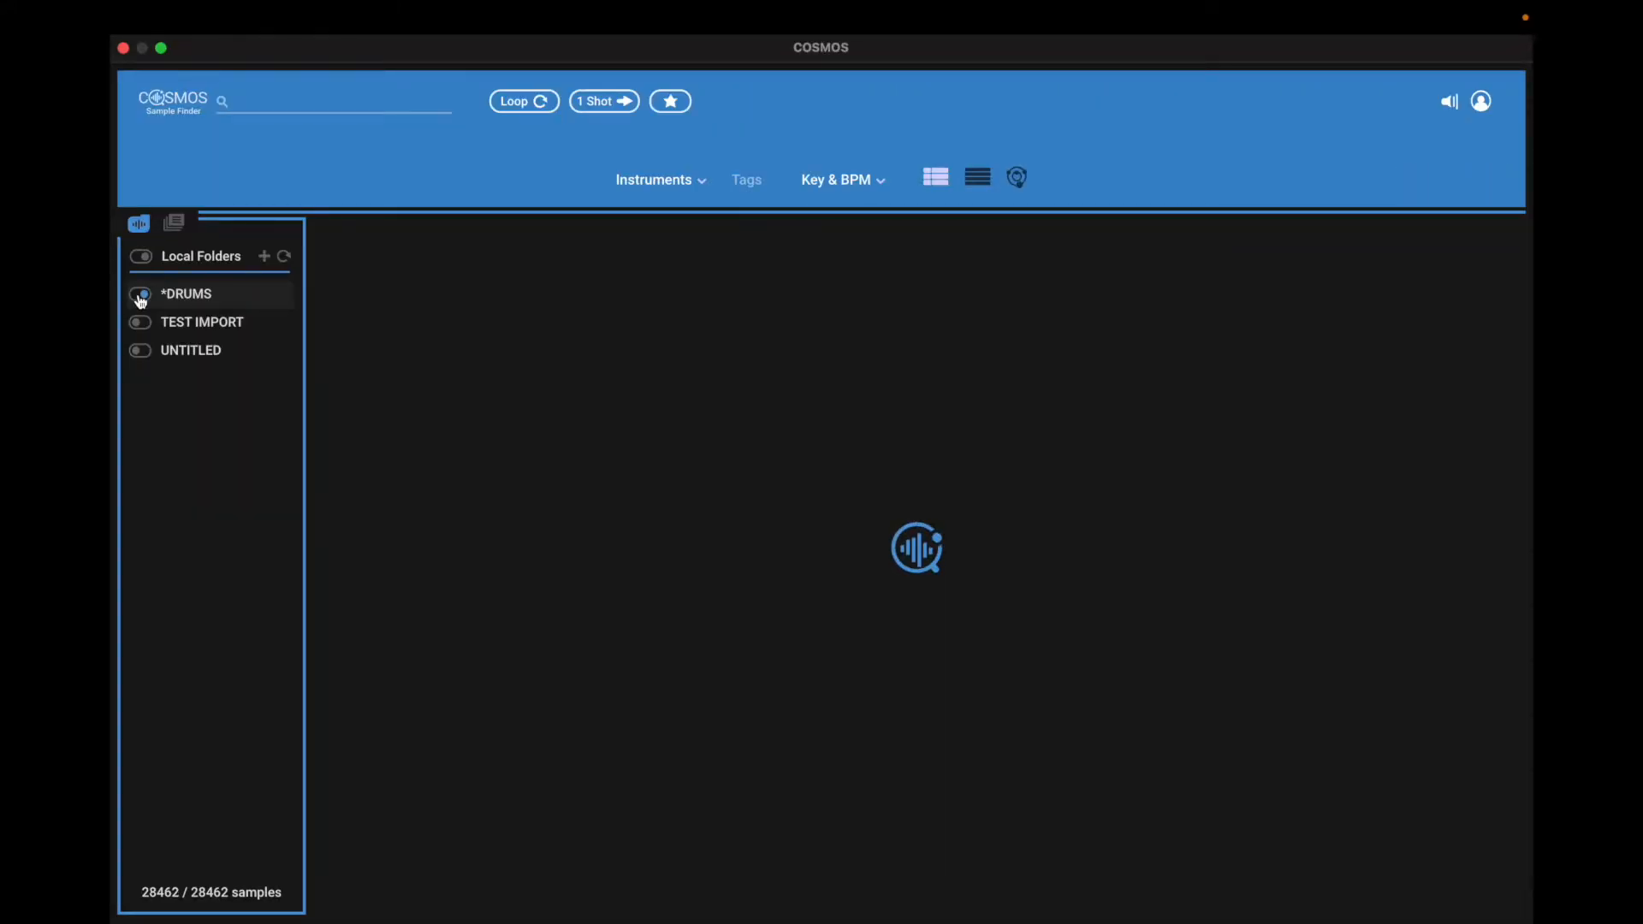
click(140, 293)
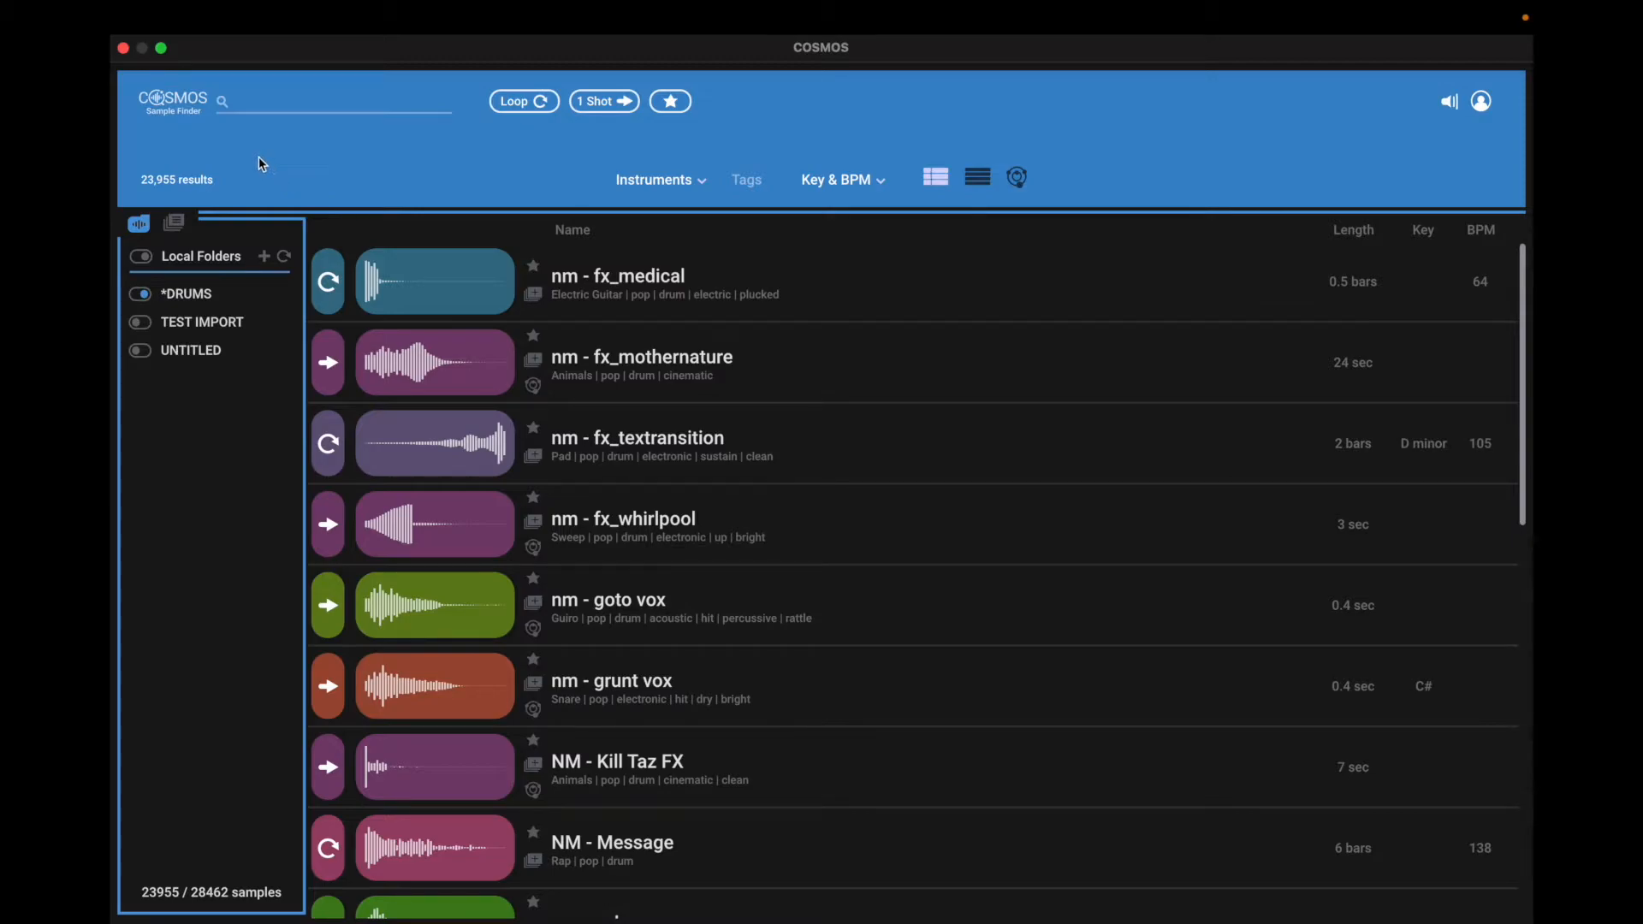
mouse_move(325, 165)
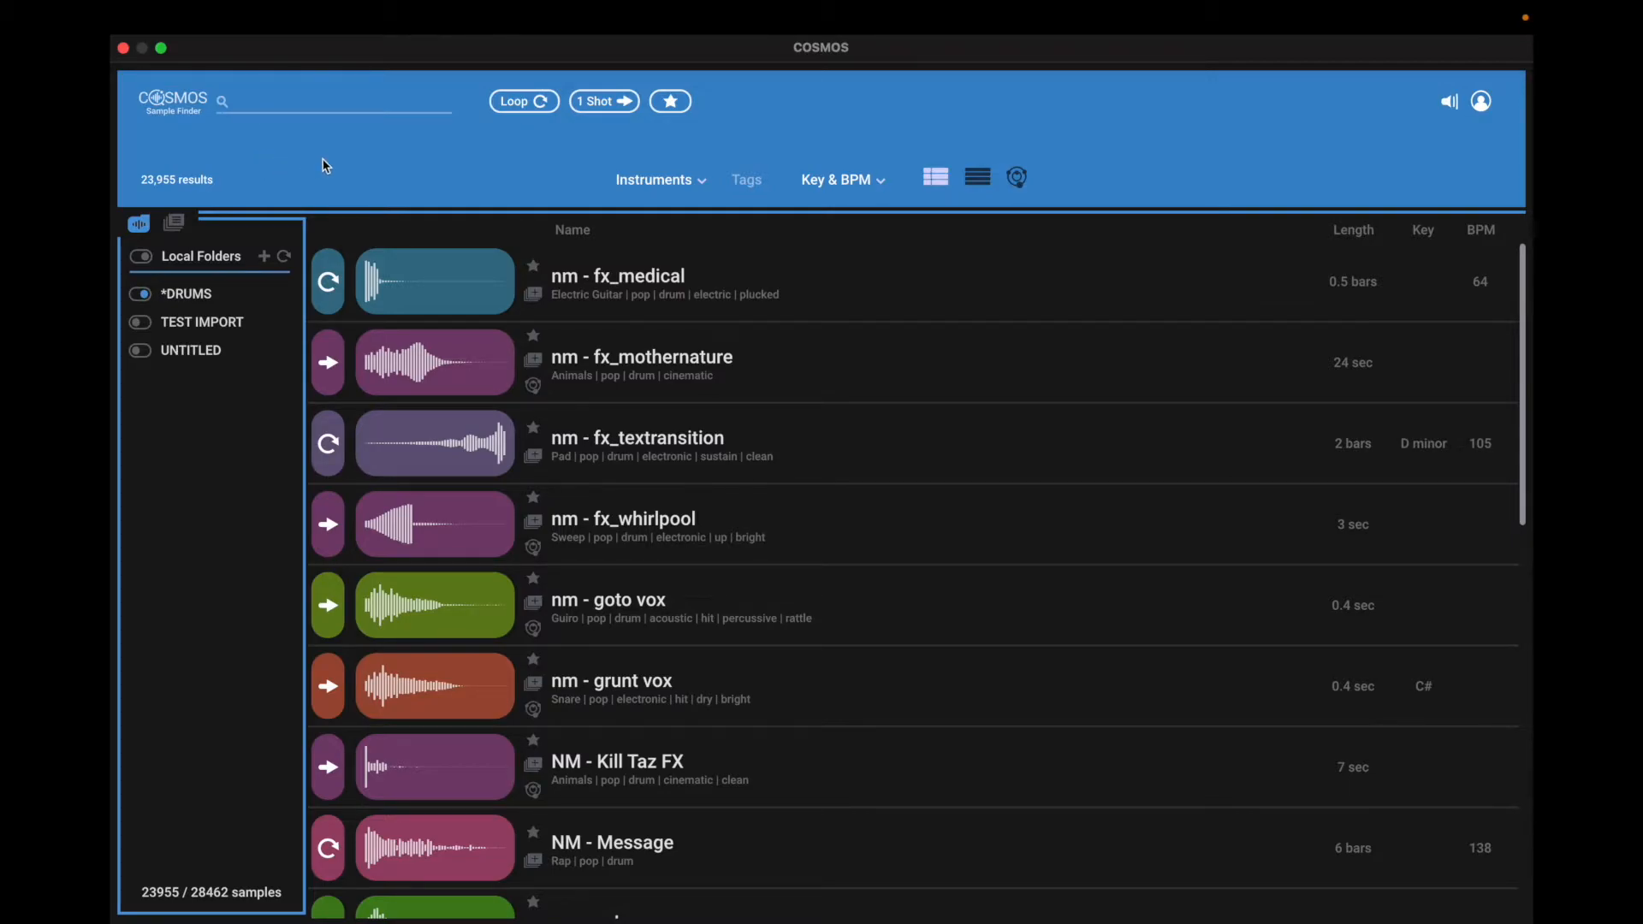
- Open the Tags row and add Snare, electronic and punchy tags, leaving 9 samples
click(746, 179)
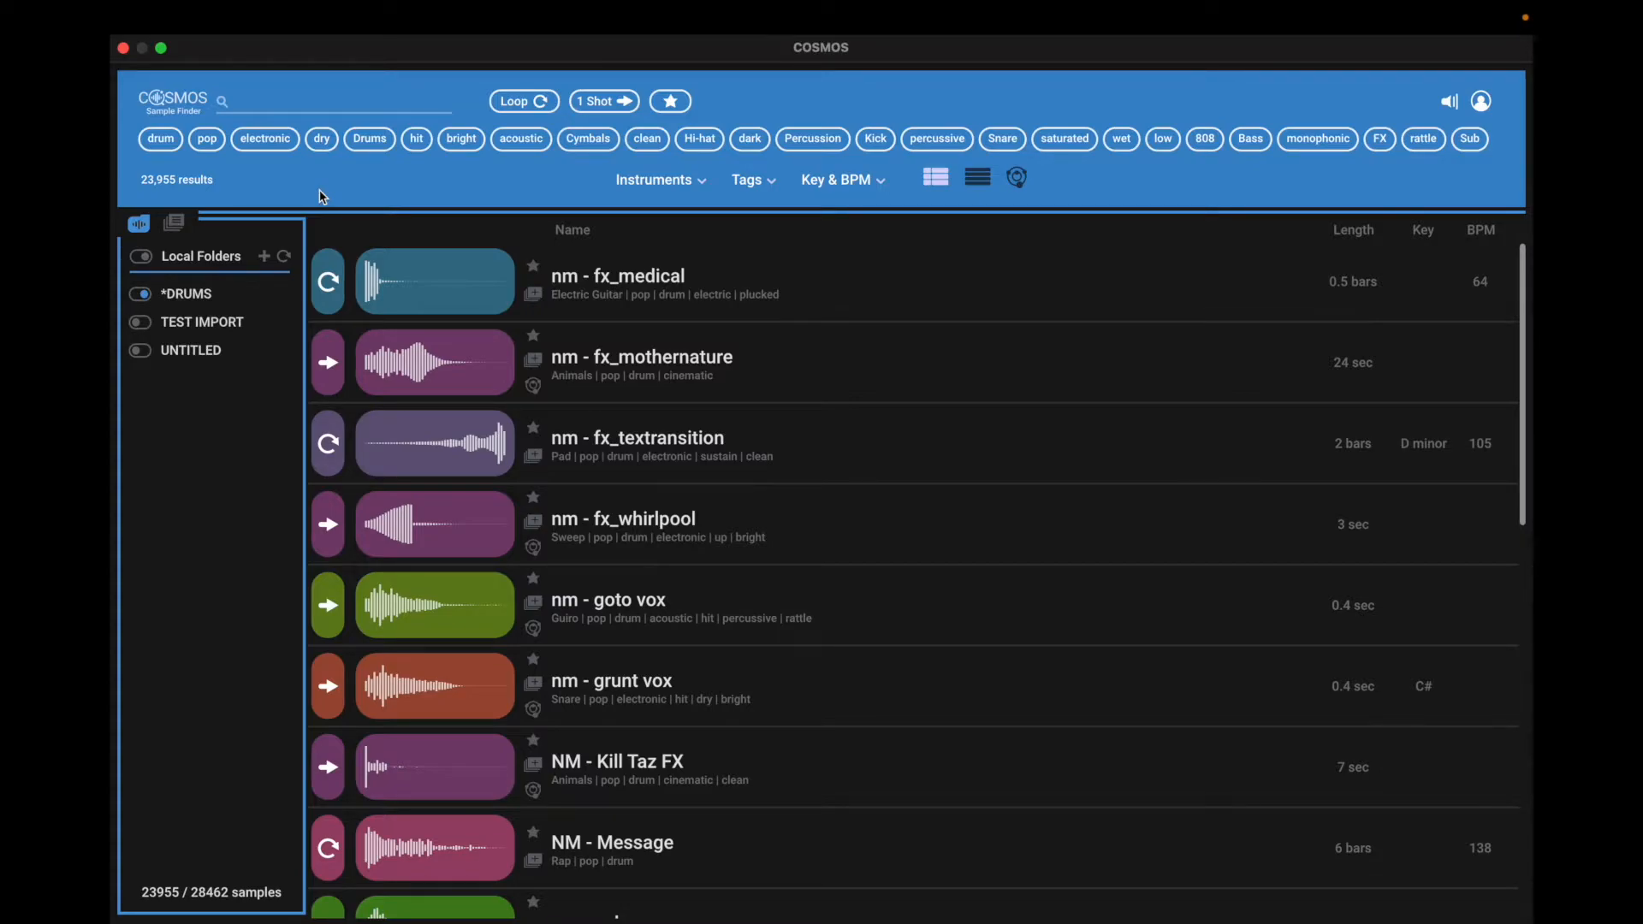
mouse_move(1000, 138)
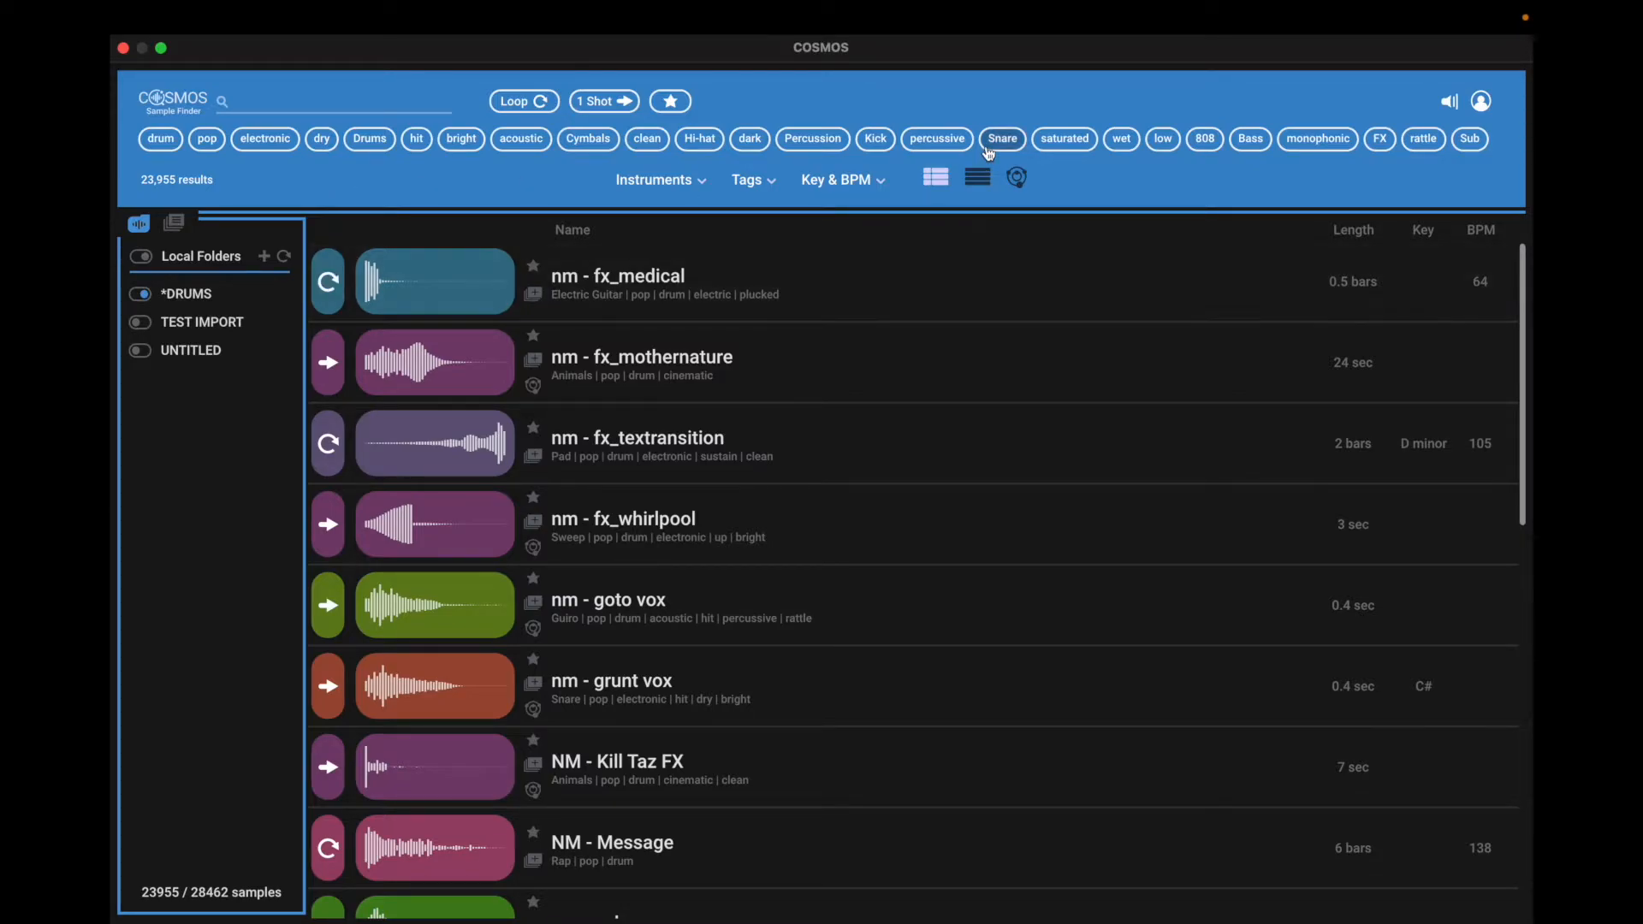
click(1000, 139)
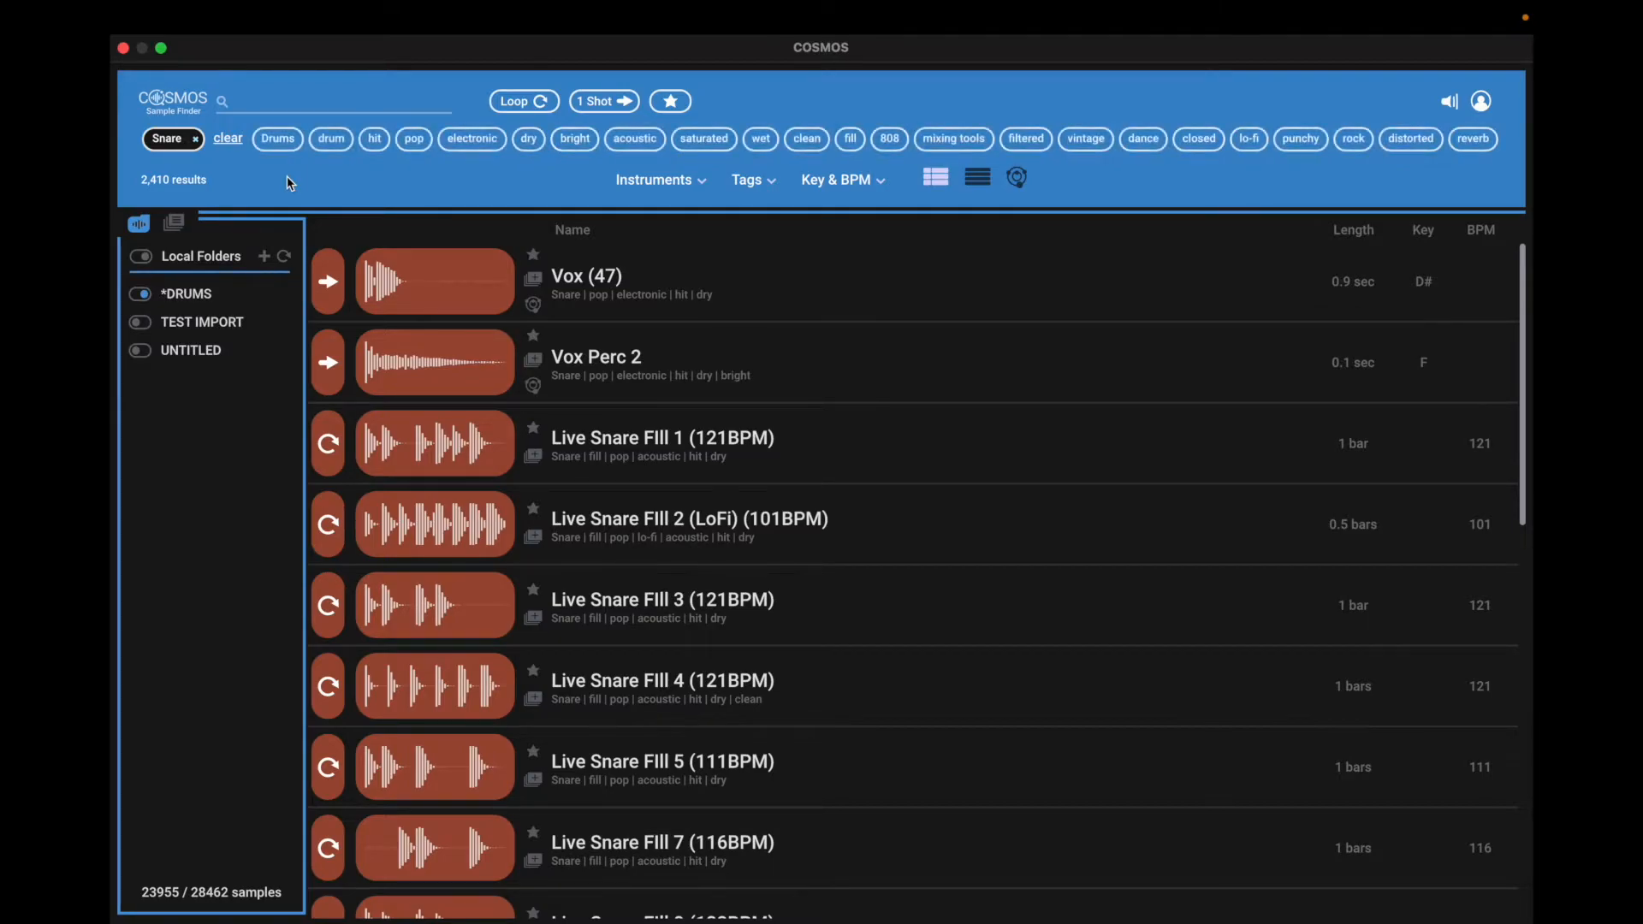
mouse_move(471, 139)
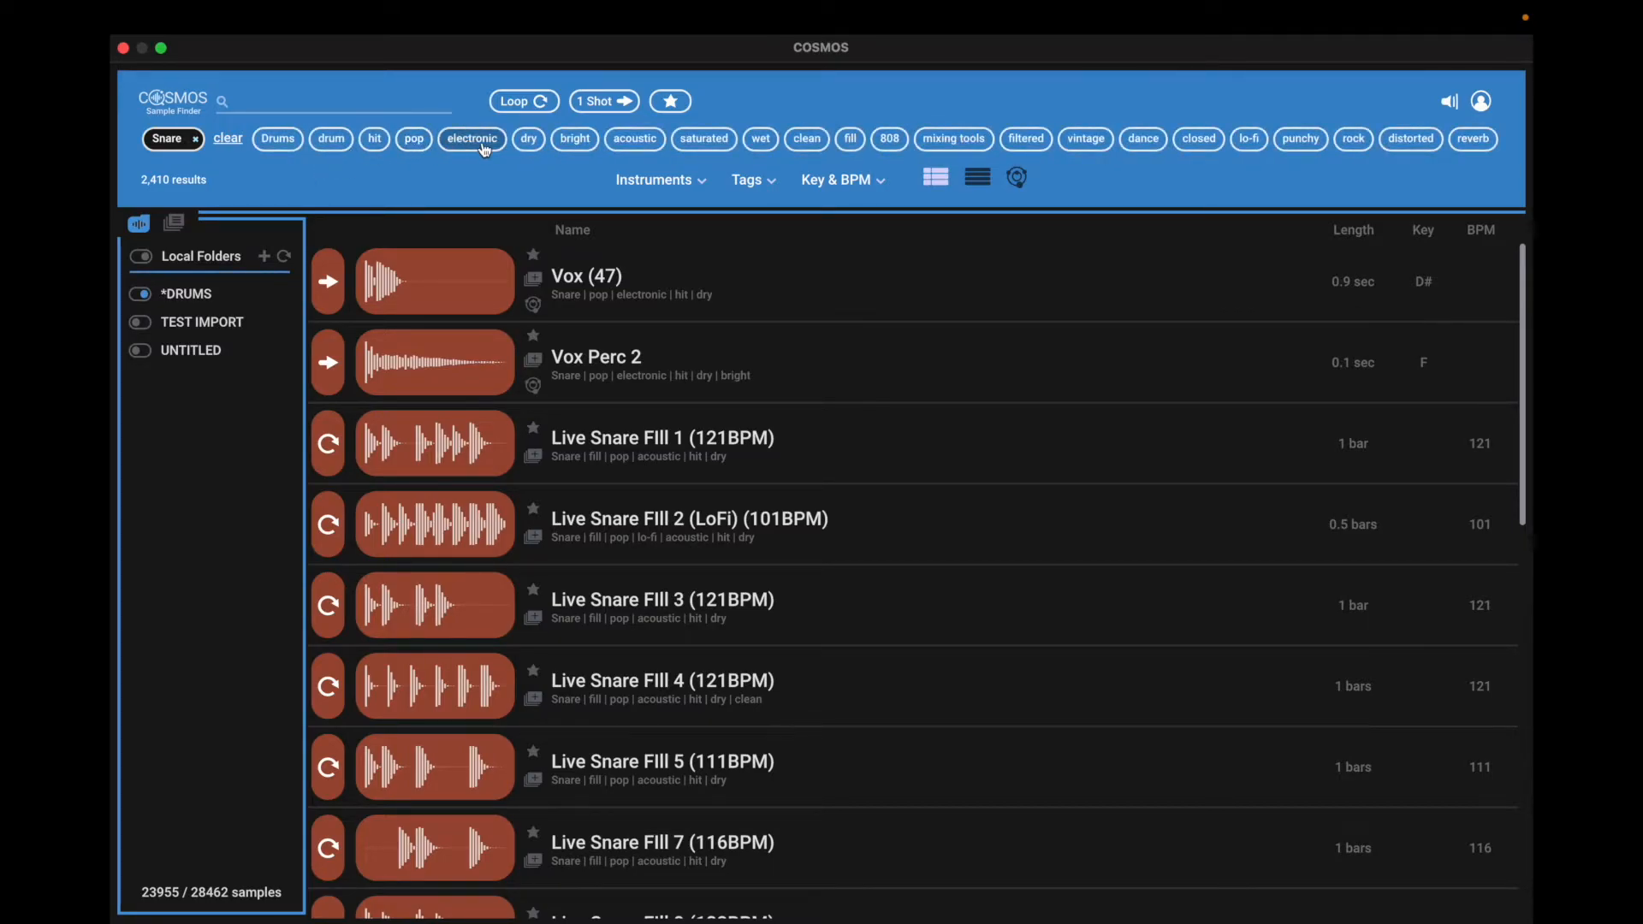
mouse_move(634, 139)
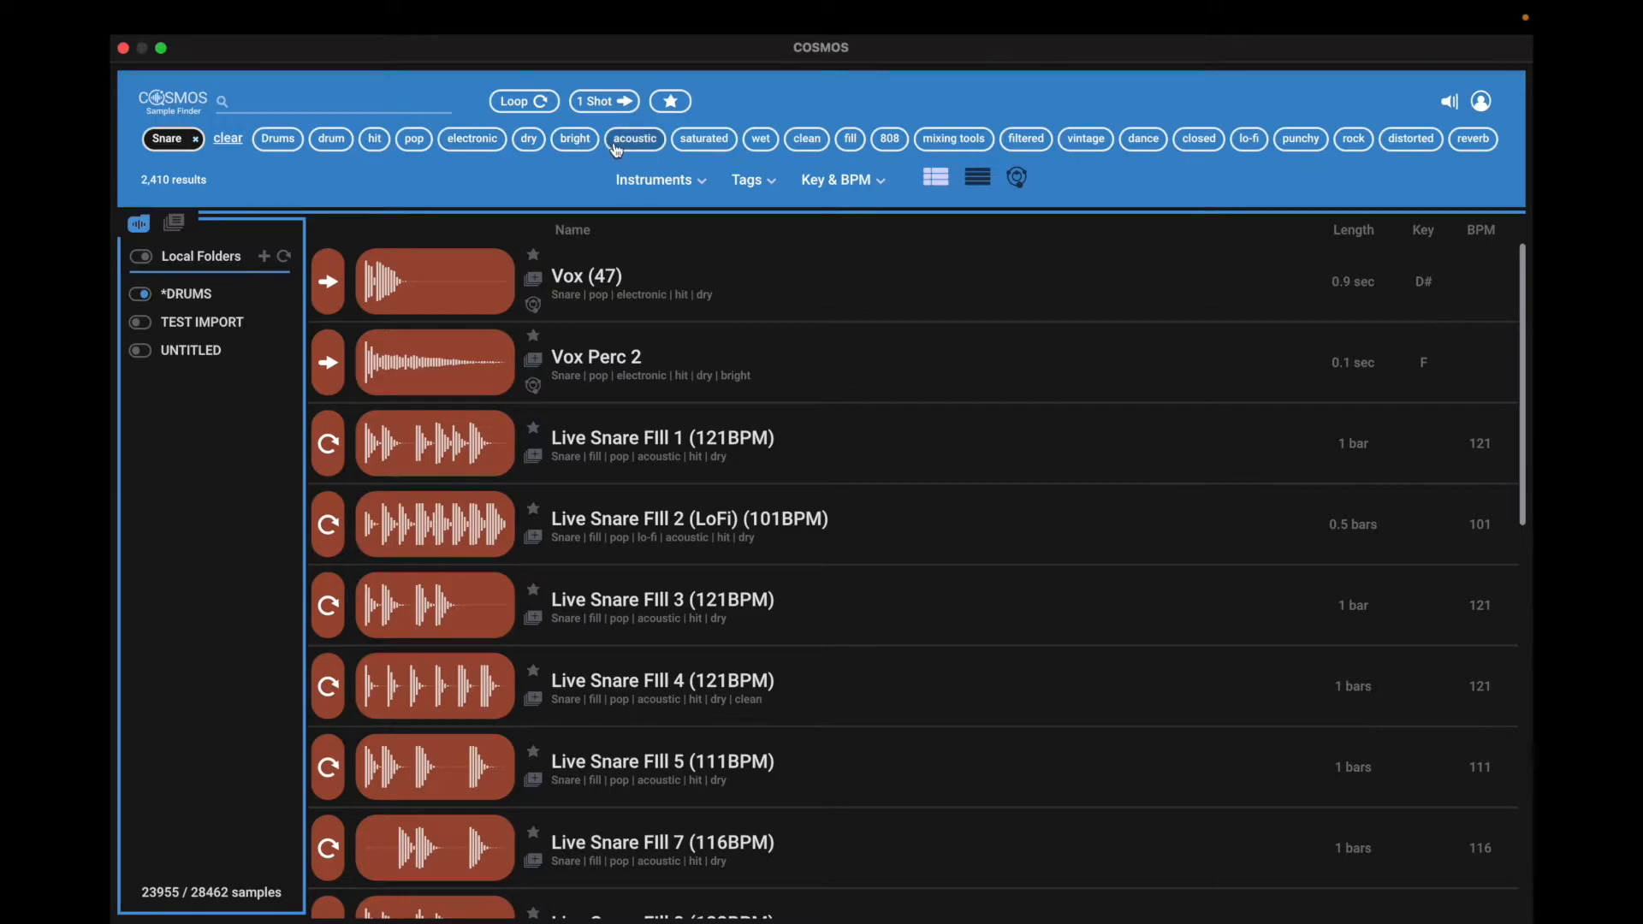
mouse_move(481, 154)
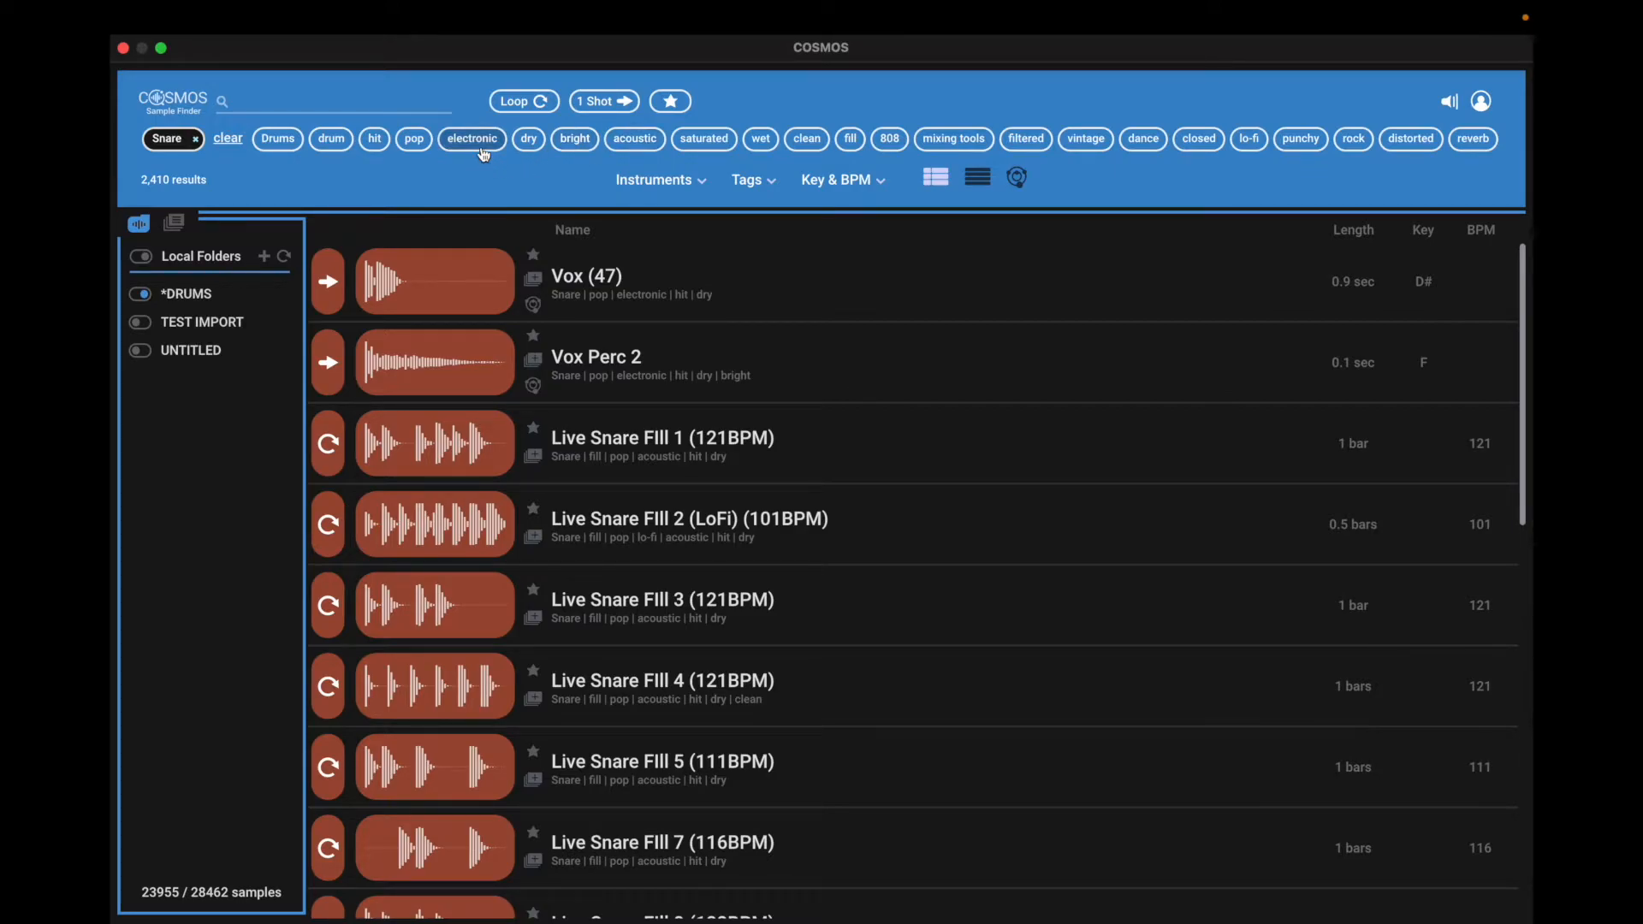
click(472, 139)
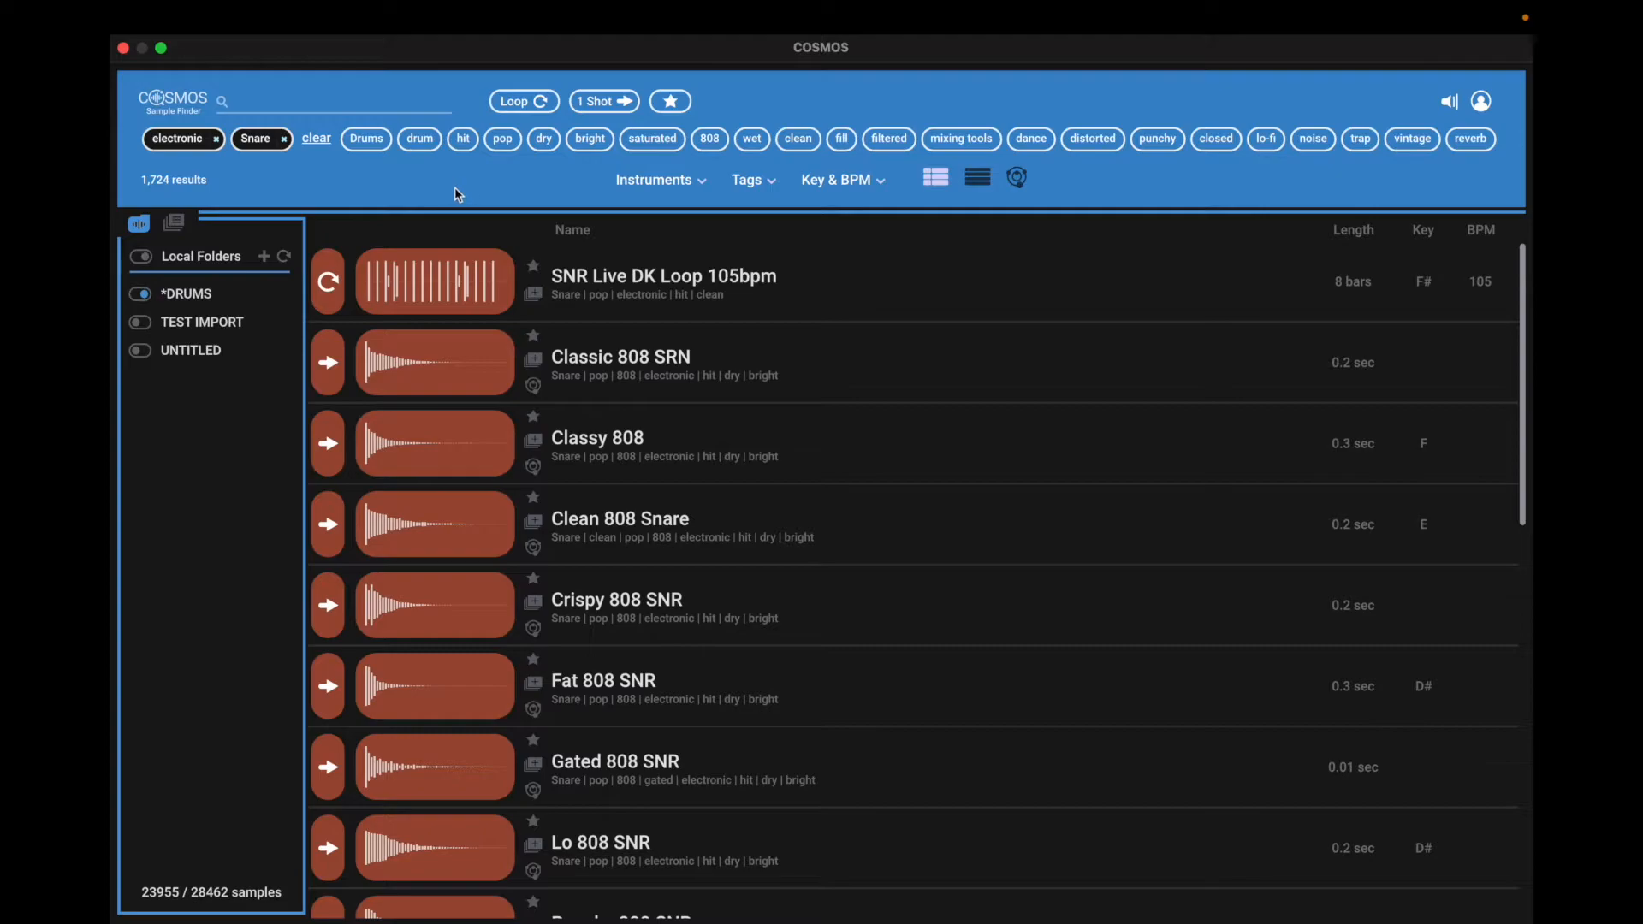
mouse_move(1157, 139)
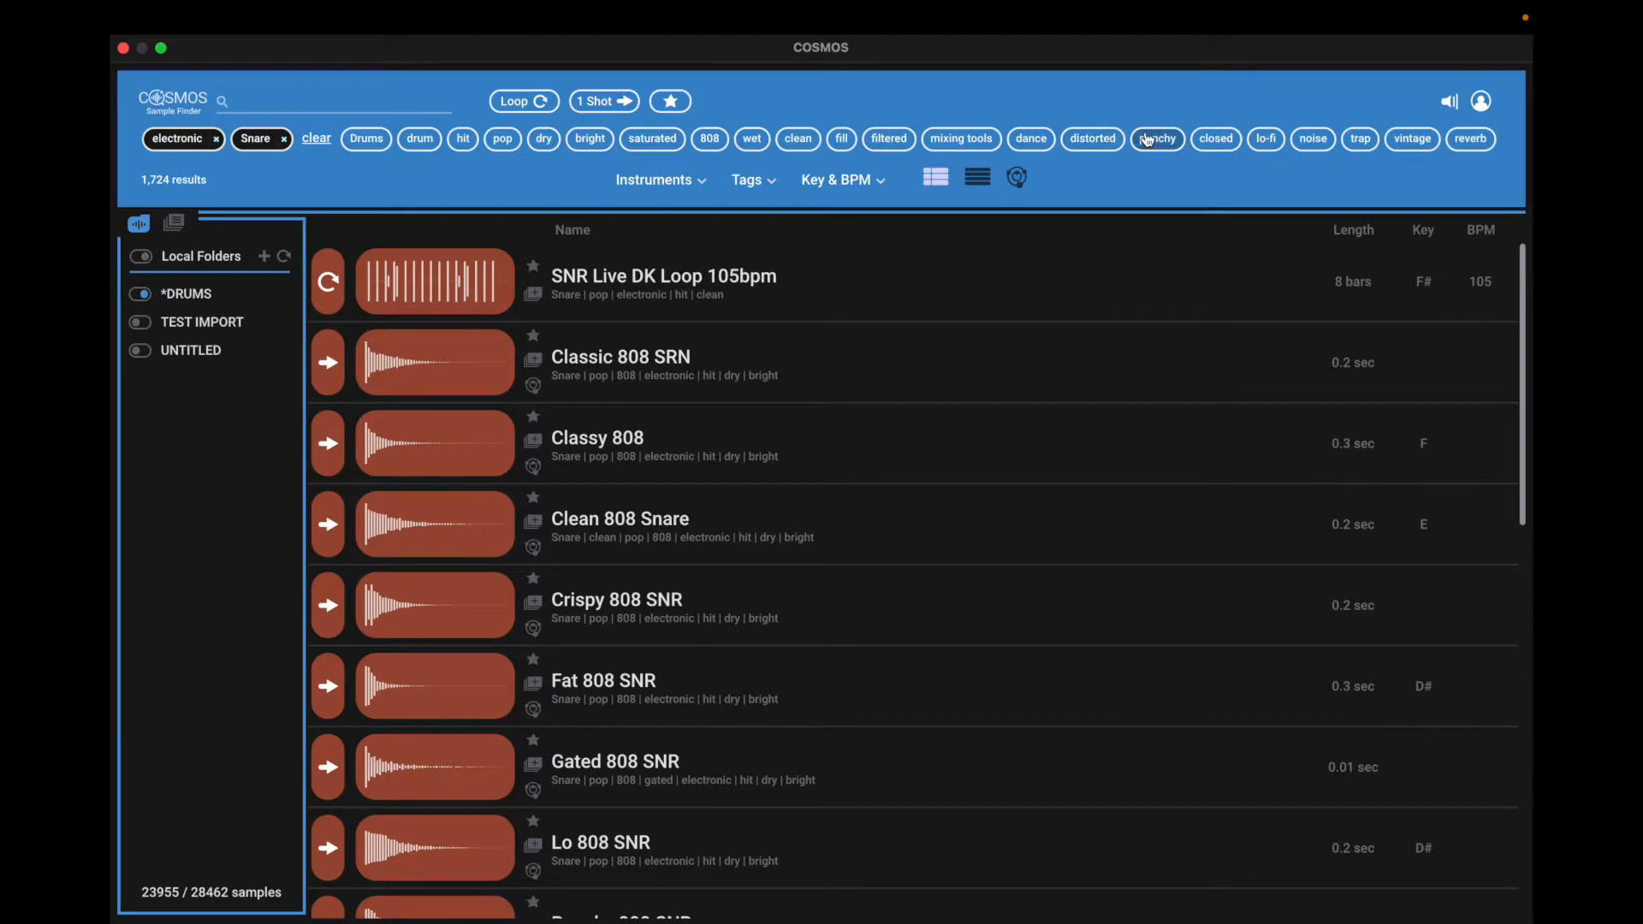
click(1157, 138)
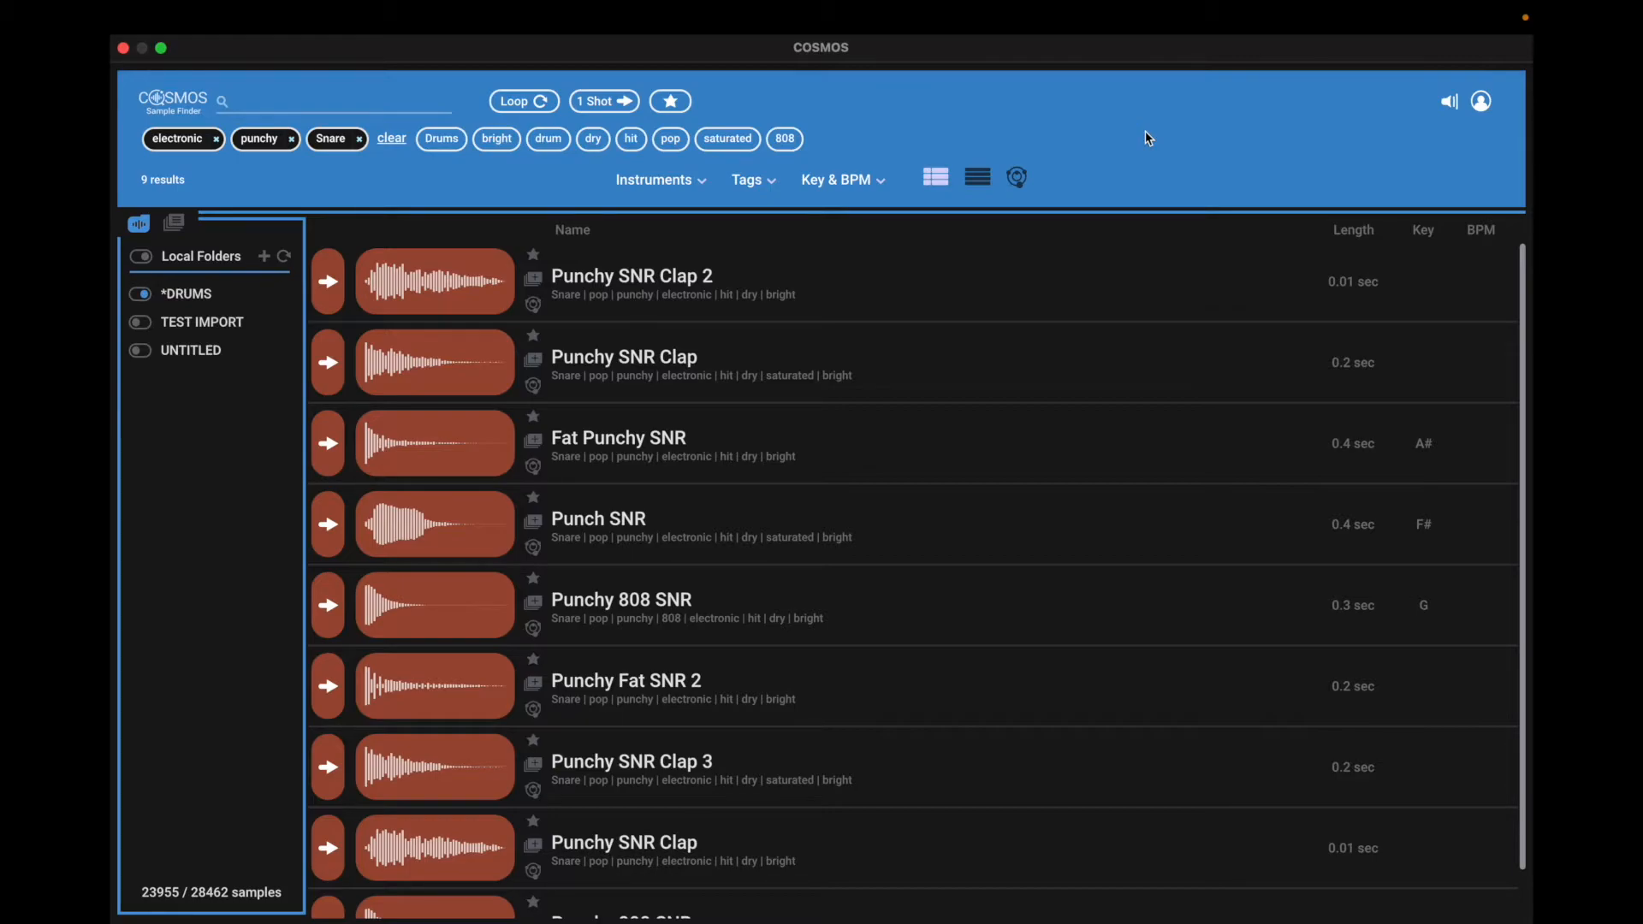
mouse_move(1101, 113)
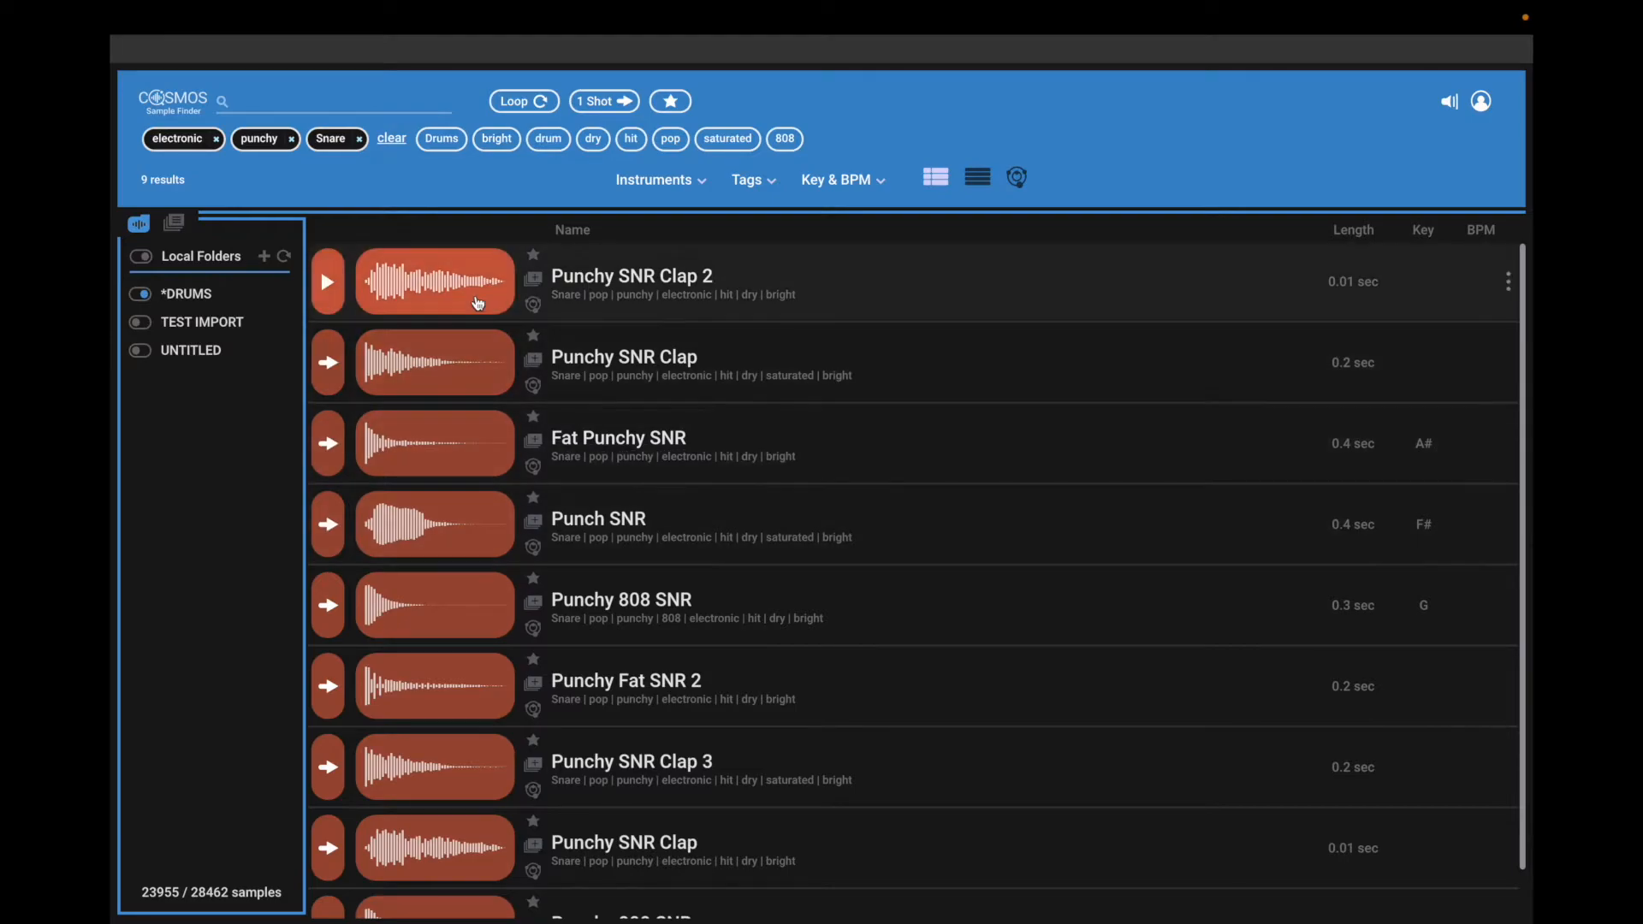
- Audition the Punchy SNR Clap 2 sample
click(392, 137)
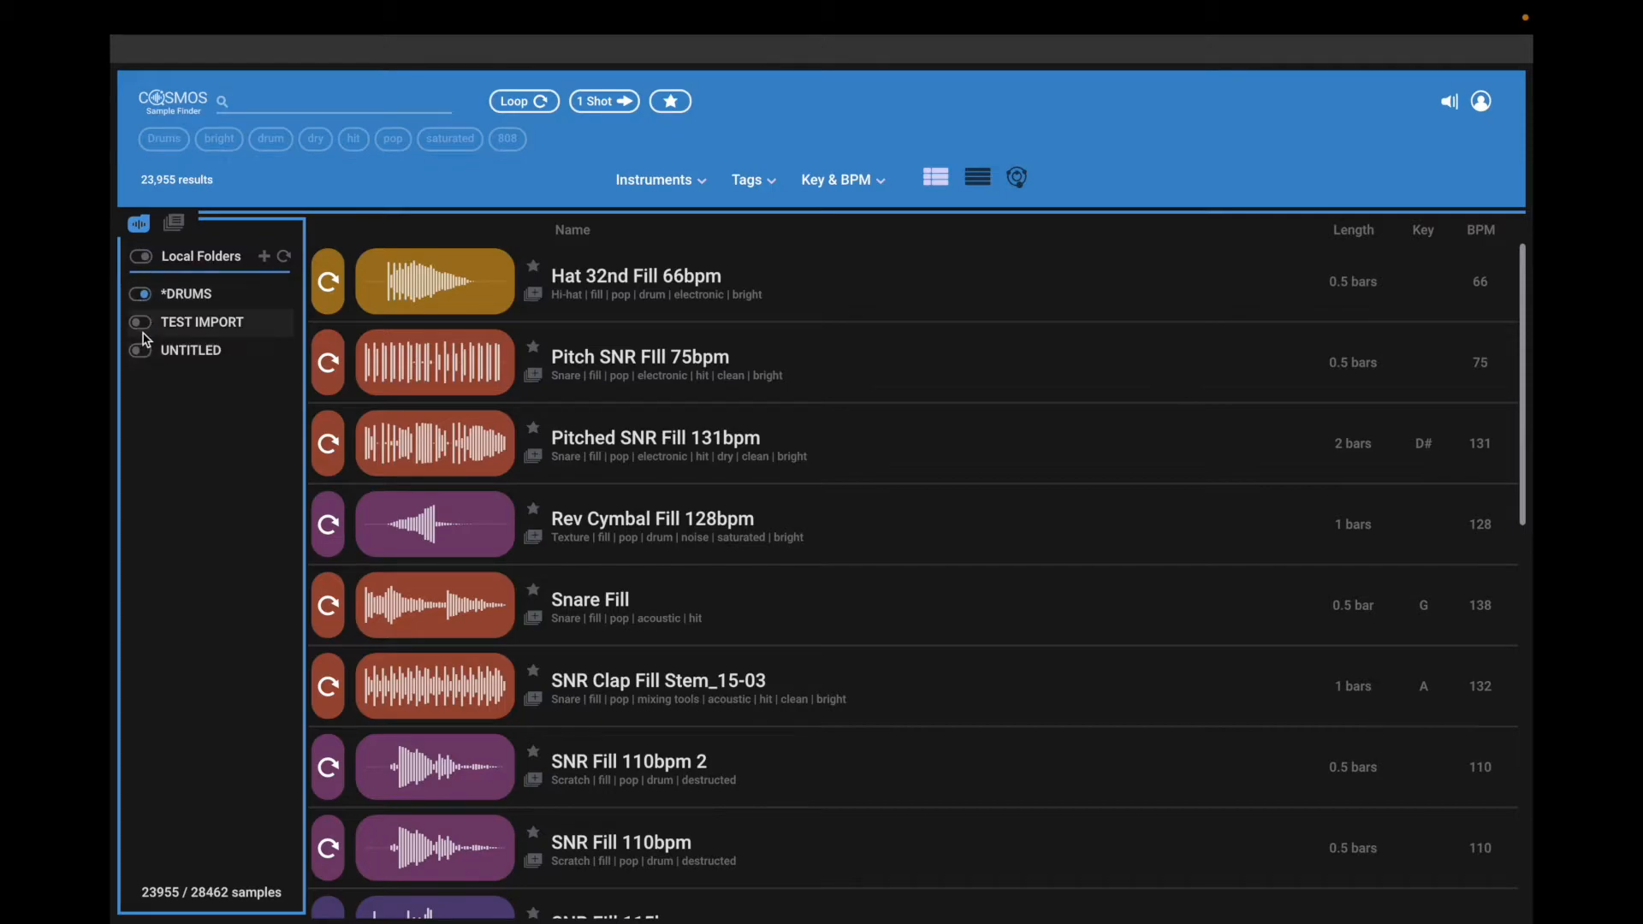
mouse_move(171, 485)
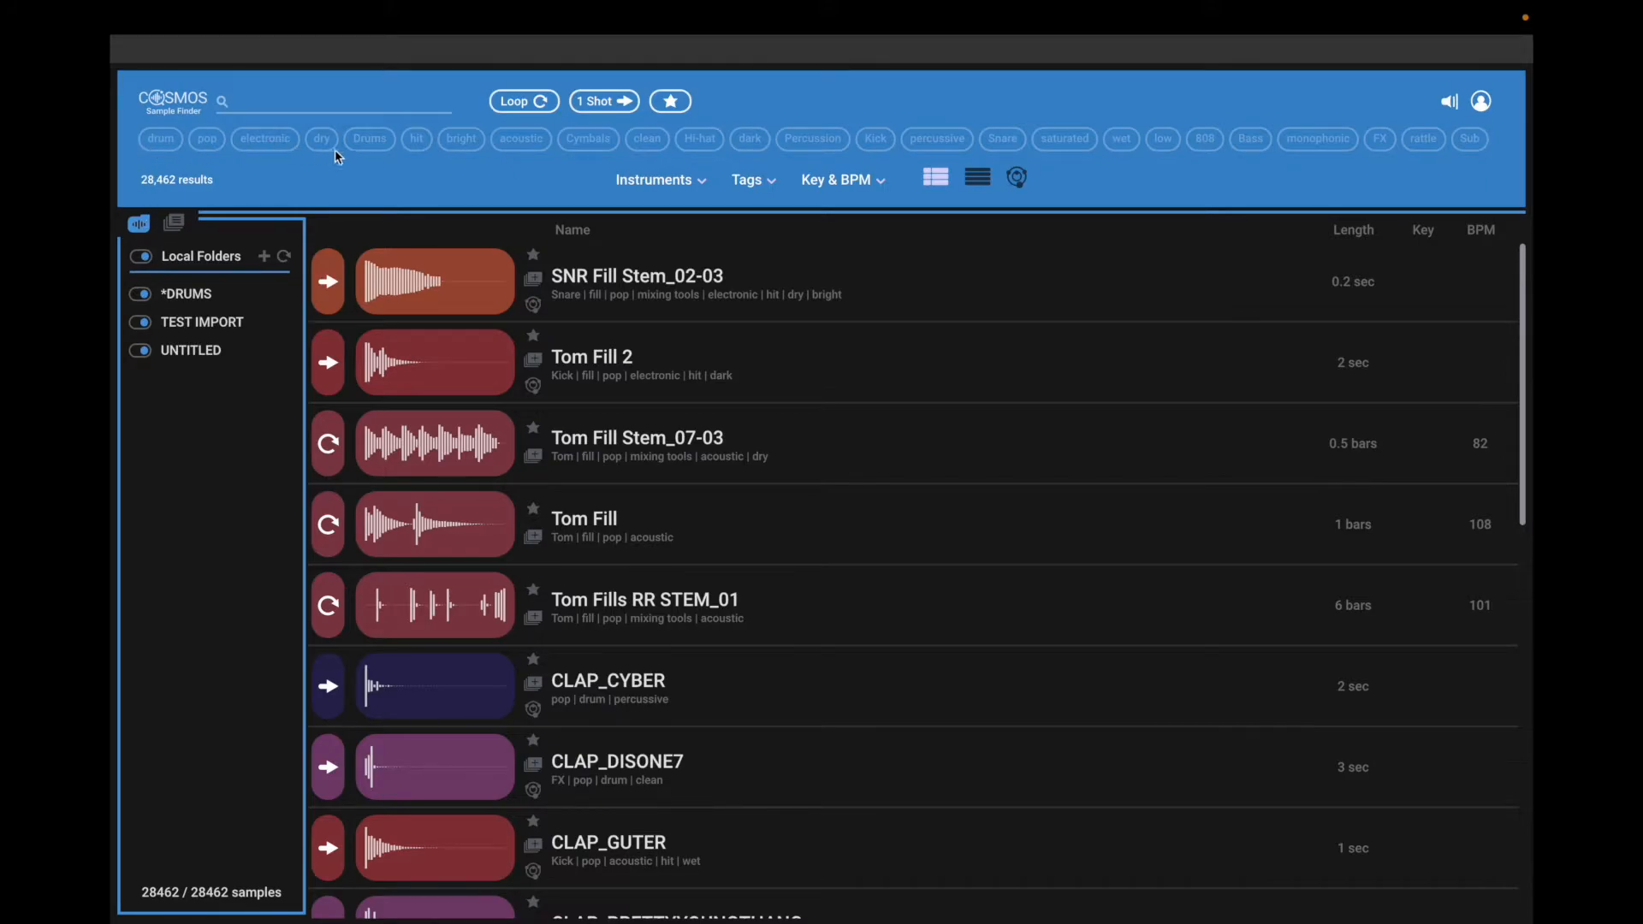
mouse_move(1299, 141)
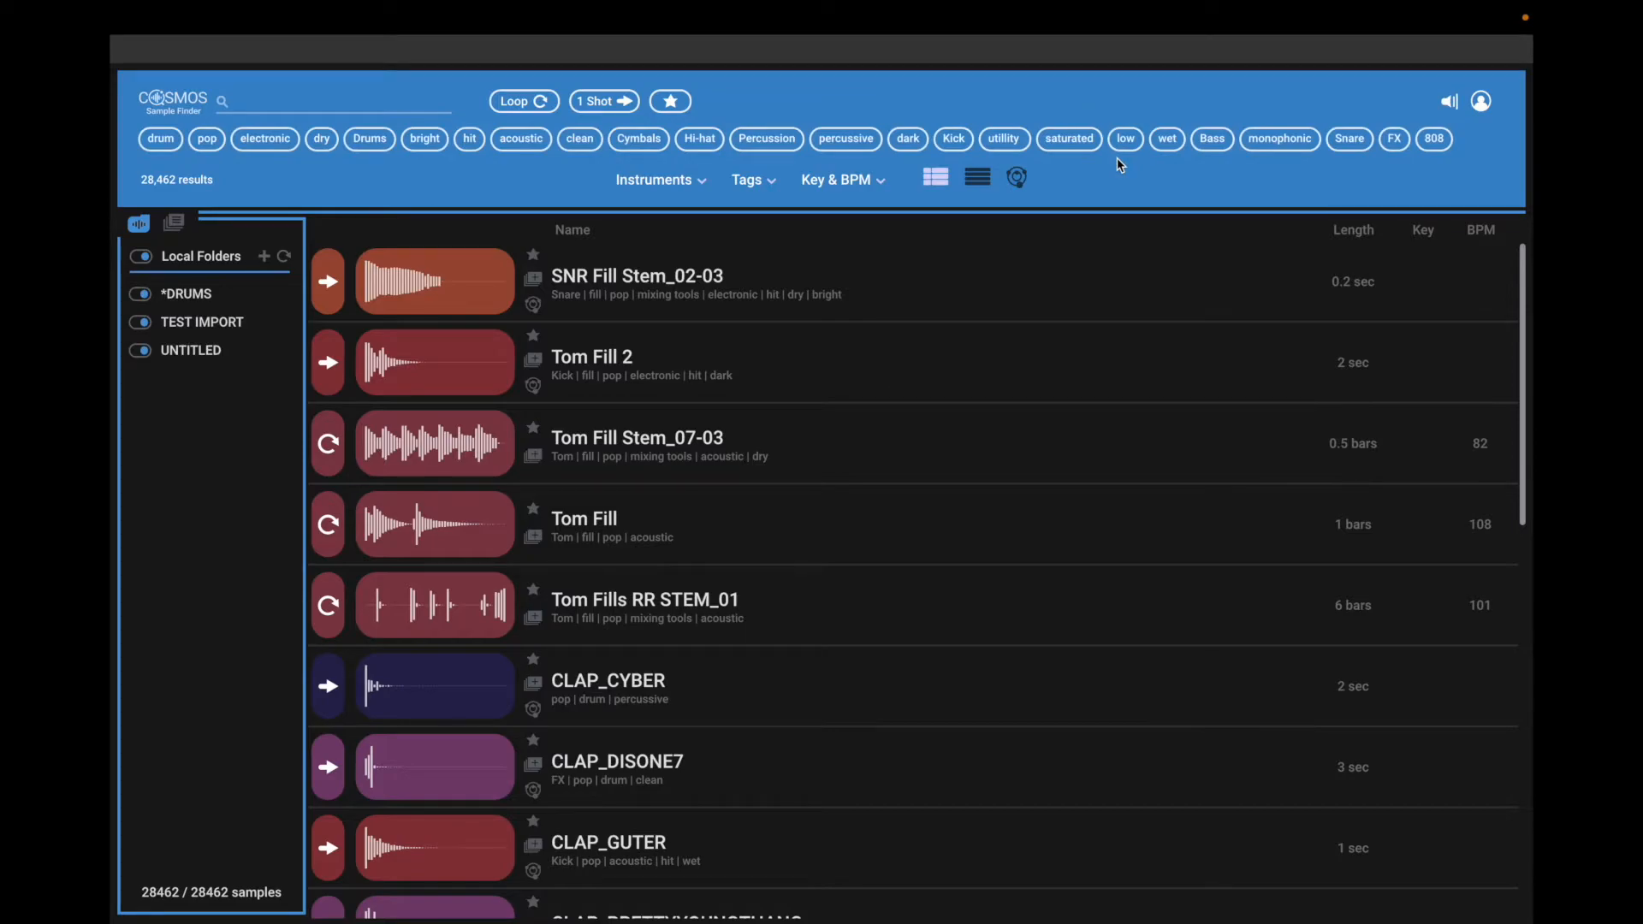
mouse_move(791, 420)
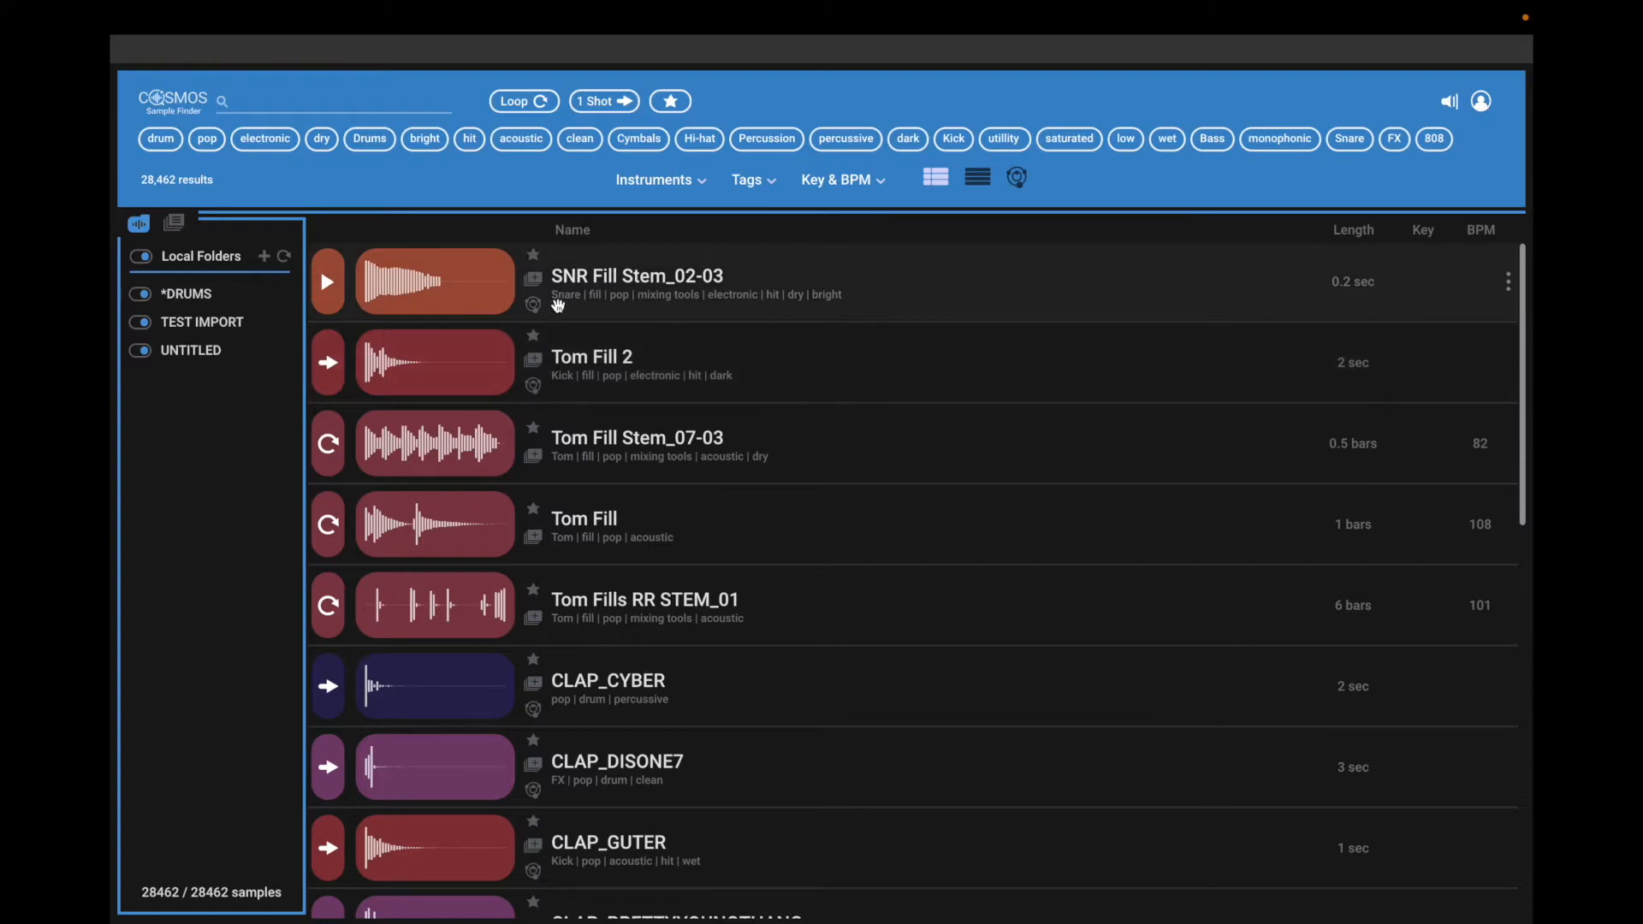
mouse_move(732, 294)
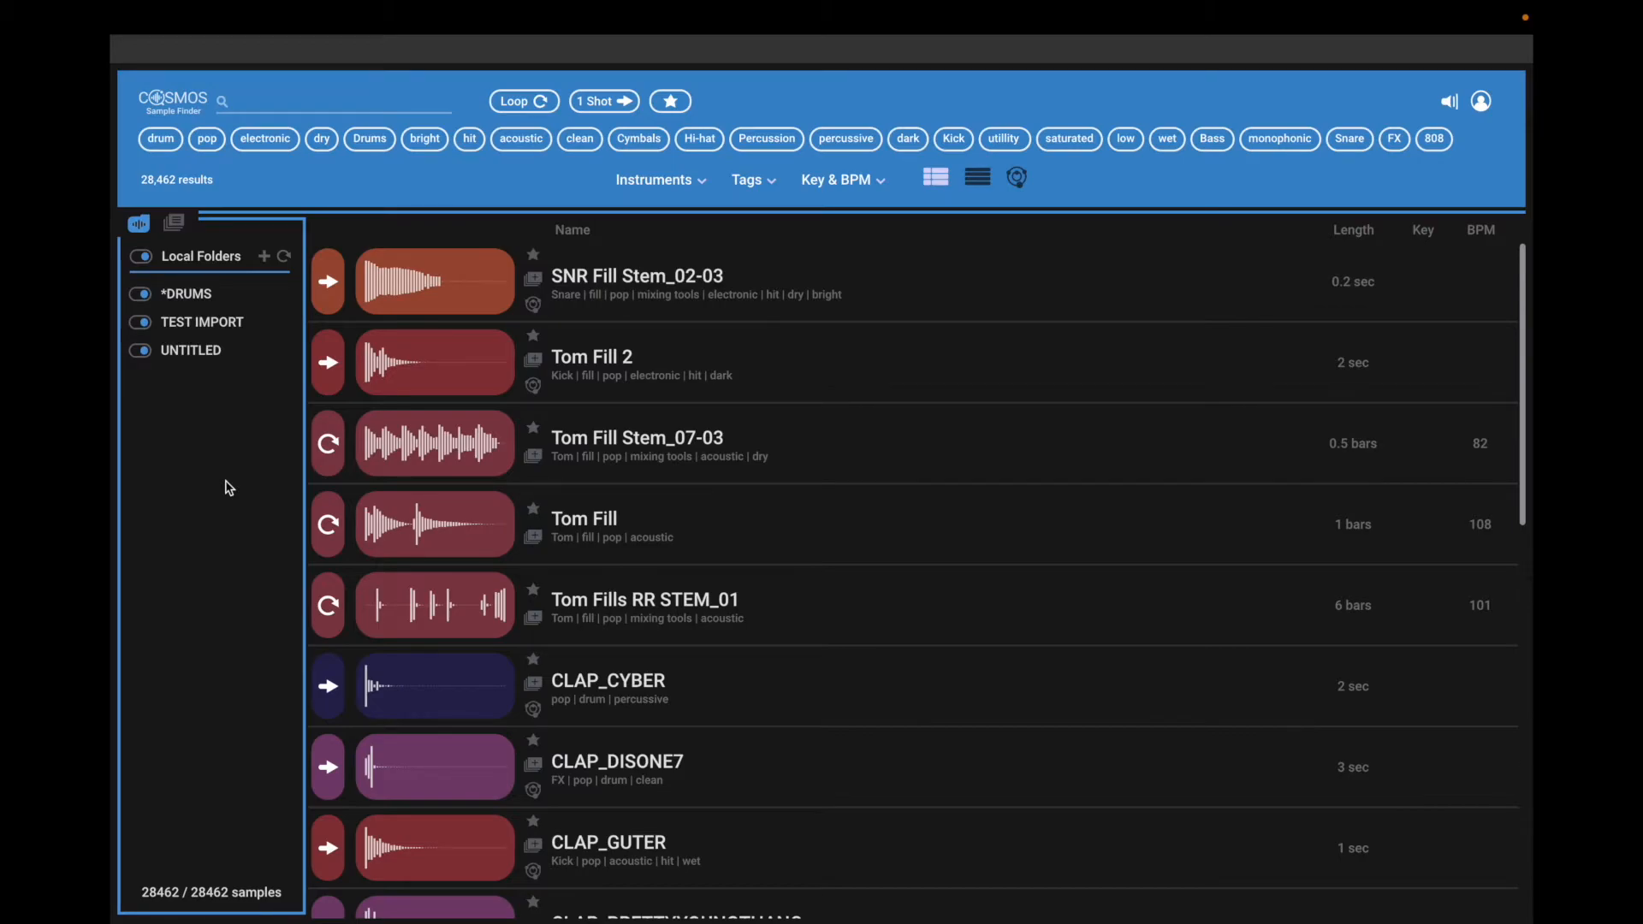
mouse_move(248, 627)
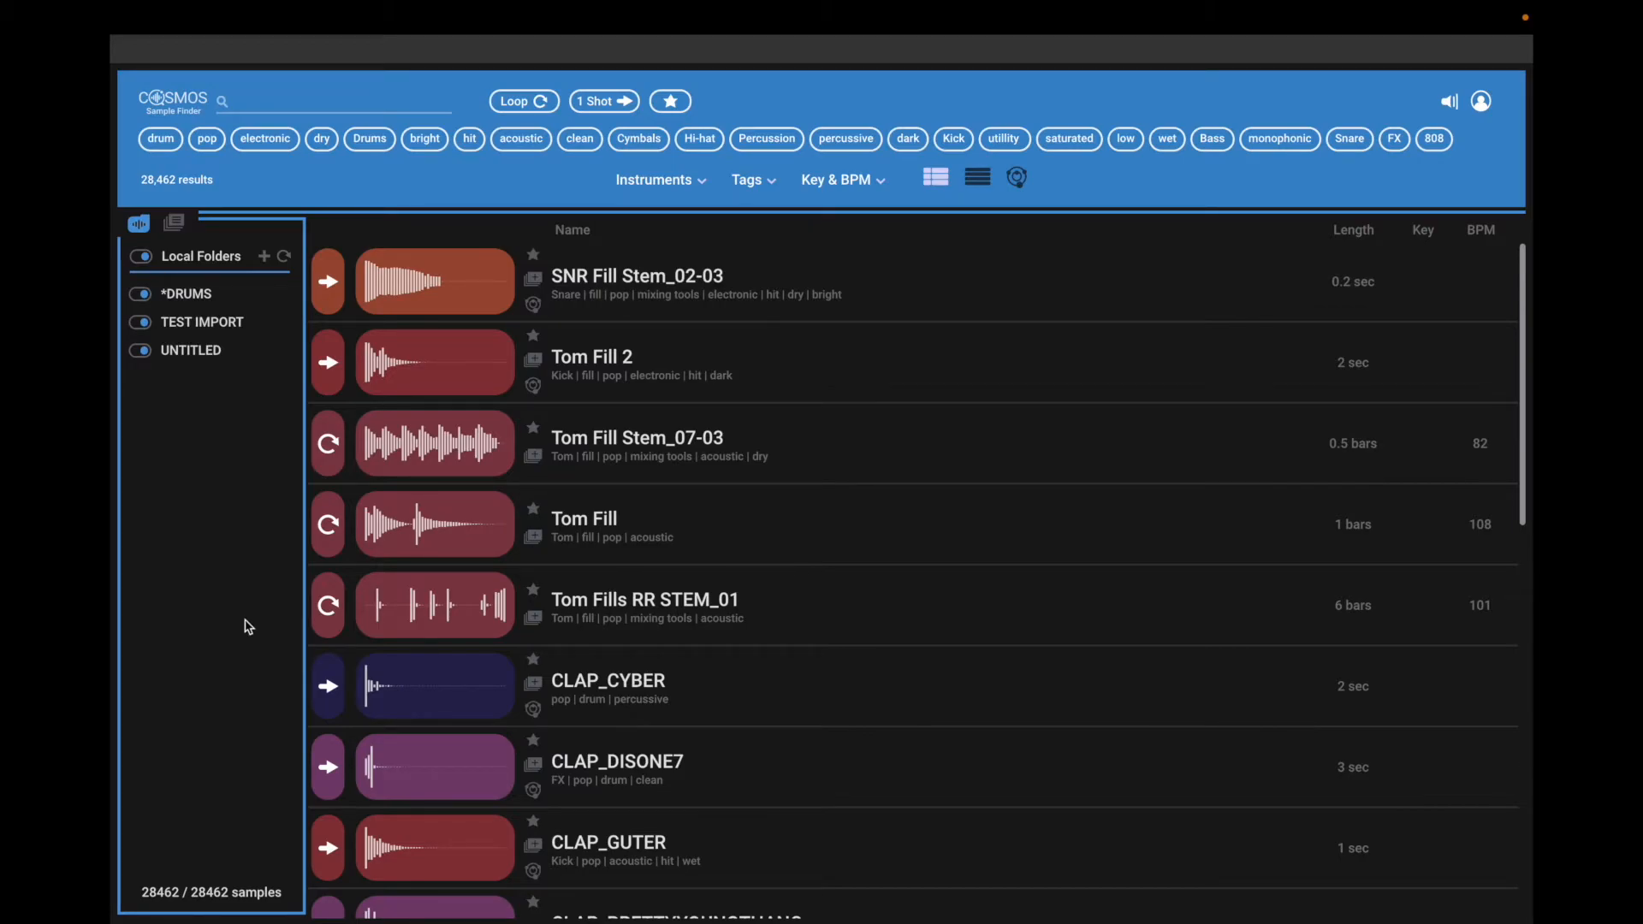
mouse_move(221, 435)
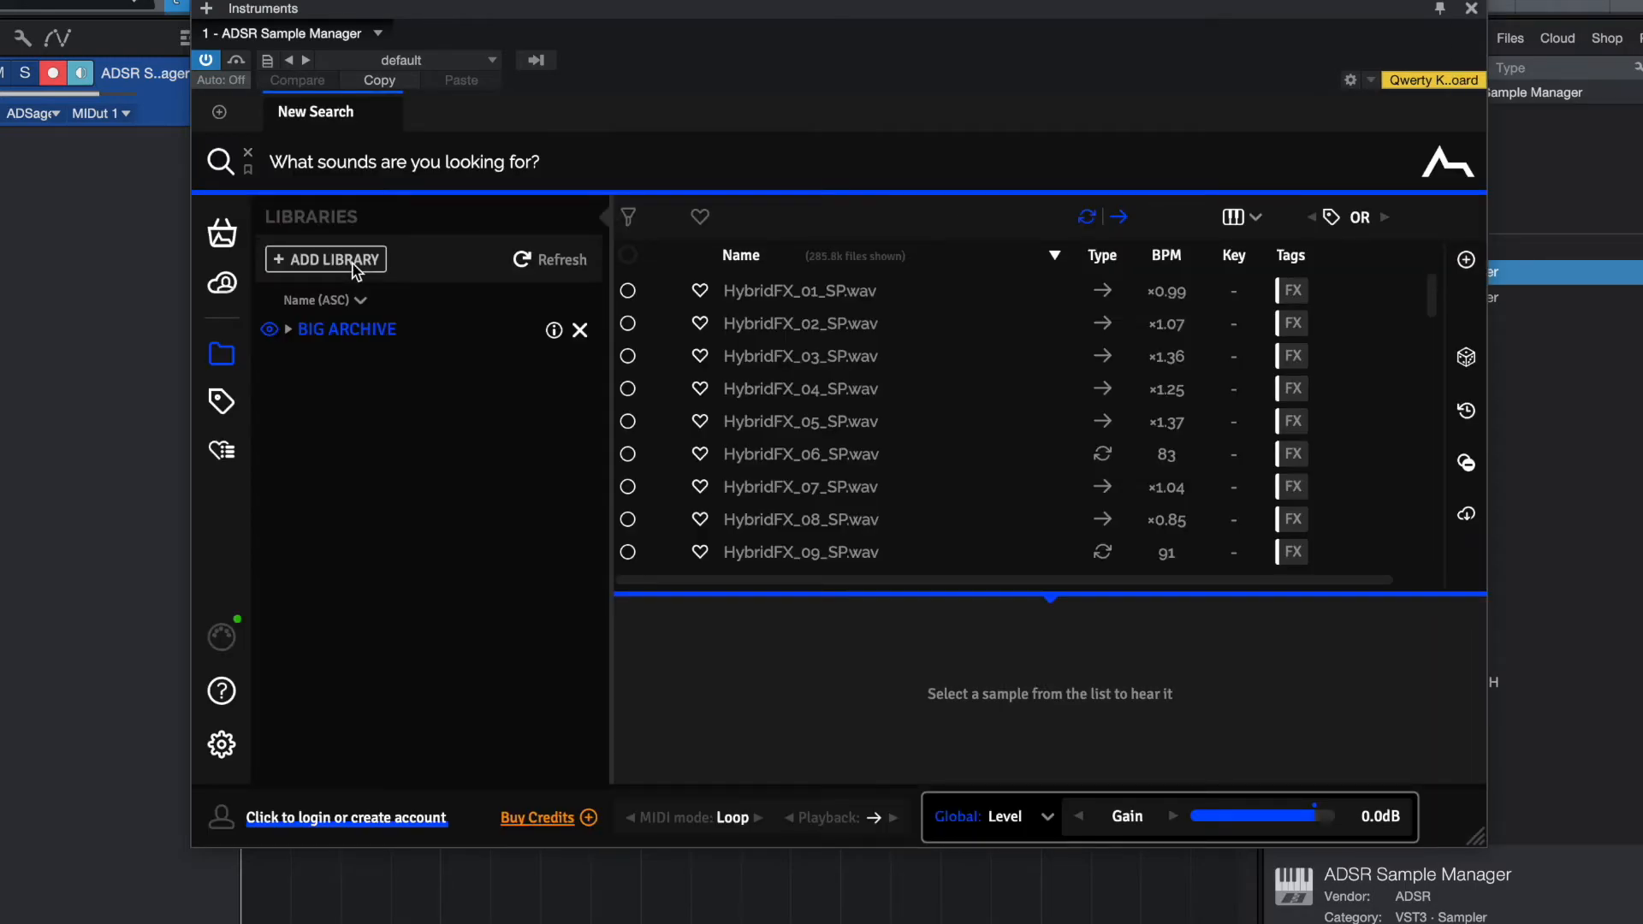
- Show the BLACK OCTOPUS folder and preview Lev2_808kick_03, _07 and _20
click(286, 328)
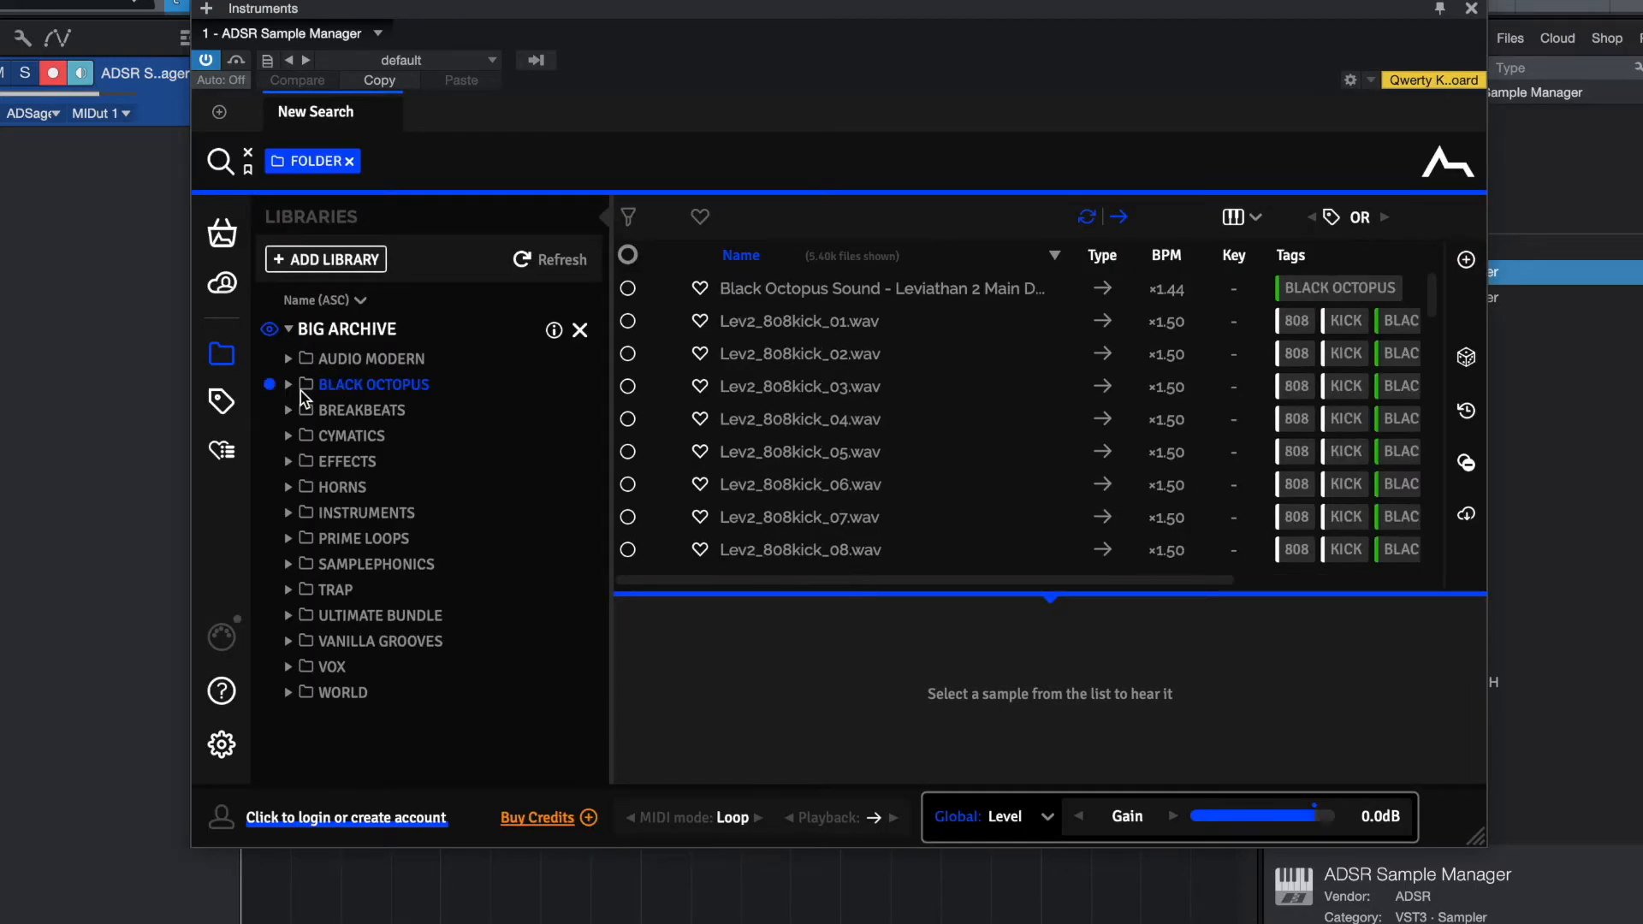
click(799, 386)
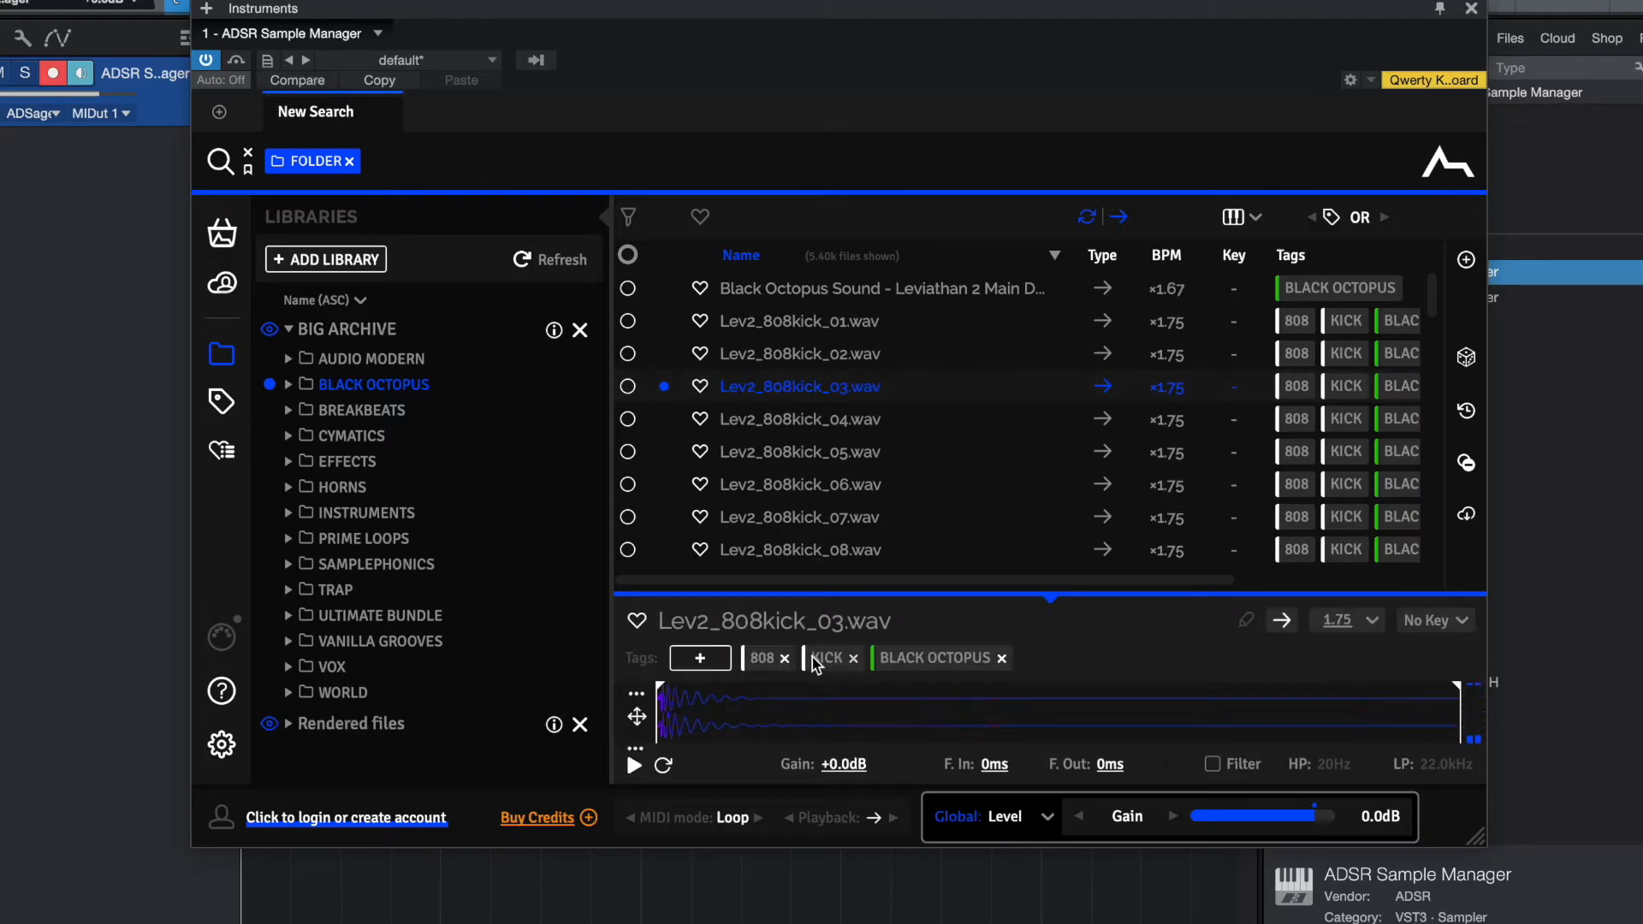
click(798, 517)
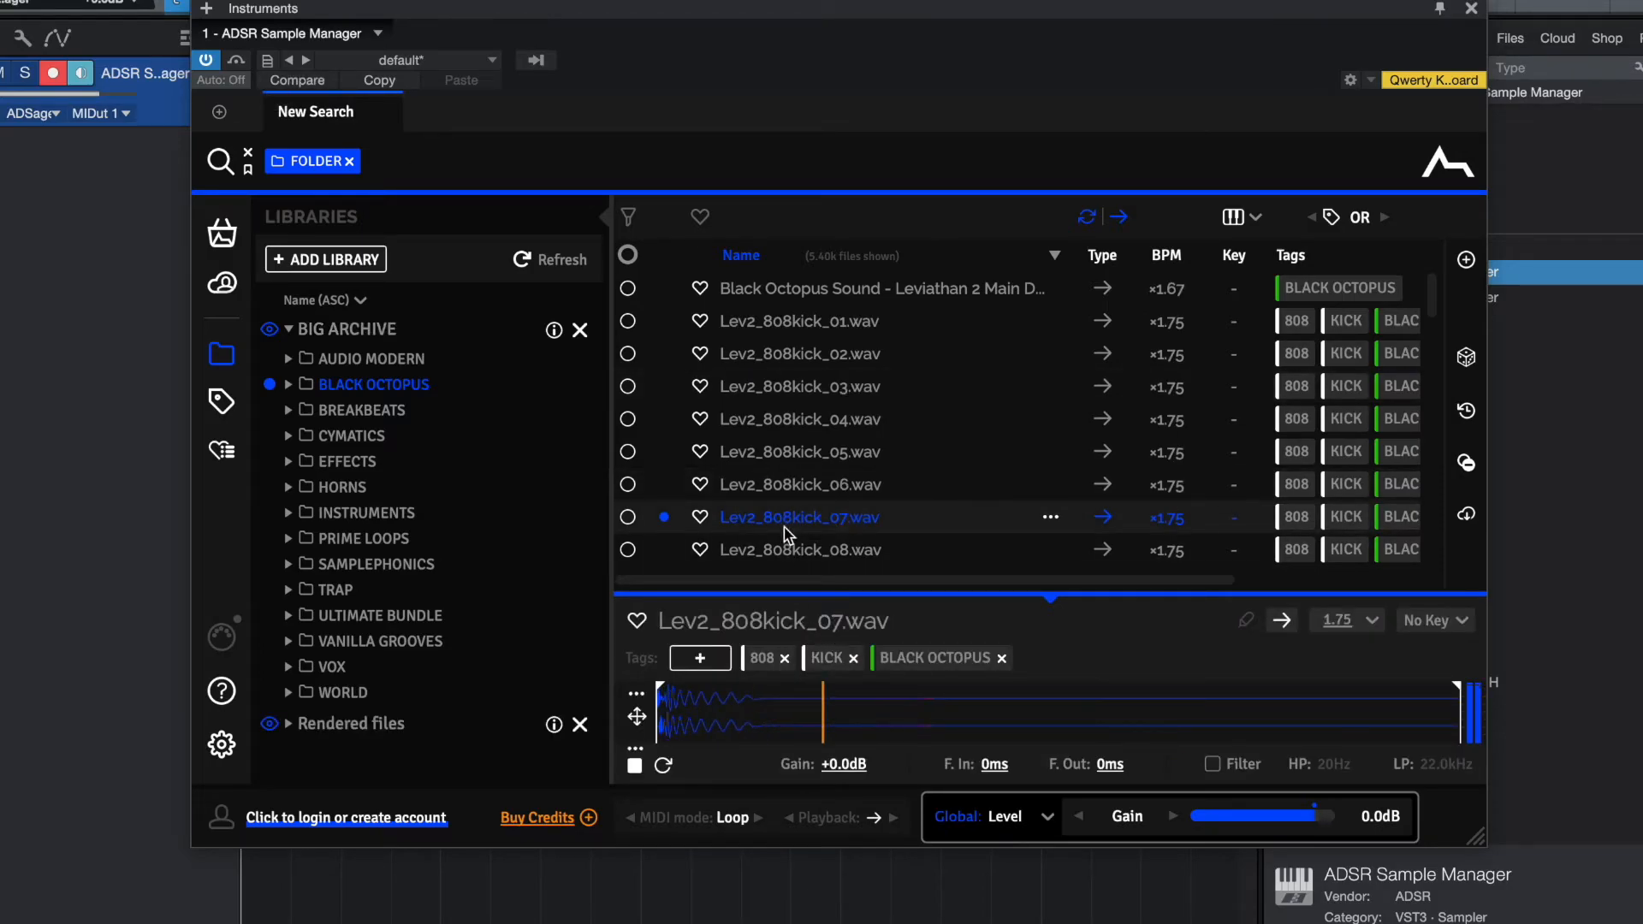
scroll(down, 3)
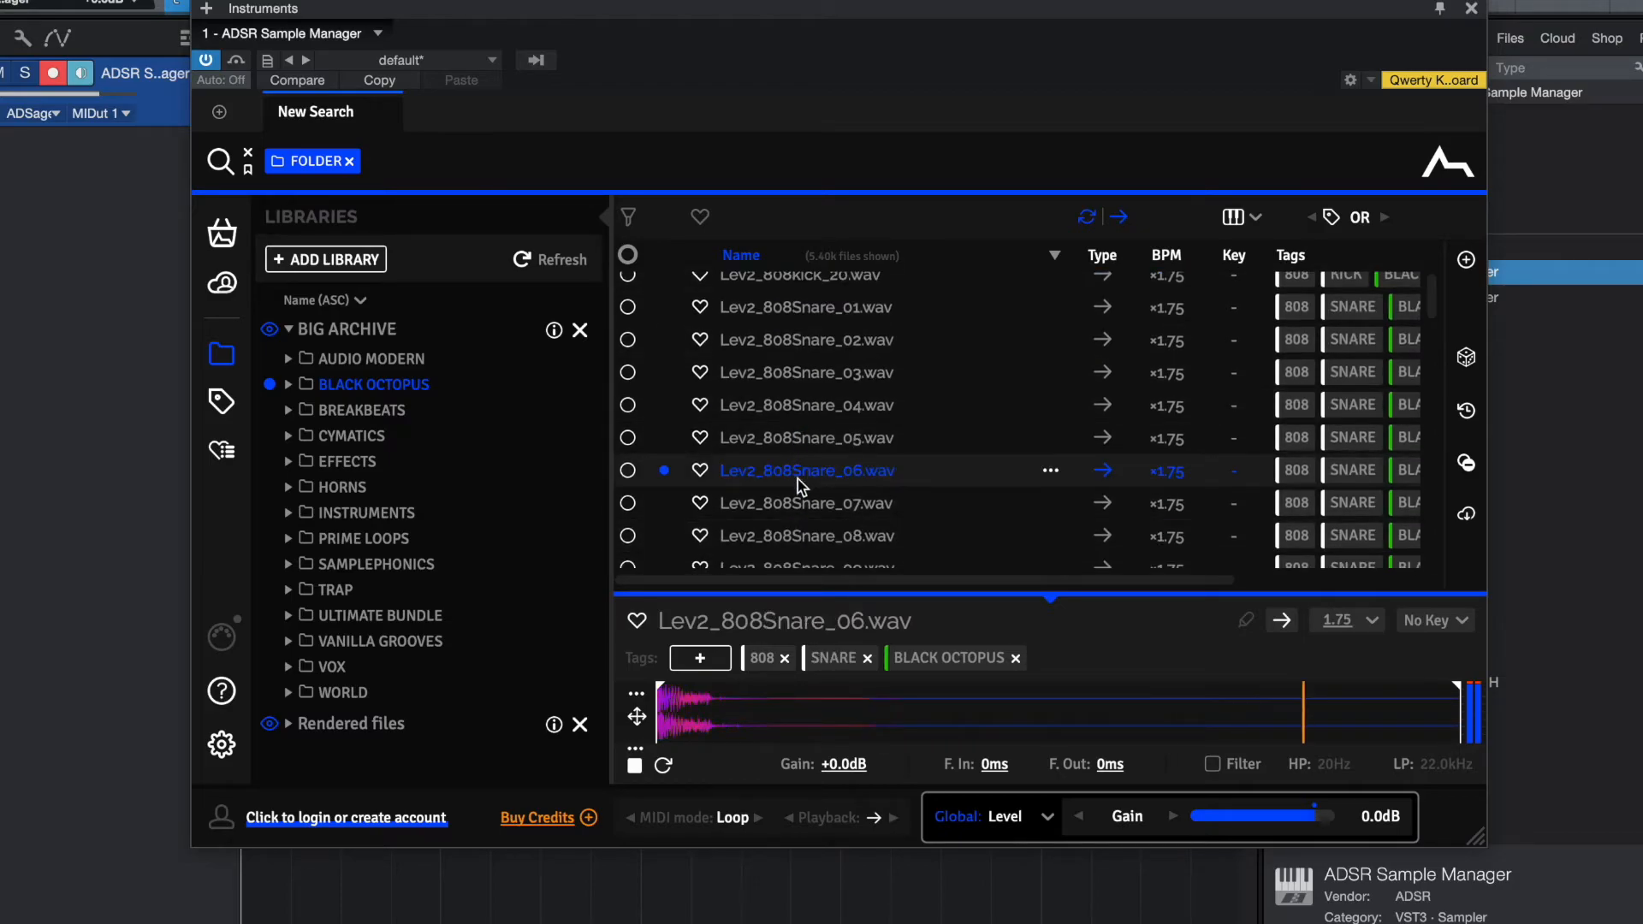
click(799, 288)
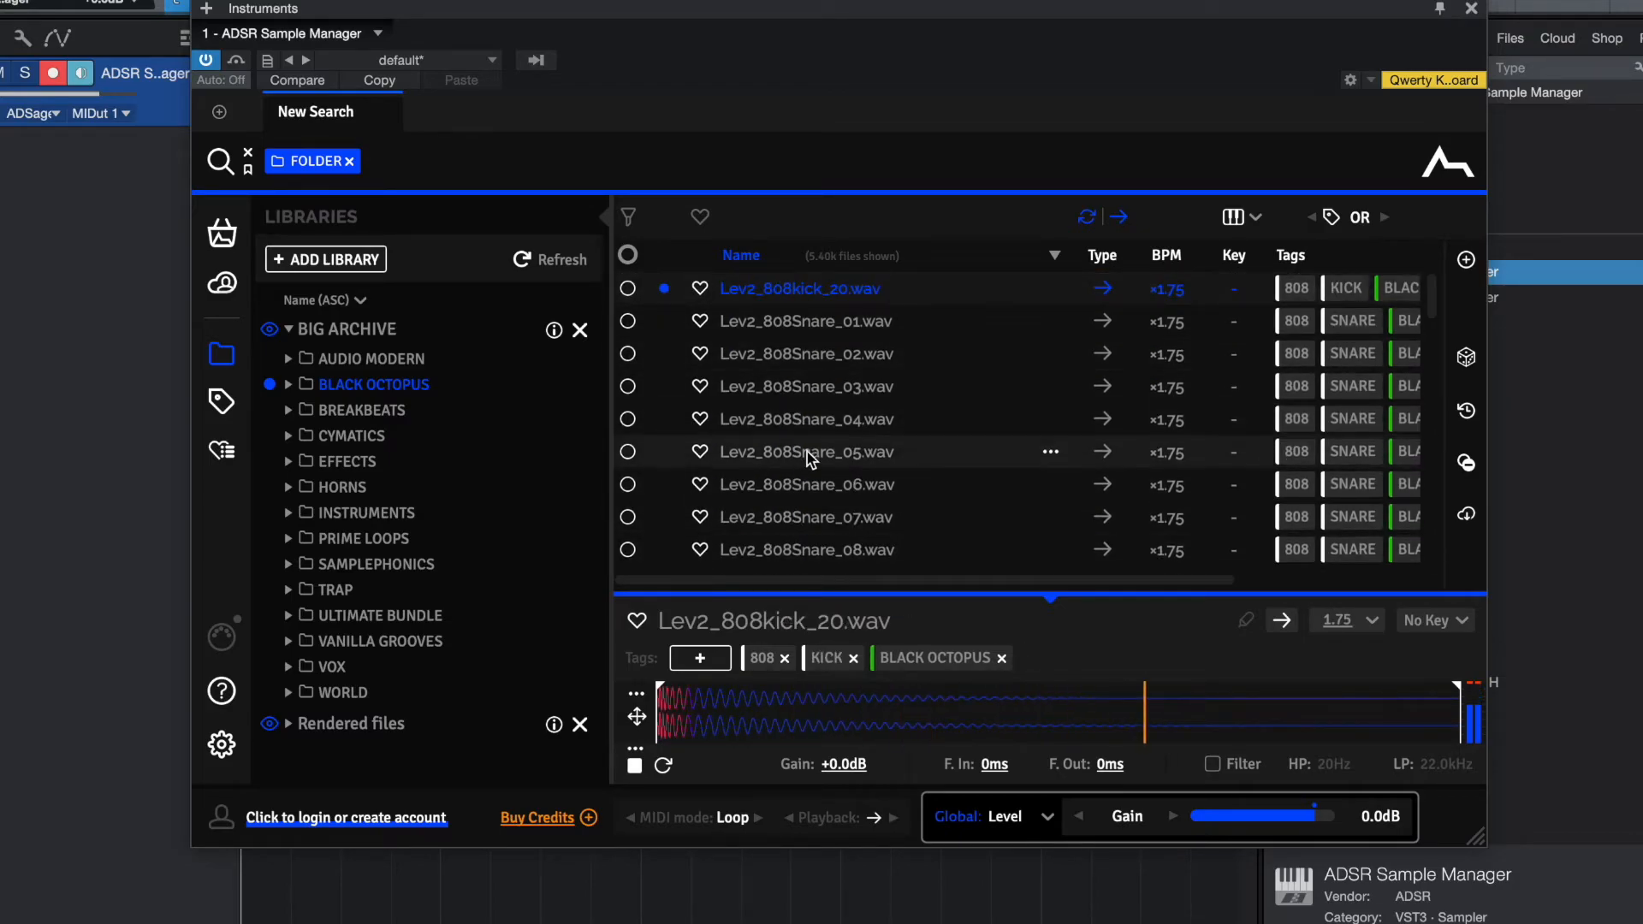